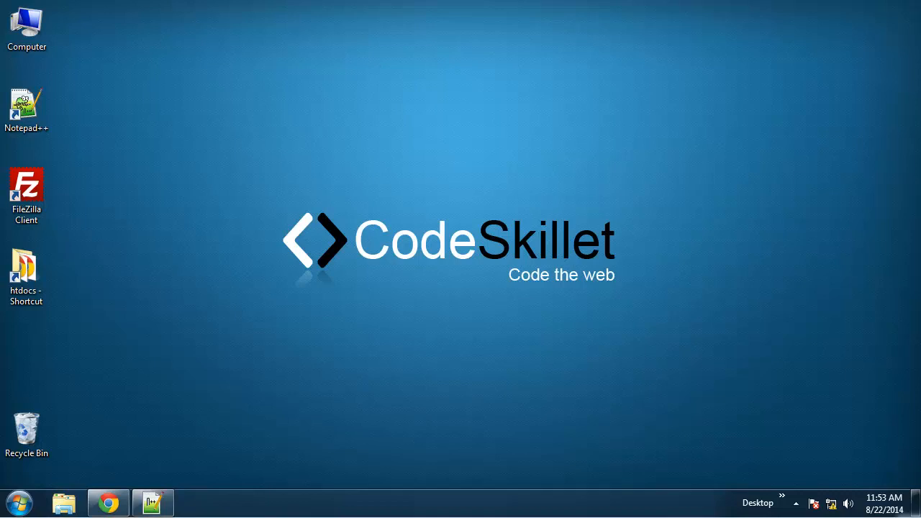
Bring up the Like Box plugin docs and inspect its JavaScript SDK and embed code snippets
click(108, 502)
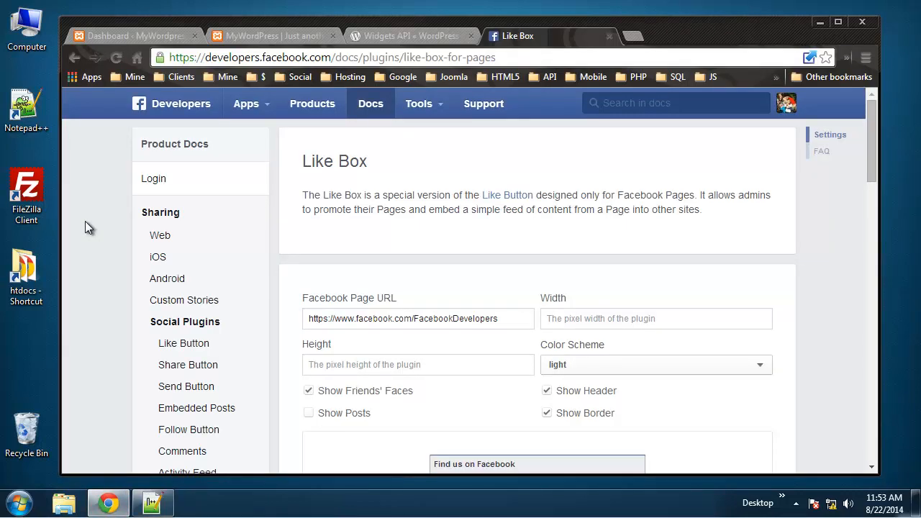
mouse_move(223, 237)
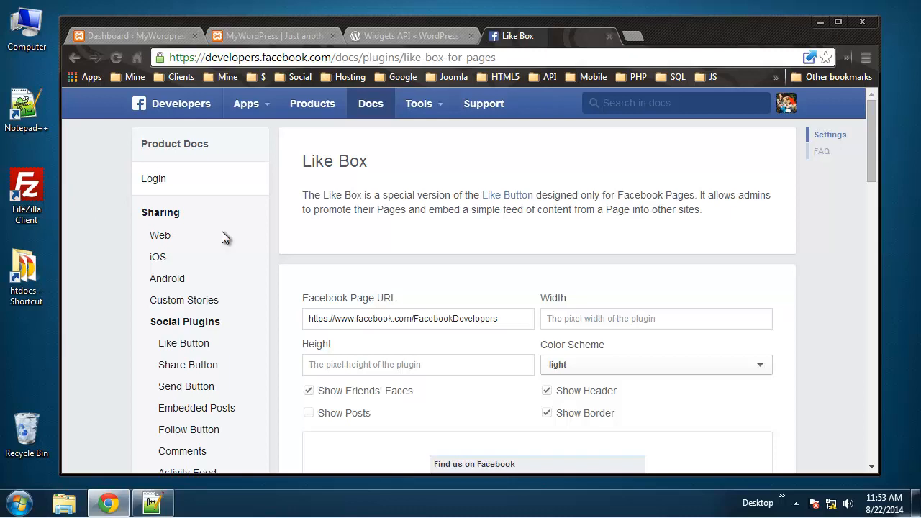
mouse_move(161, 241)
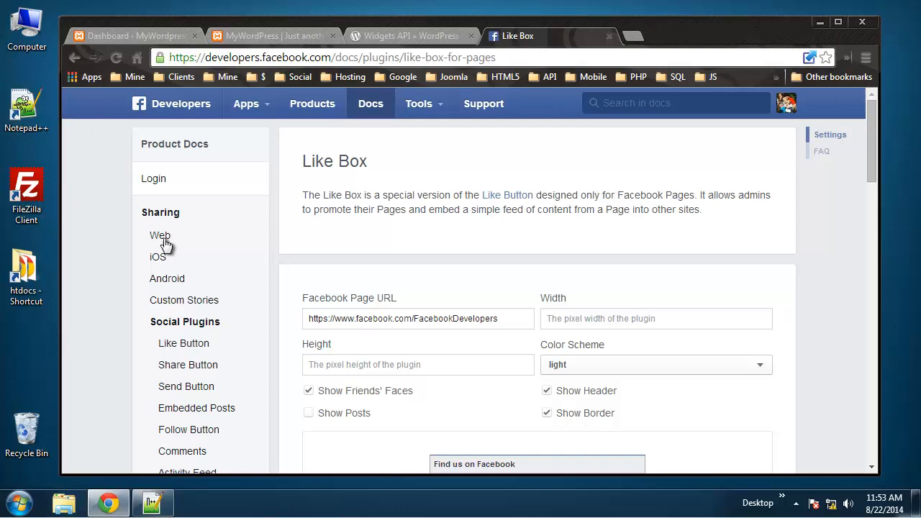
double_click(460, 58)
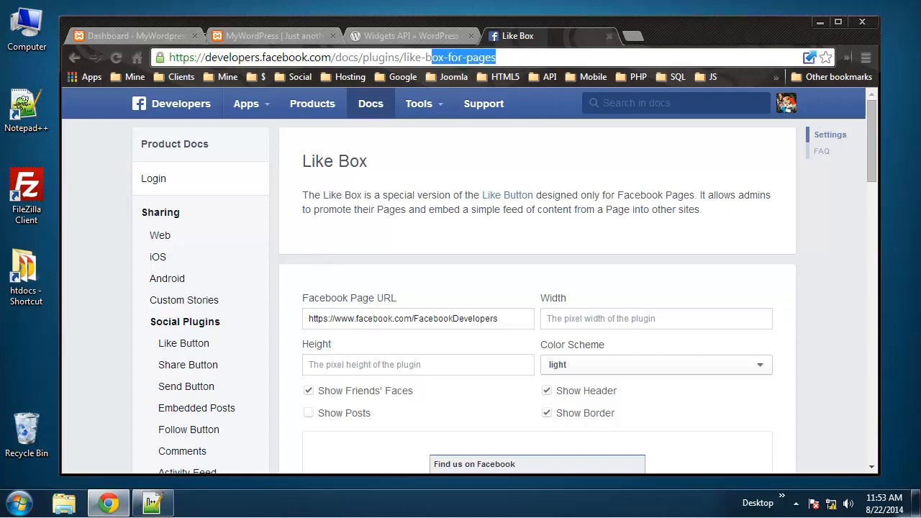
click(468, 170)
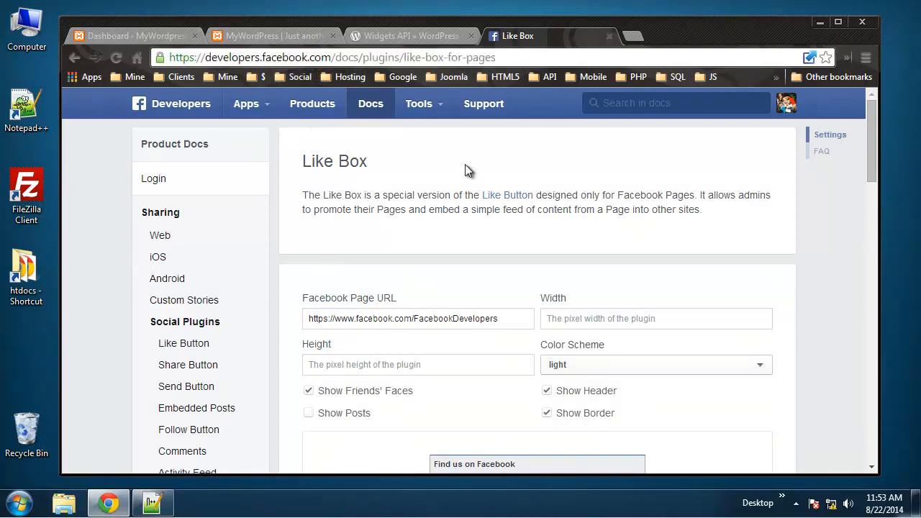
scroll(down, 3)
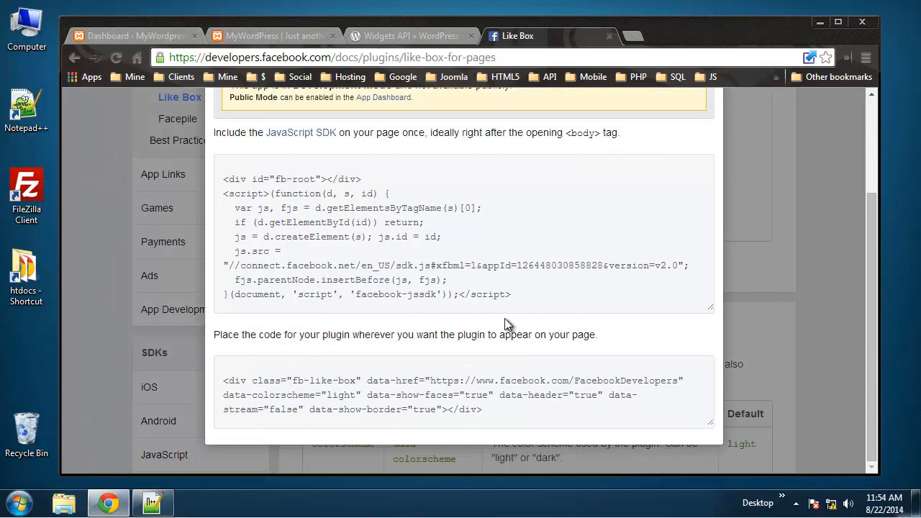
drag(223, 178, 510, 294)
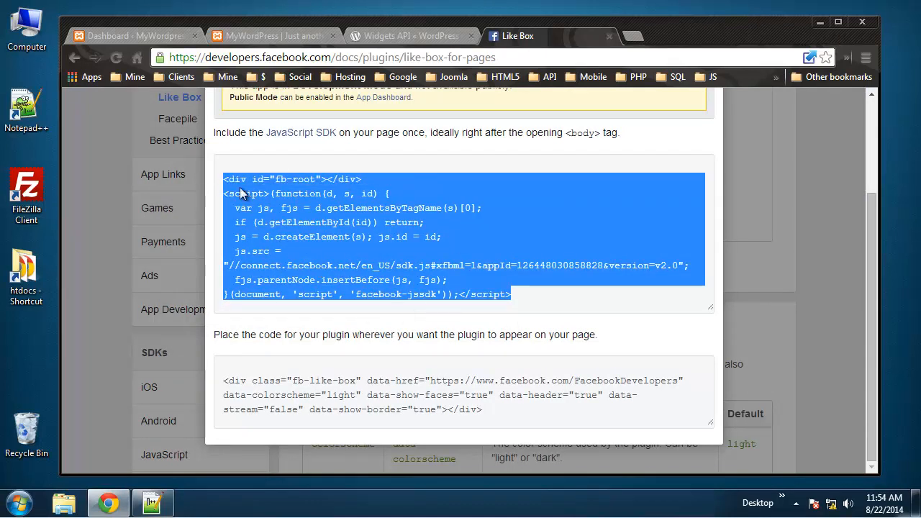
click(495, 416)
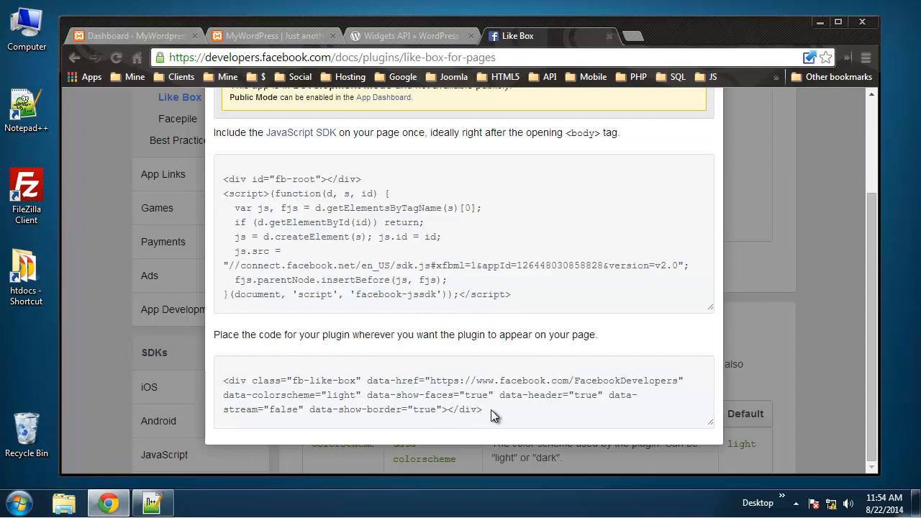
triple_click(339, 395)
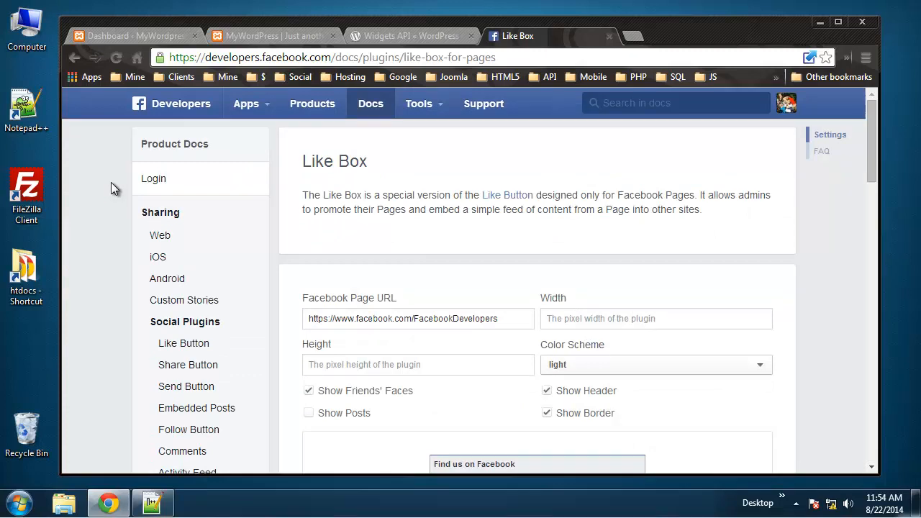
mouse_move(250, 219)
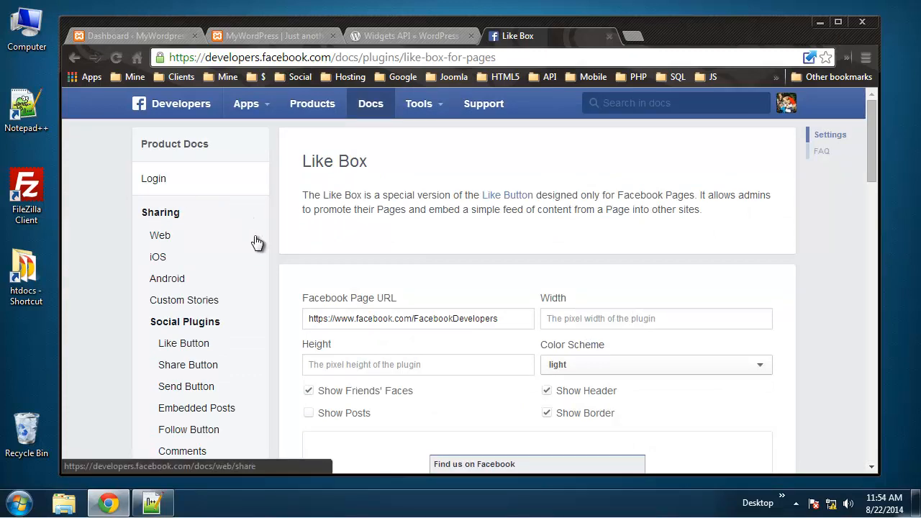
mouse_move(247, 240)
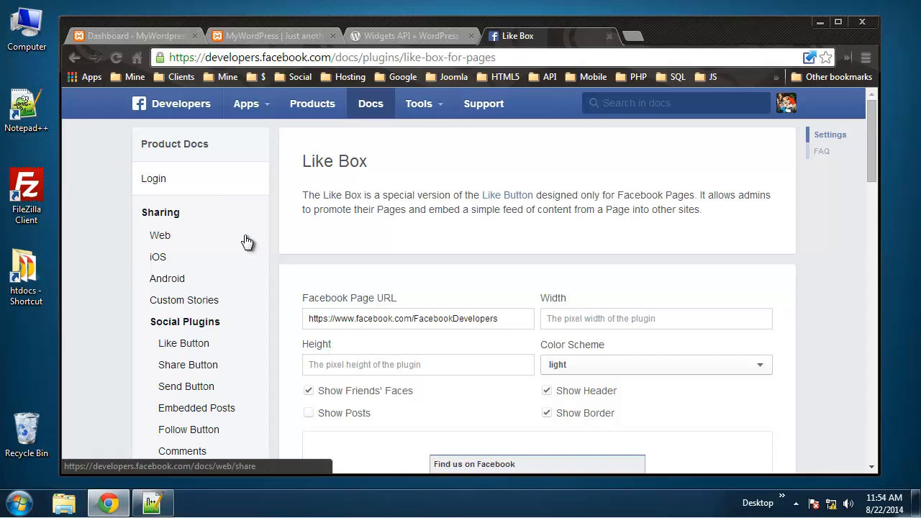
mouse_move(192, 212)
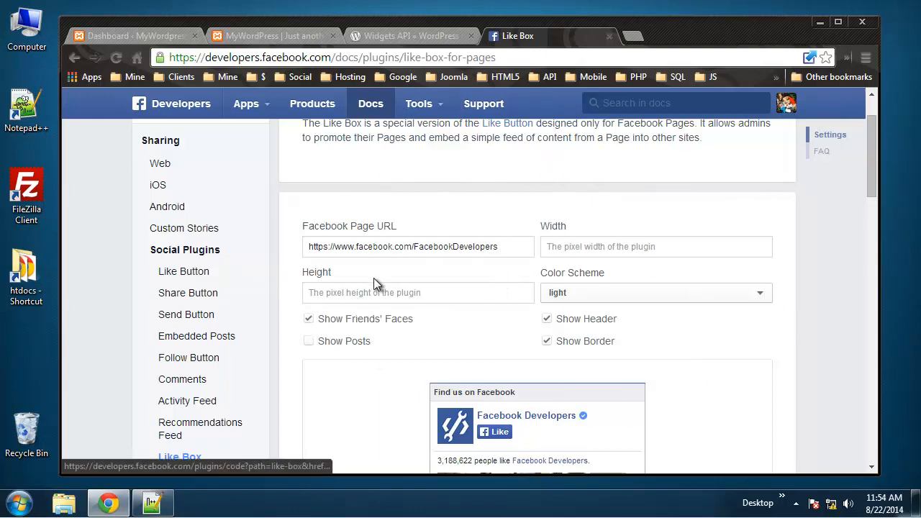
scroll(down, 3)
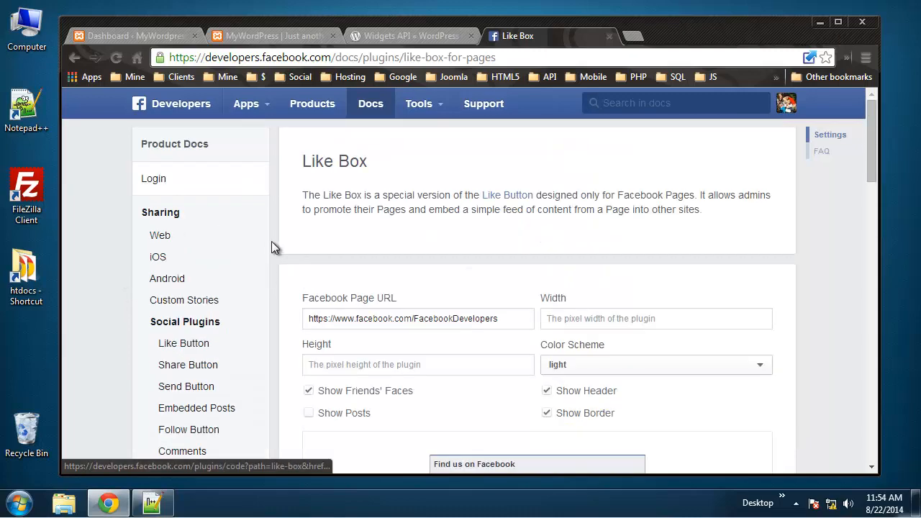
Scroll the Widgets API page through Developing Widgets and the Foo_Widget example code
click(410, 36)
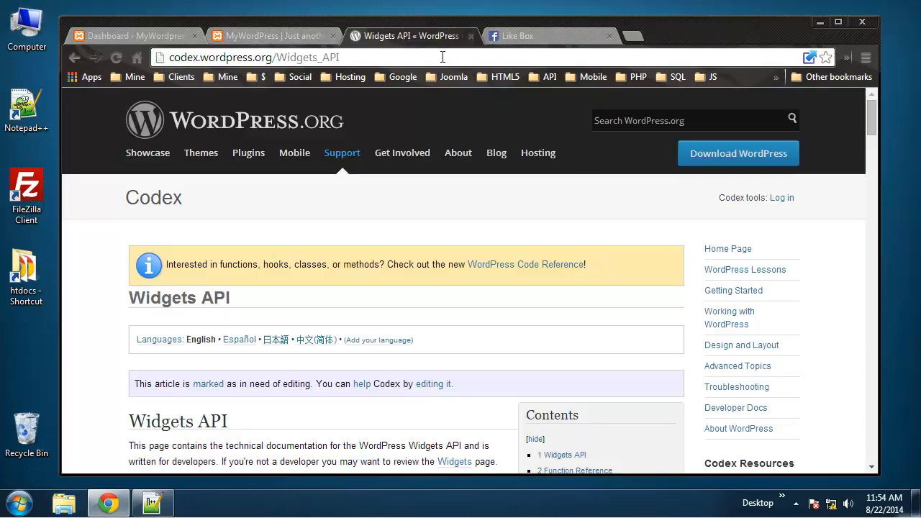
mouse_move(377, 297)
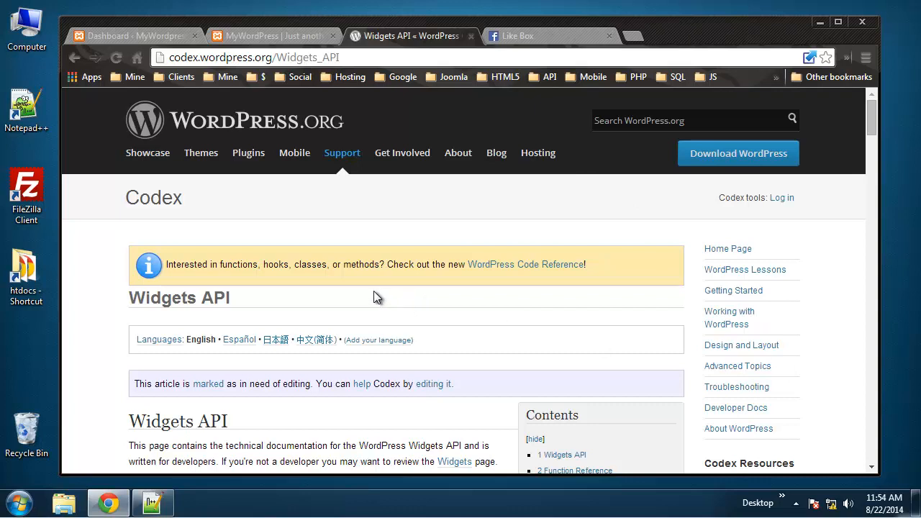
mouse_move(374, 293)
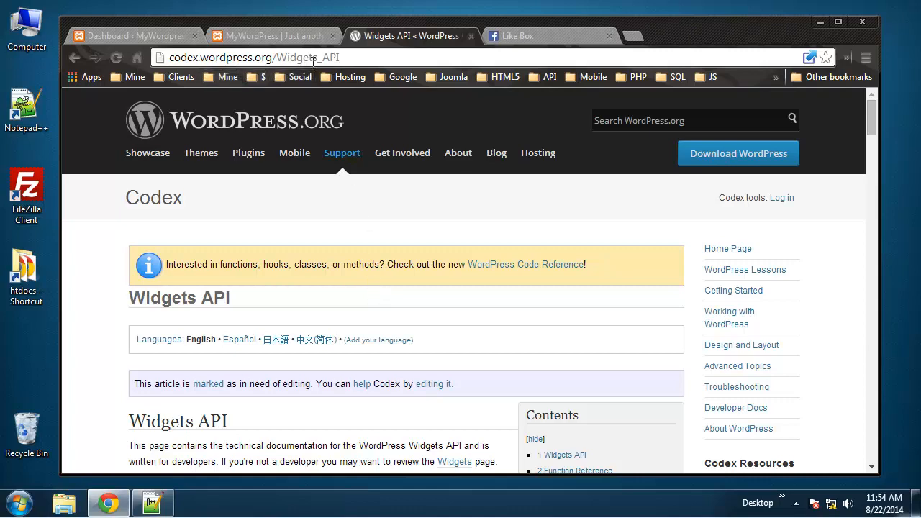
mouse_move(318, 348)
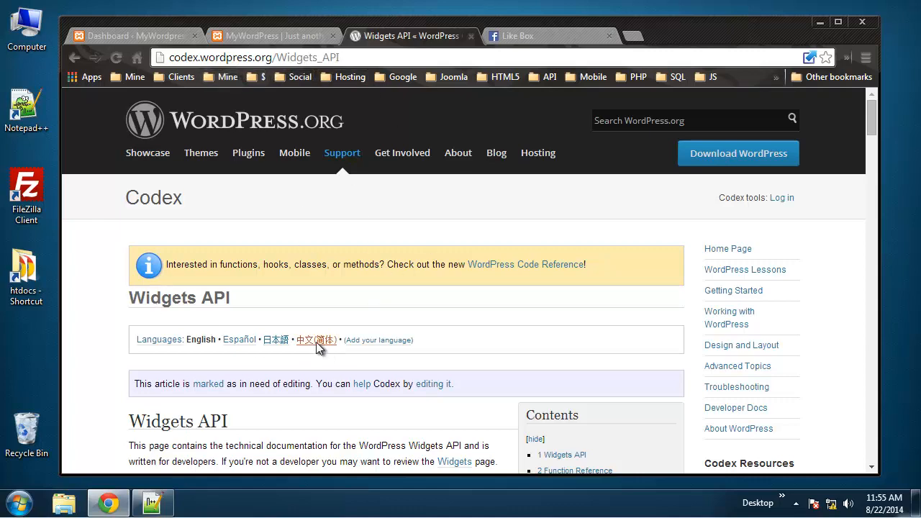
scroll(down, 3)
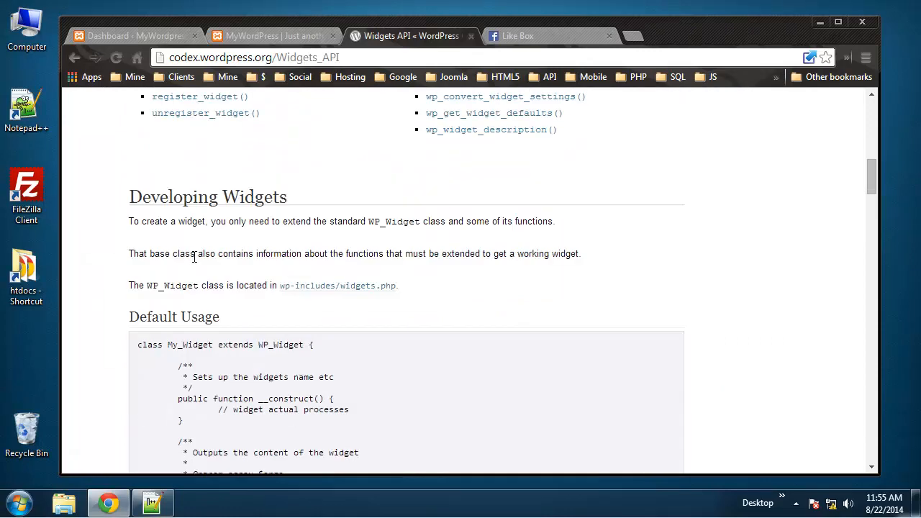
scroll(down, 3)
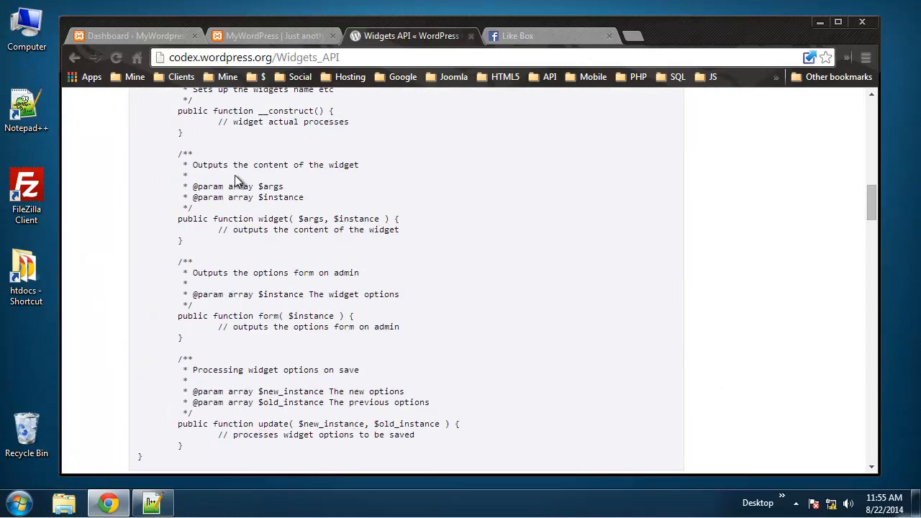
scroll(down, 3)
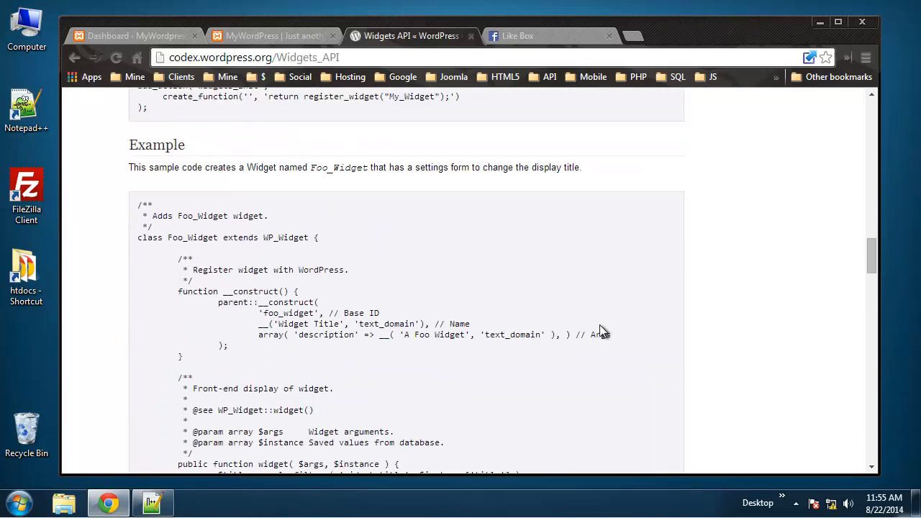
scroll(down, 3)
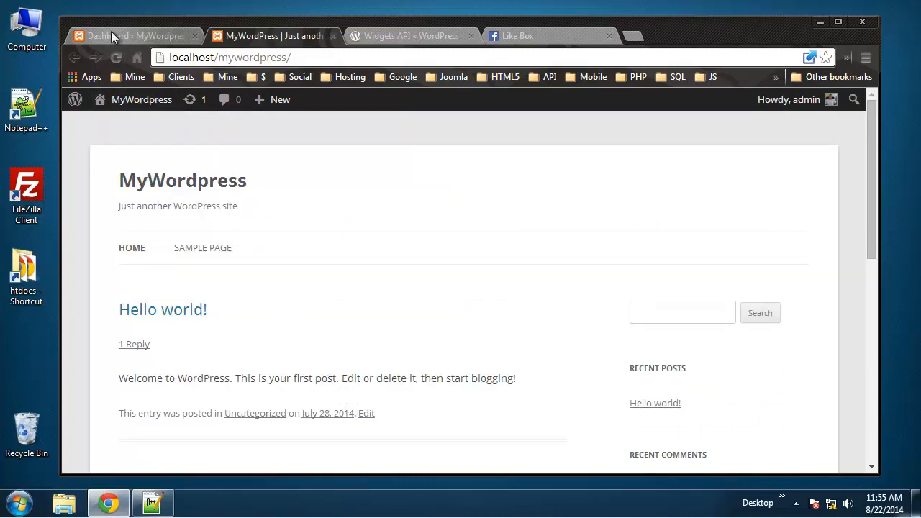
click(130, 36)
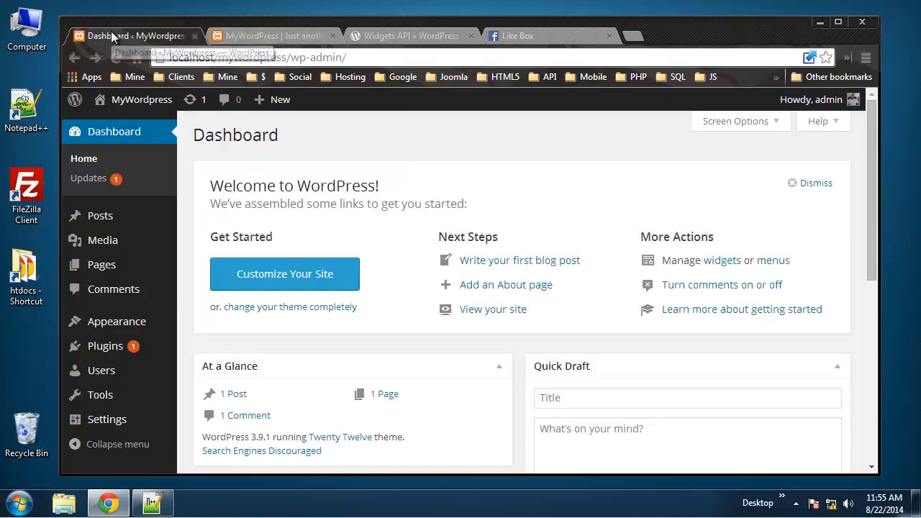
mouse_move(238, 344)
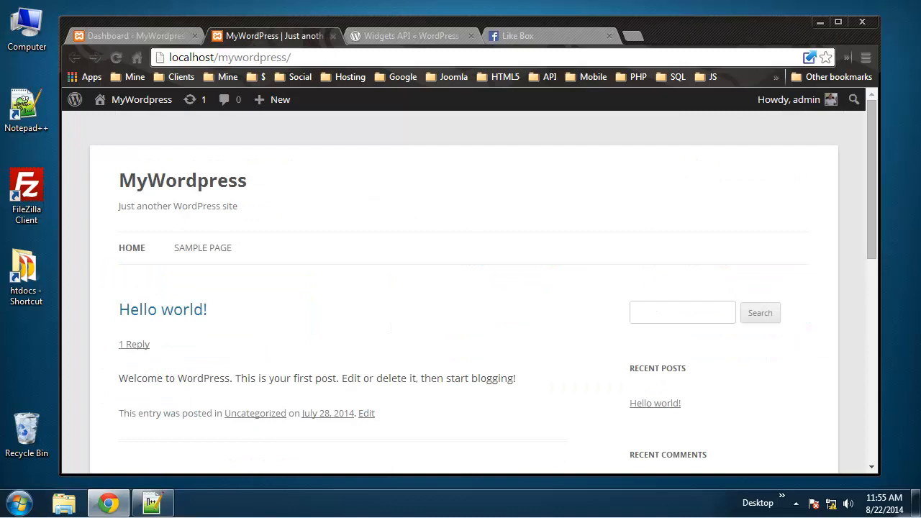
mouse_move(126, 140)
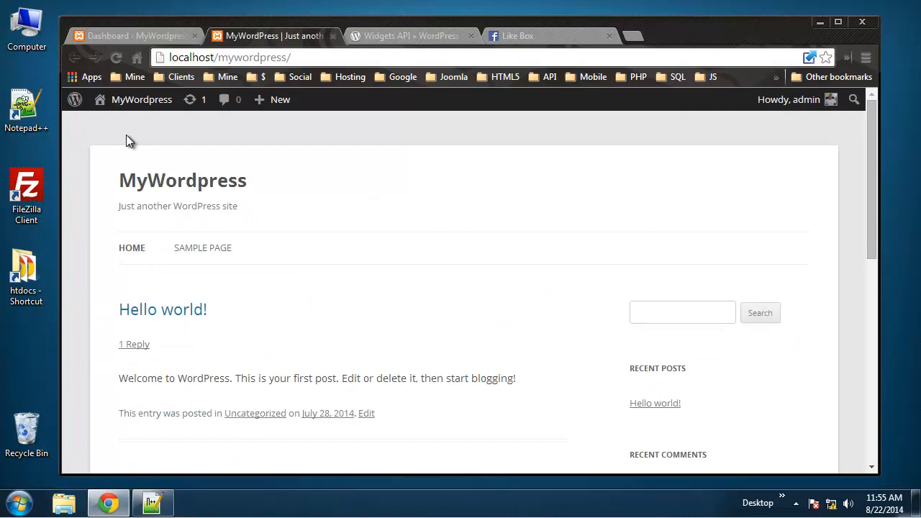
mouse_move(144, 184)
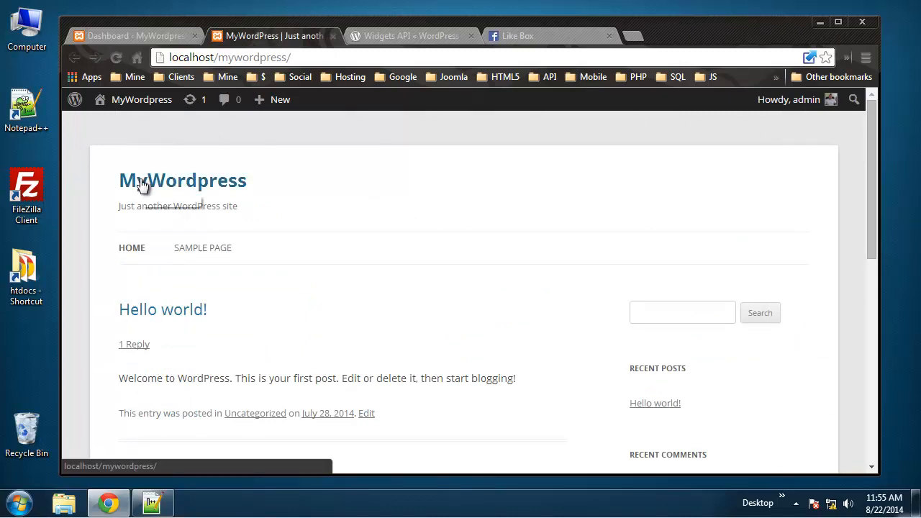
scroll(down, 3)
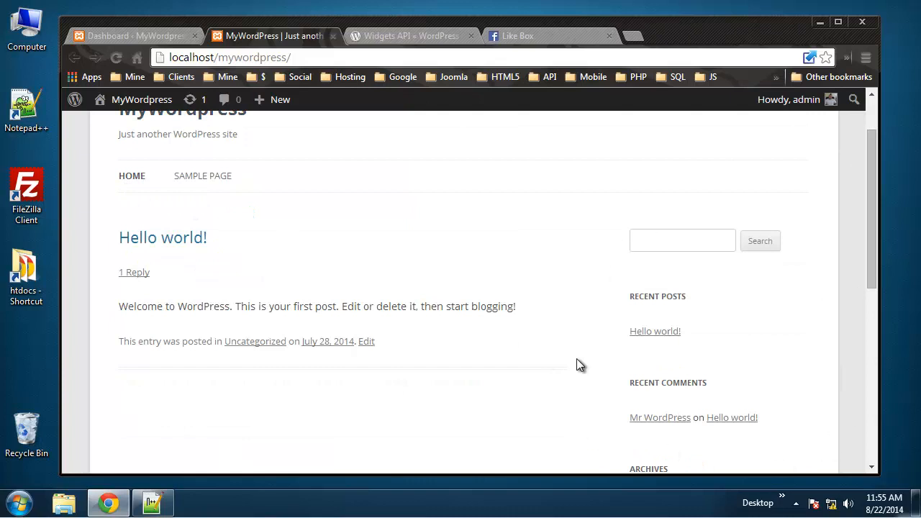
mouse_move(72, 265)
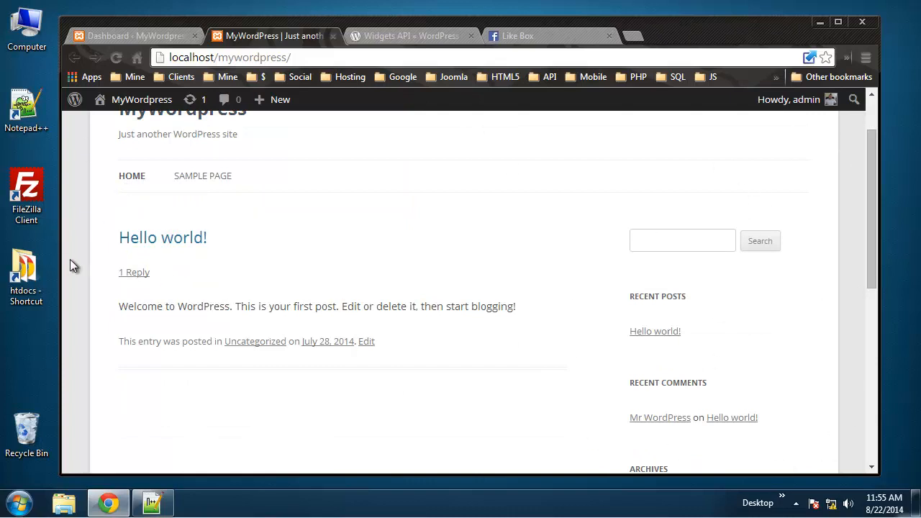
click(136, 36)
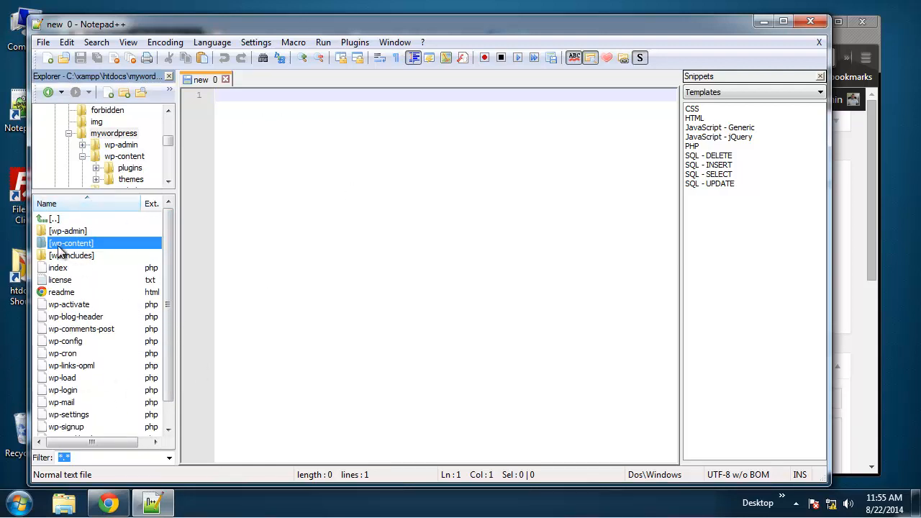
Create a likebox folder inside the plugins directory
double_click(71, 242)
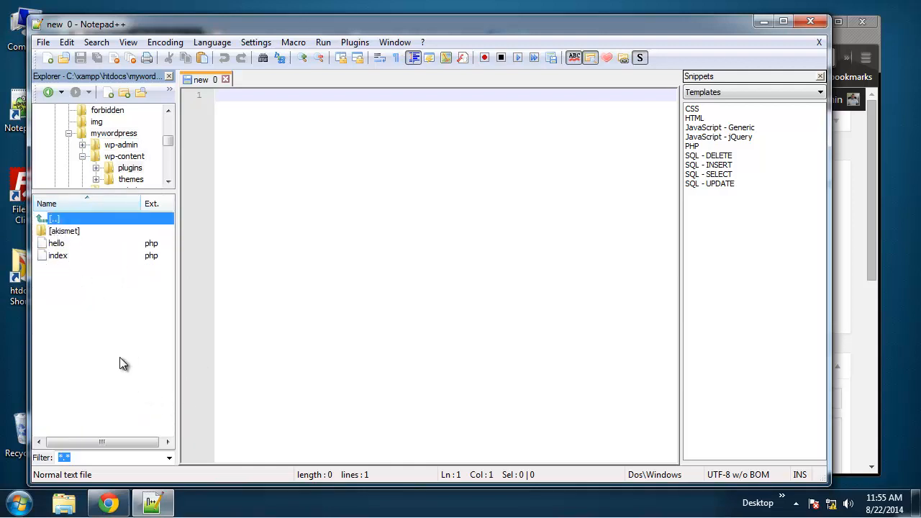
mouse_move(60, 343)
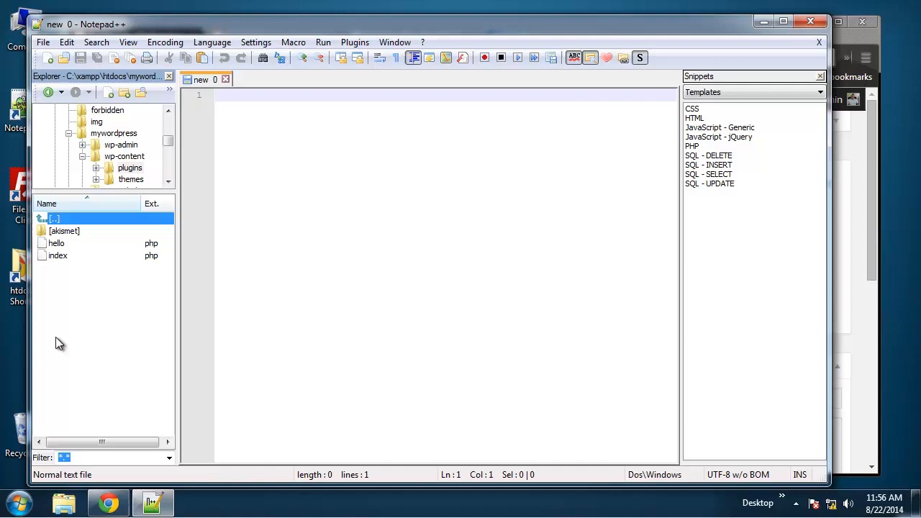
right_click(60, 343)
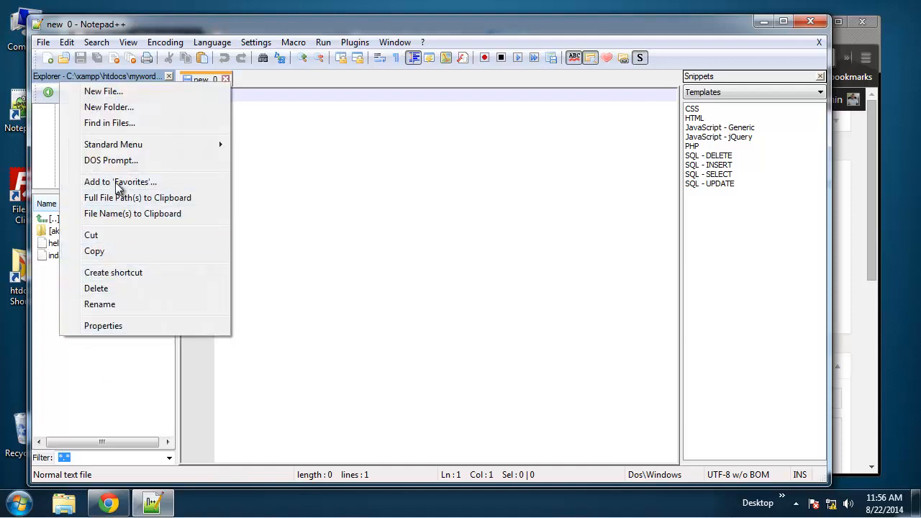
click(108, 107)
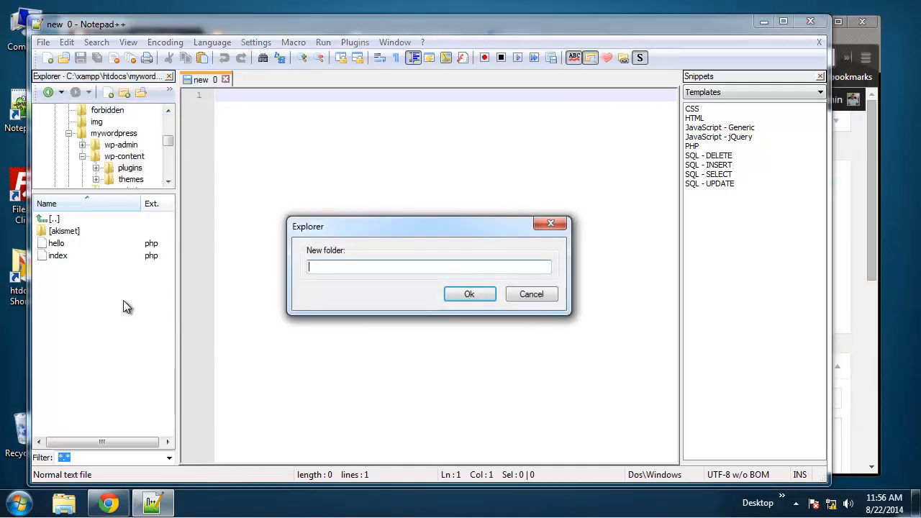
text(likebo)
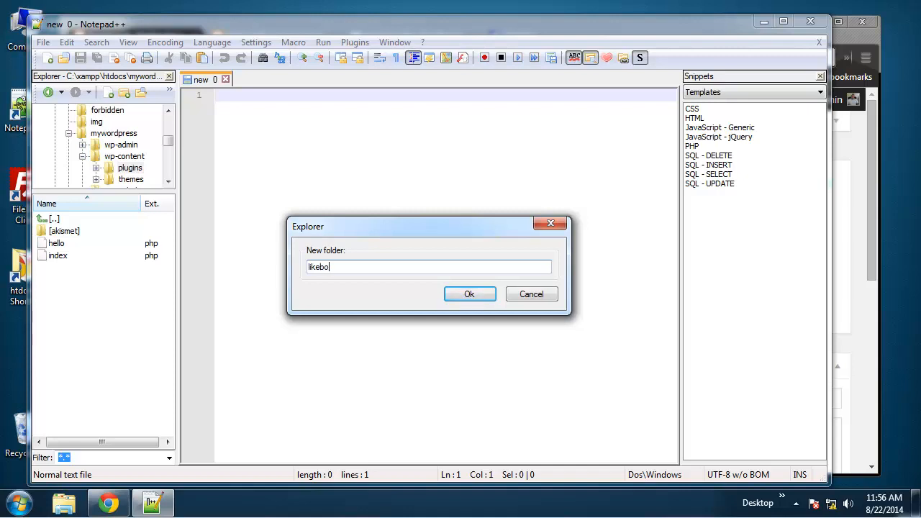
click(469, 293)
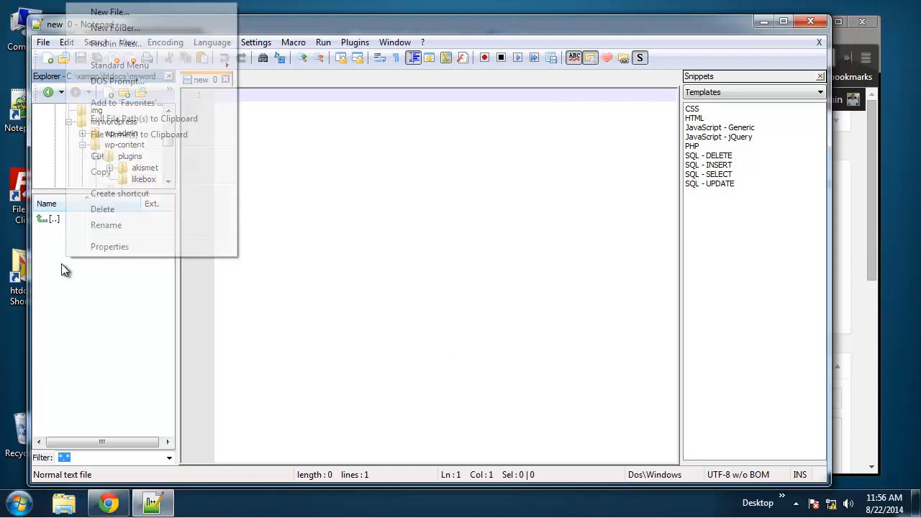
Create likebox.php and class.likebox.php inside the likebox folder
click(113, 12)
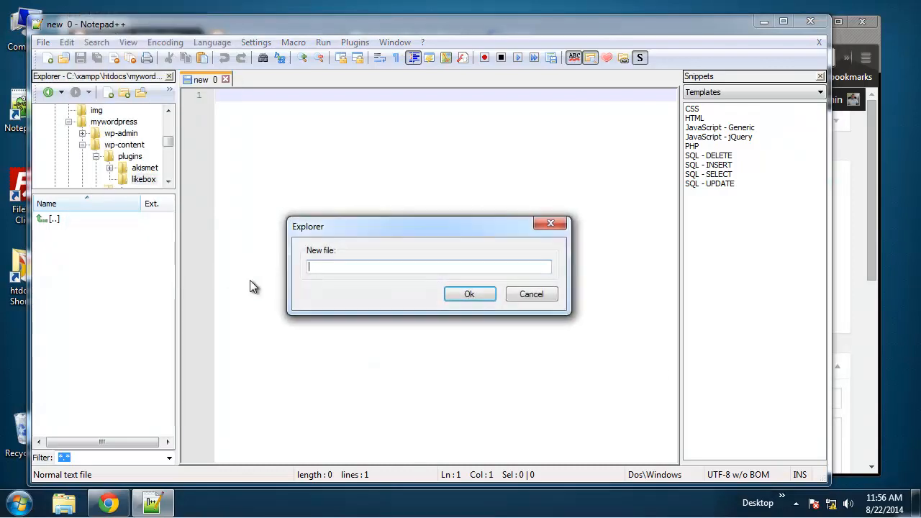
mouse_move(428, 291)
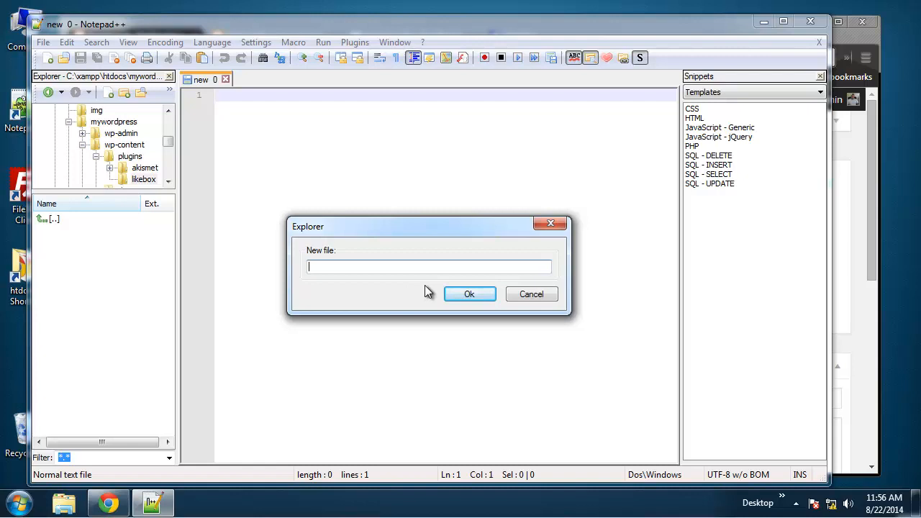
text(likebox.p)
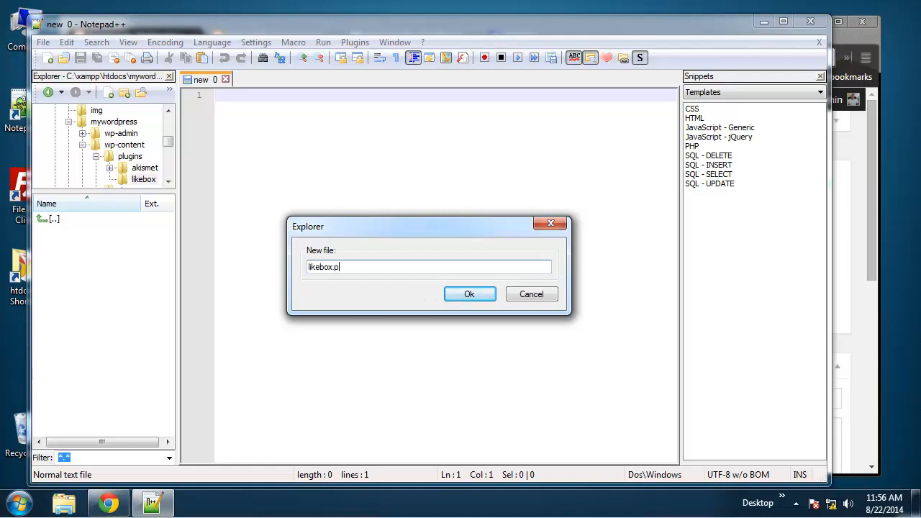
click(469, 293)
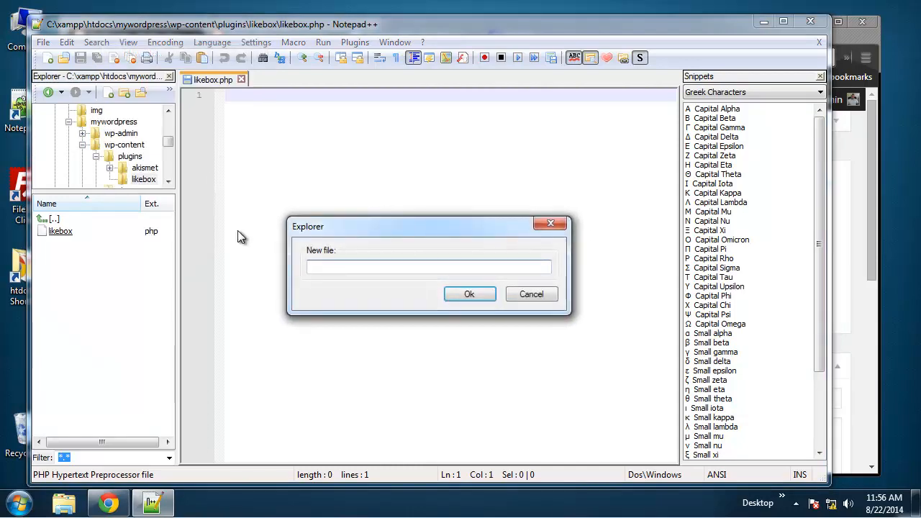
text(class.)
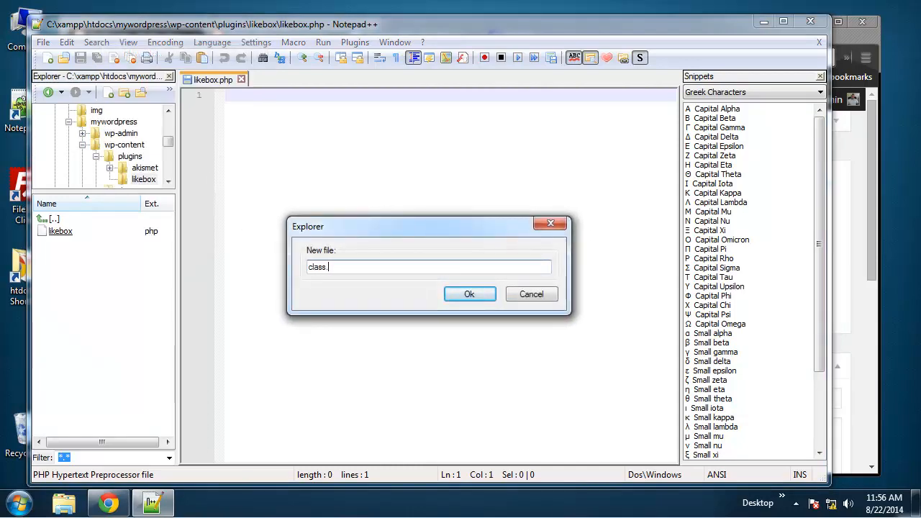
text(likebox.p)
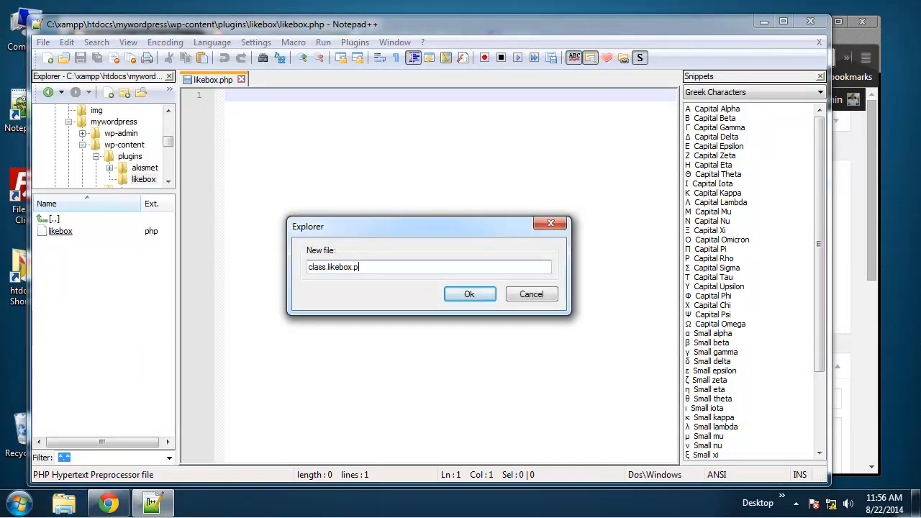
click(469, 293)
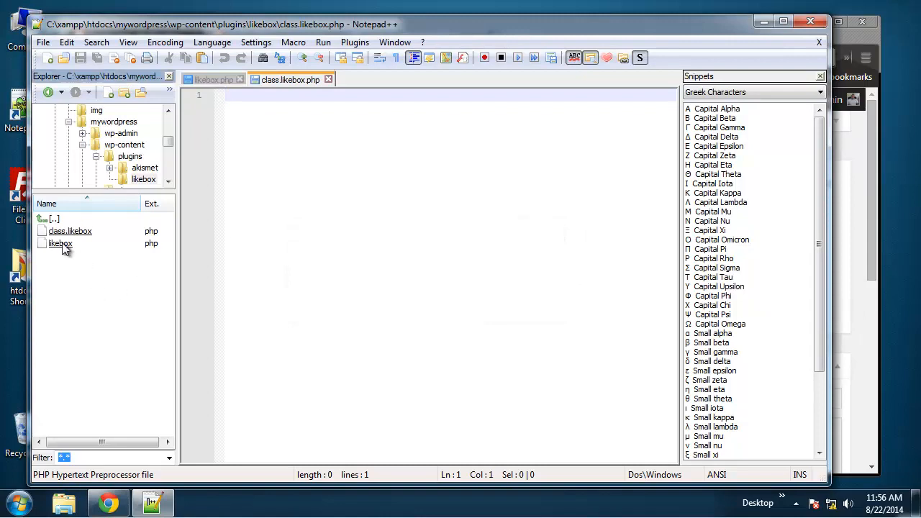
click(60, 244)
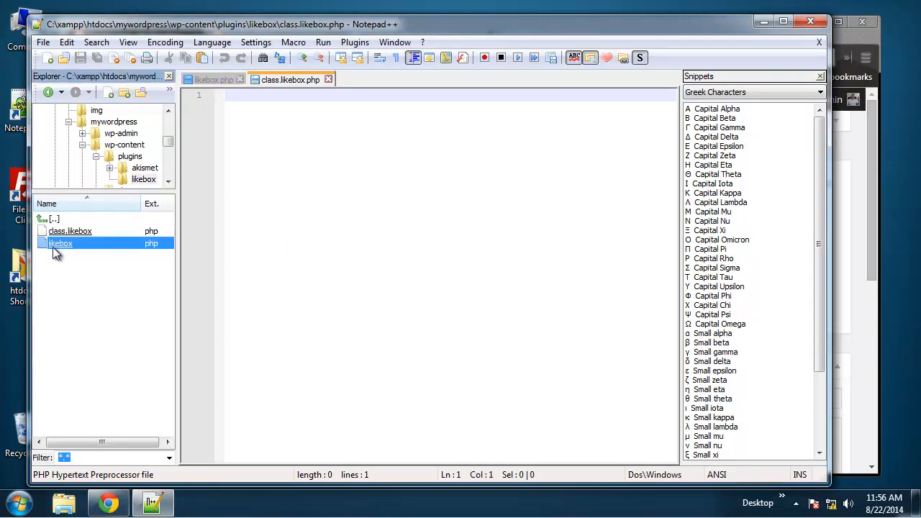
click(70, 230)
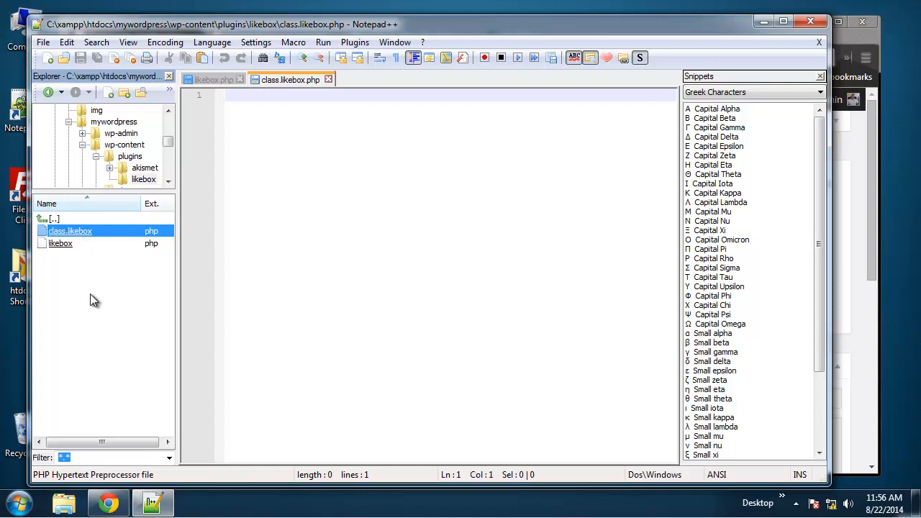
Add a js folder containing likebox.js, then return to likebox.php
right_click(94, 300)
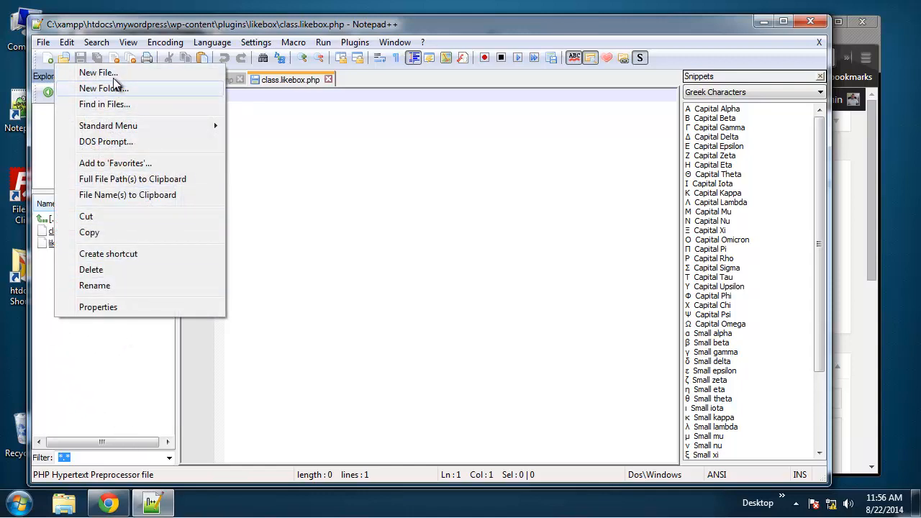
click(103, 88)
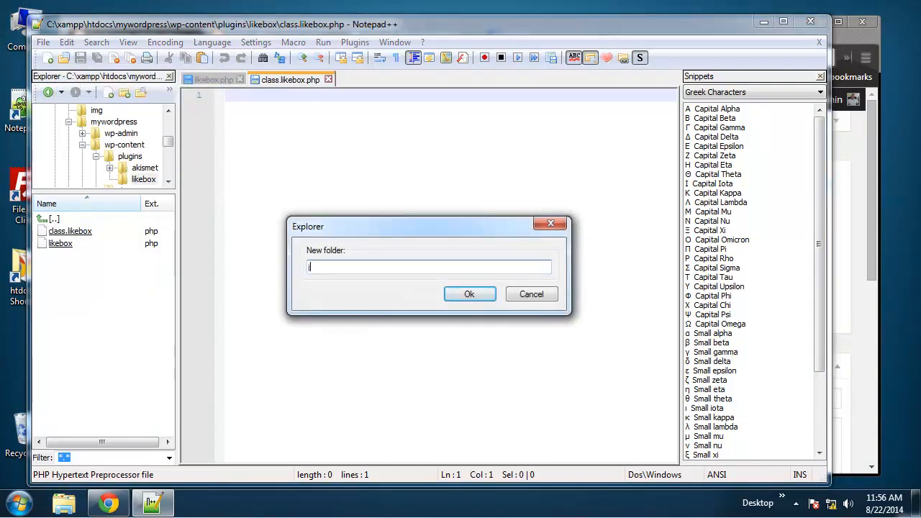
click(469, 293)
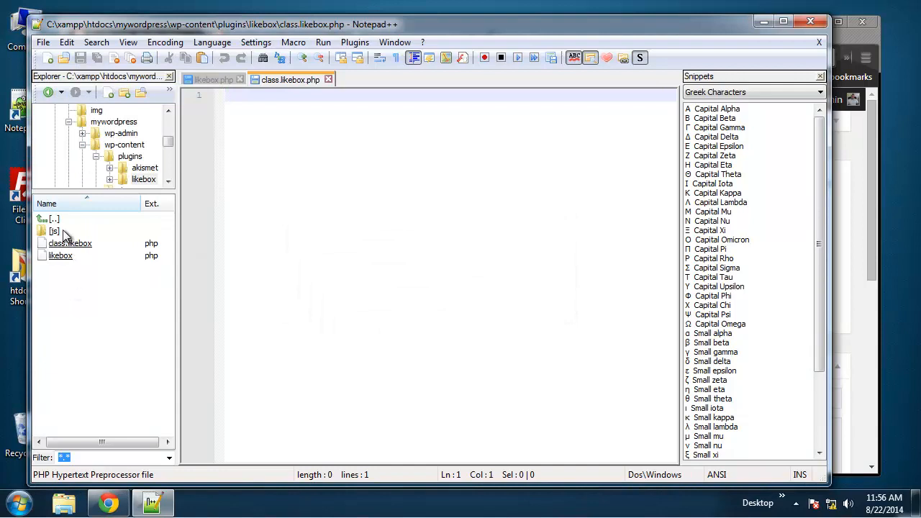
mouse_move(74, 253)
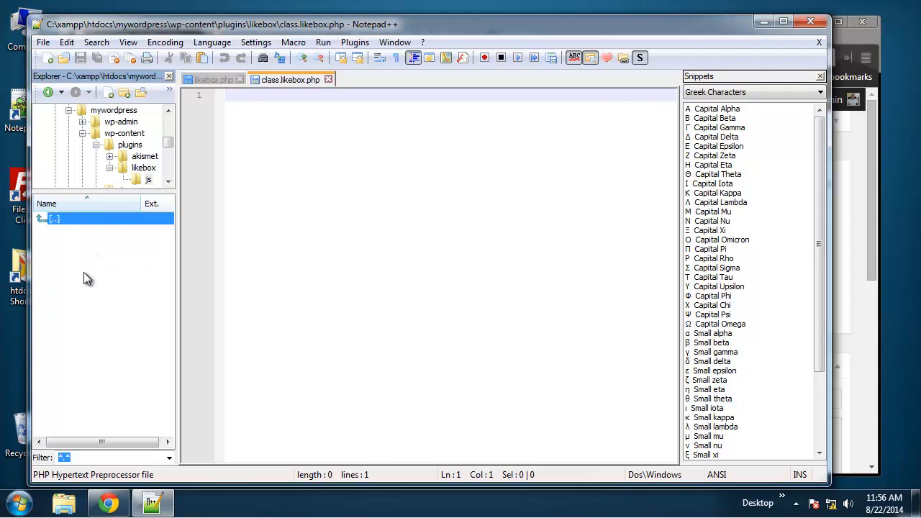
right_click(86, 278)
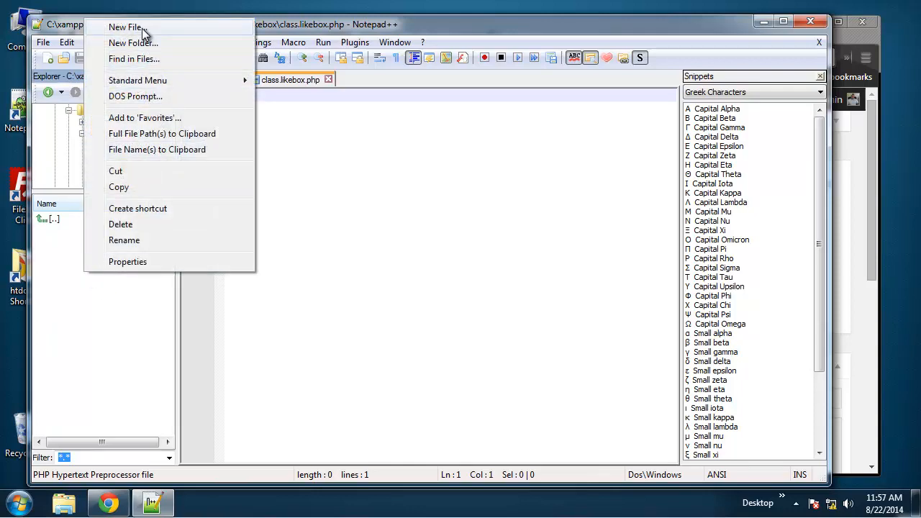
click(129, 27)
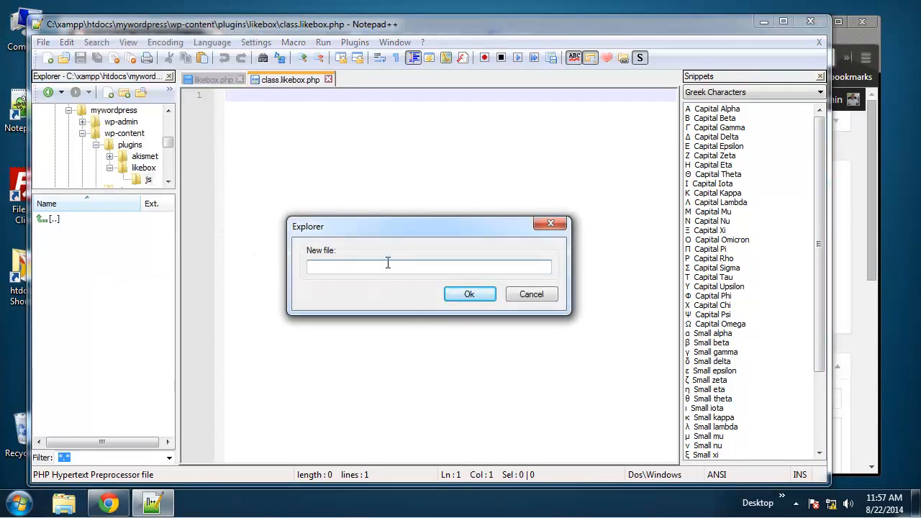
text(sc)
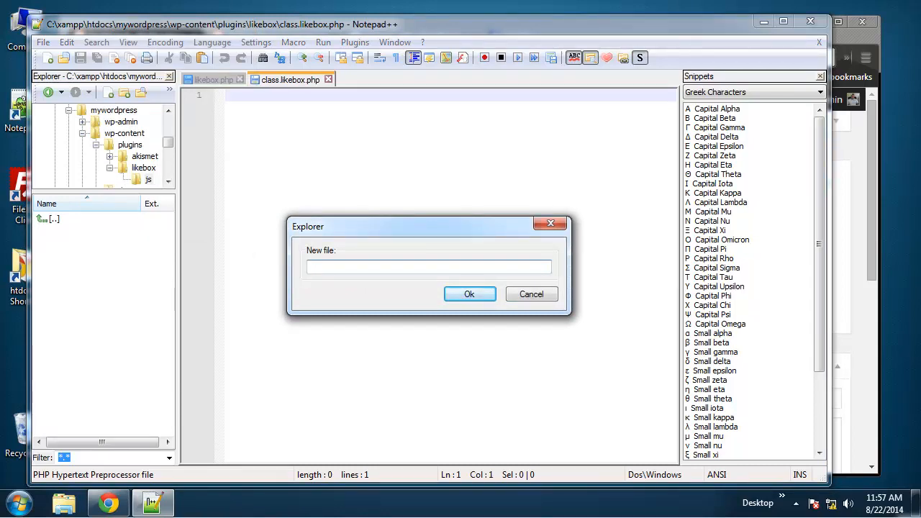
text(likebox.)
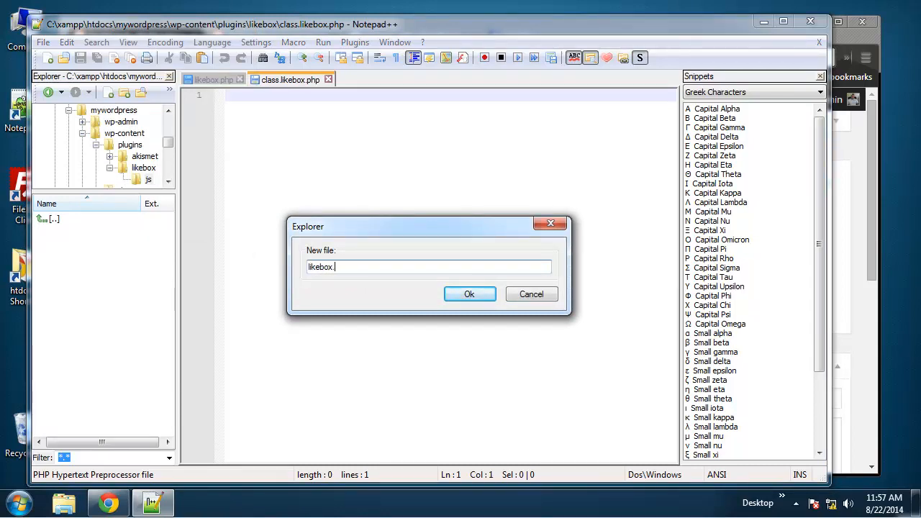
click(469, 293)
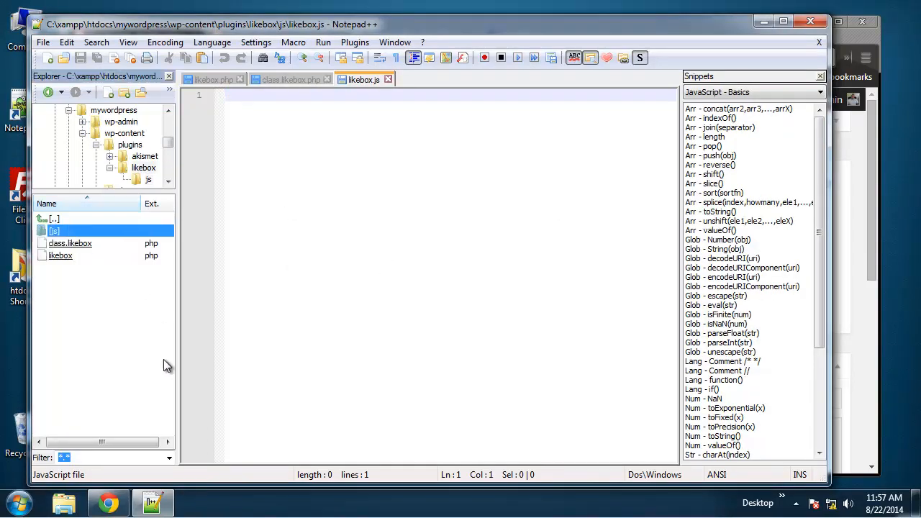
mouse_move(225, 83)
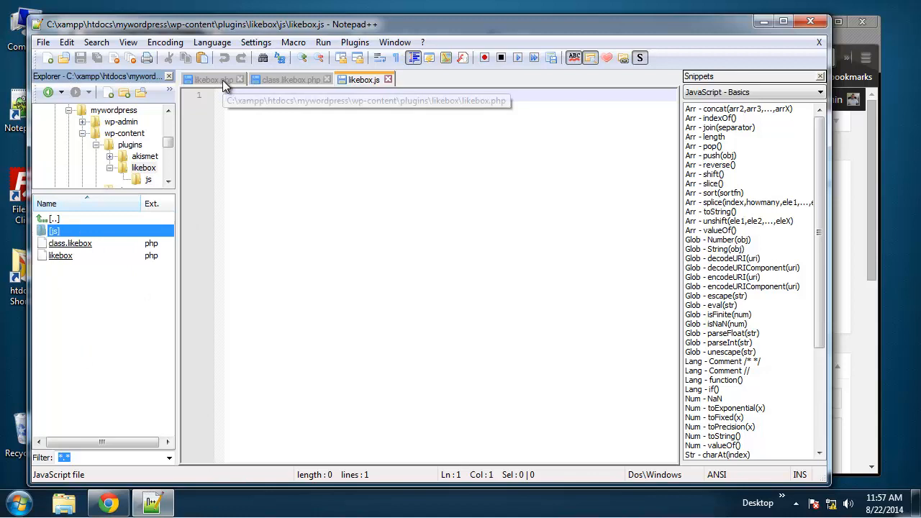
click(212, 79)
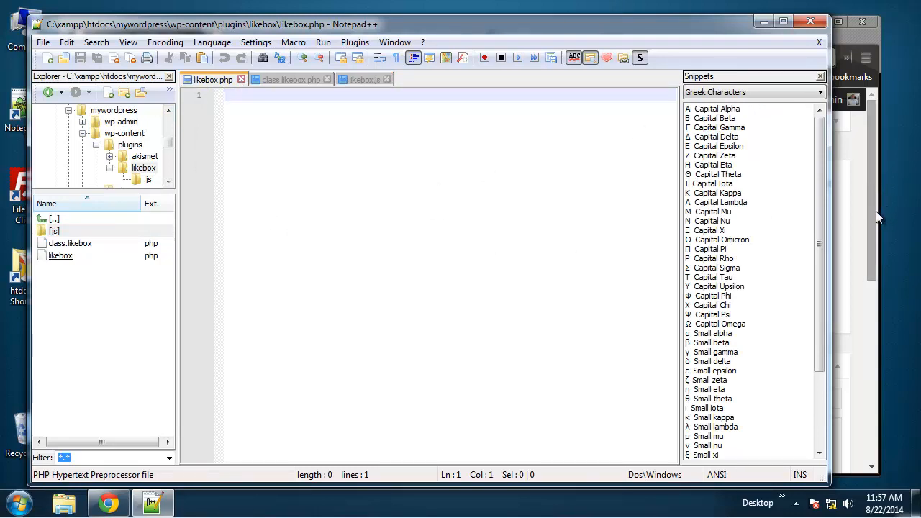
Open a new tab, then view the WordPress installed Plugins list with Akismet and Hello Dolly
click(108, 502)
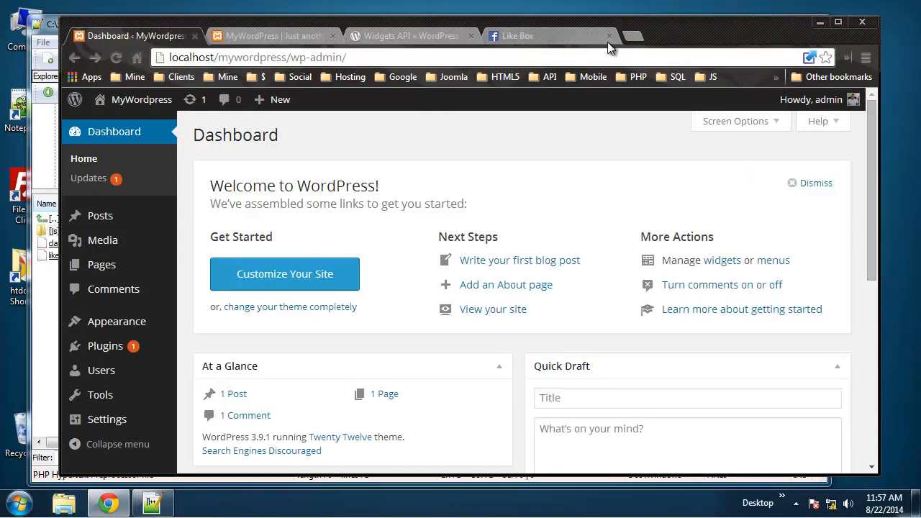
click(629, 36)
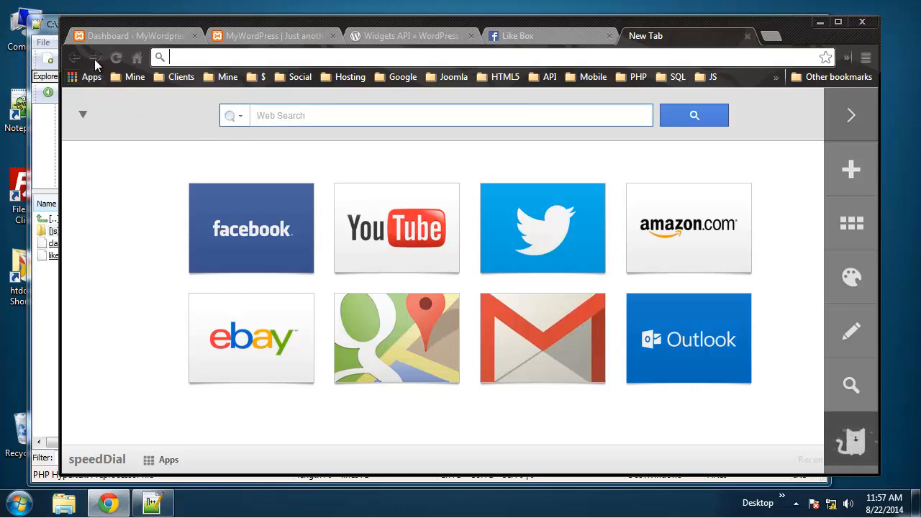
mouse_move(40, 101)
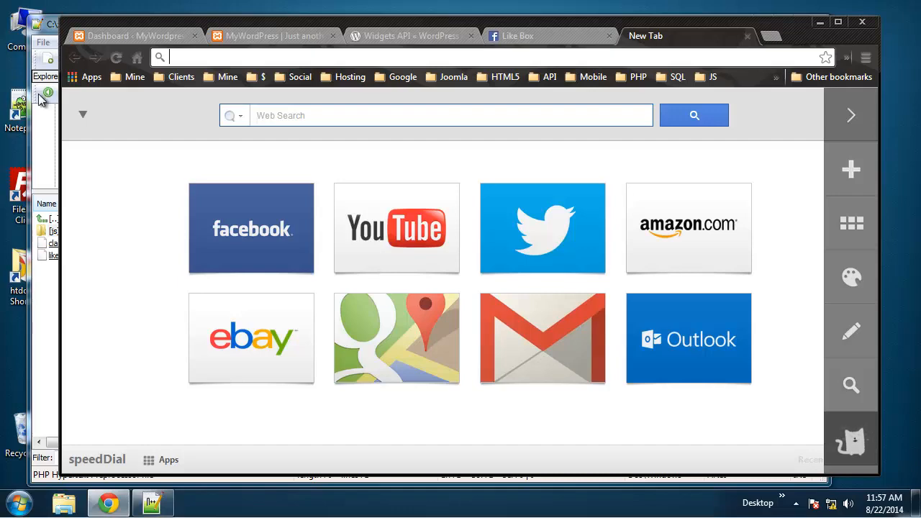
click(133, 35)
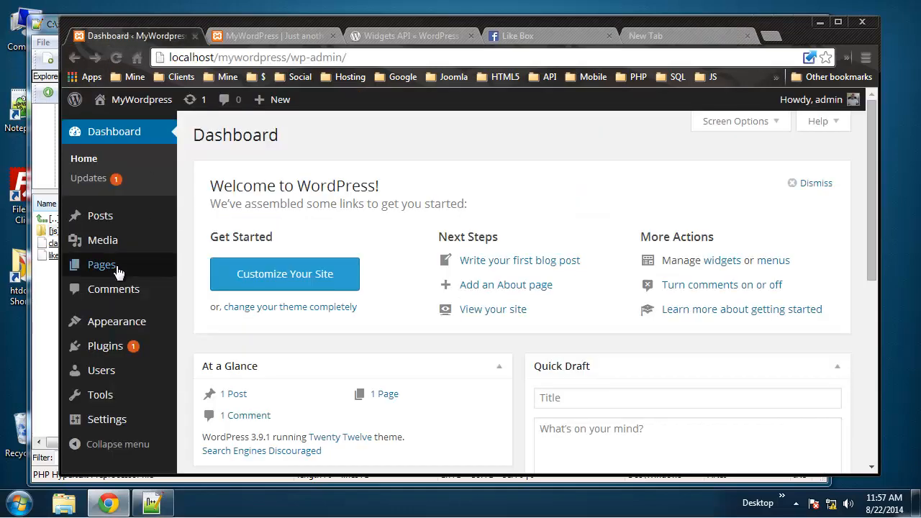
click(105, 346)
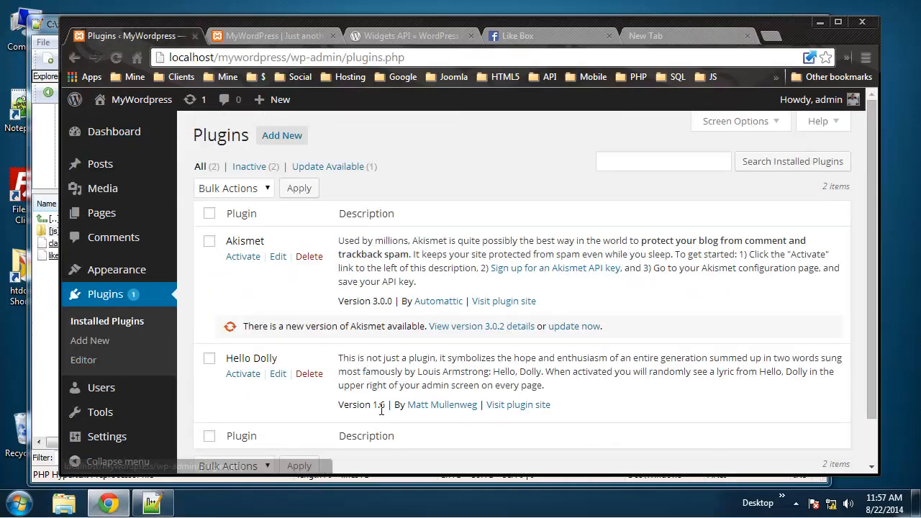
scroll(down, 3)
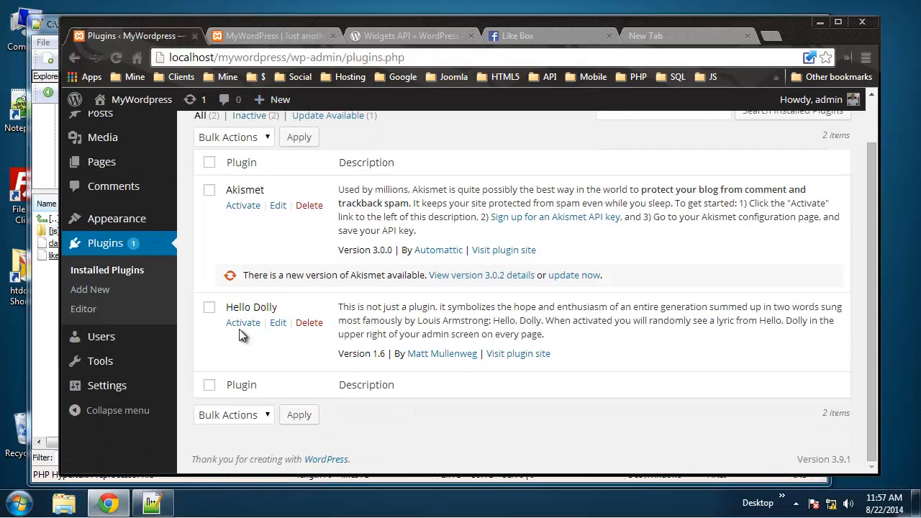
mouse_move(674, 42)
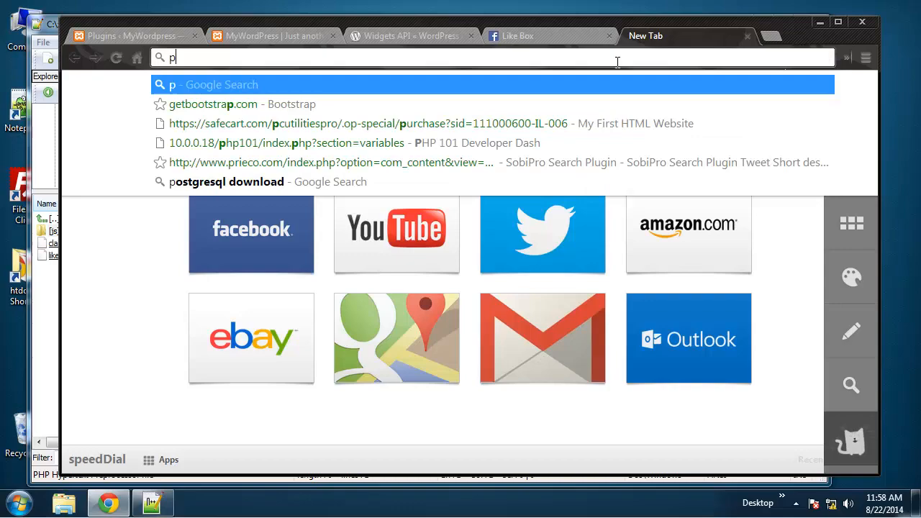
Search 'plugin api', scroll Writing a Plugin, and copy its header format block
text(plugin api)
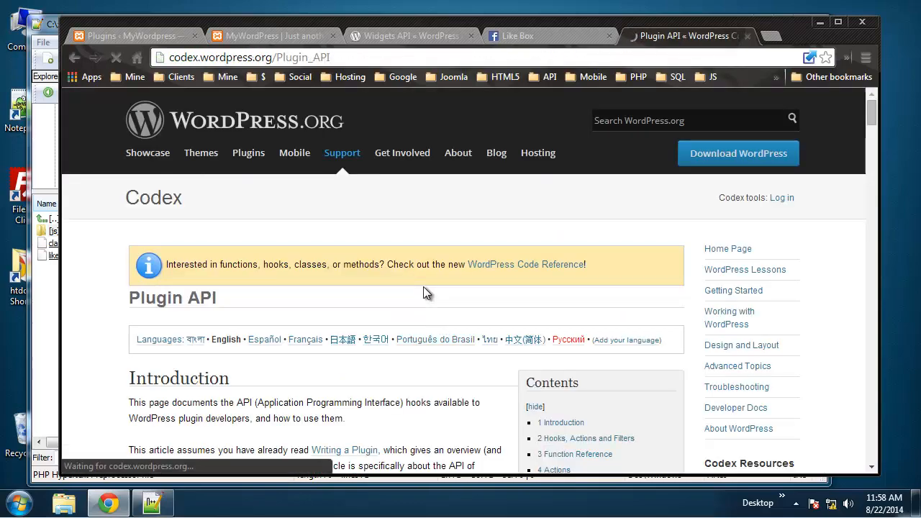
scroll(down, 3)
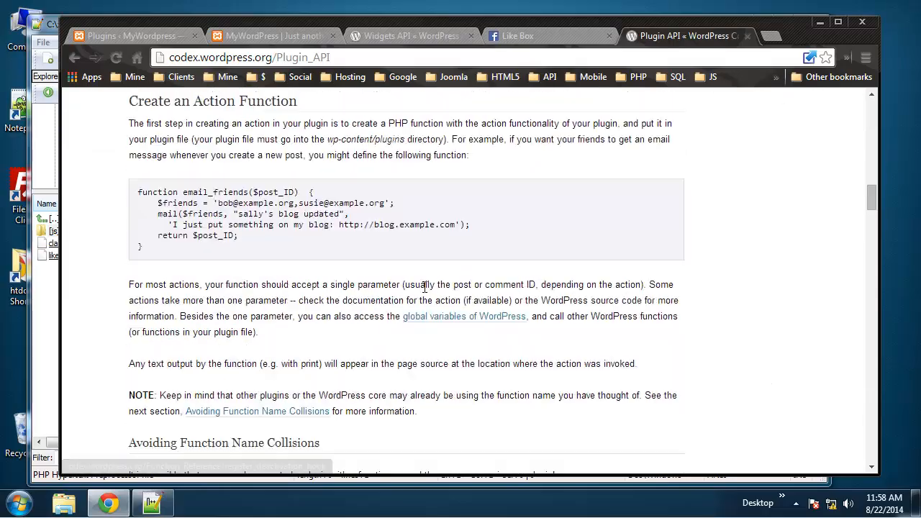
scroll(down, 3)
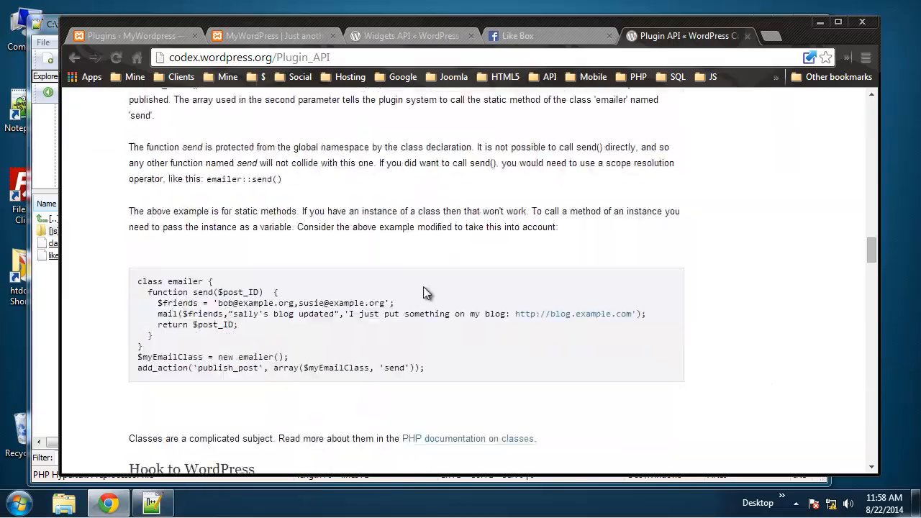
scroll(down, 3)
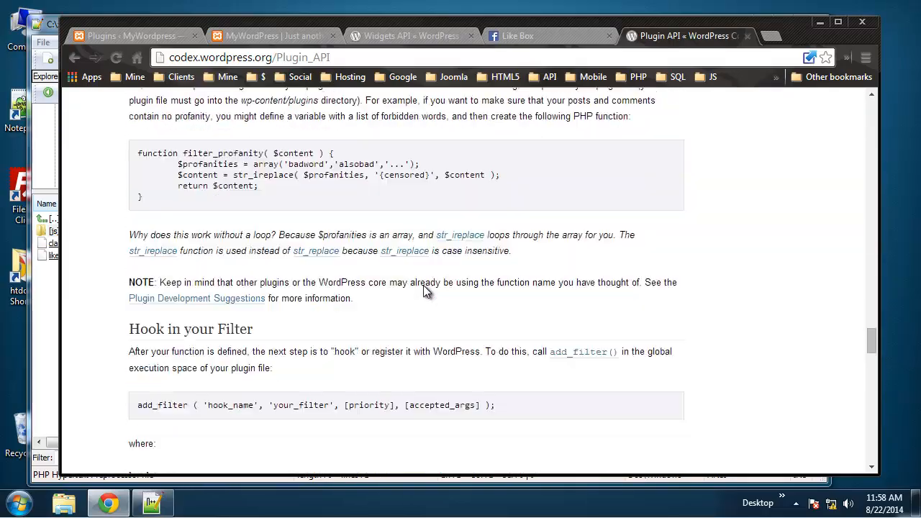
scroll(down, 3)
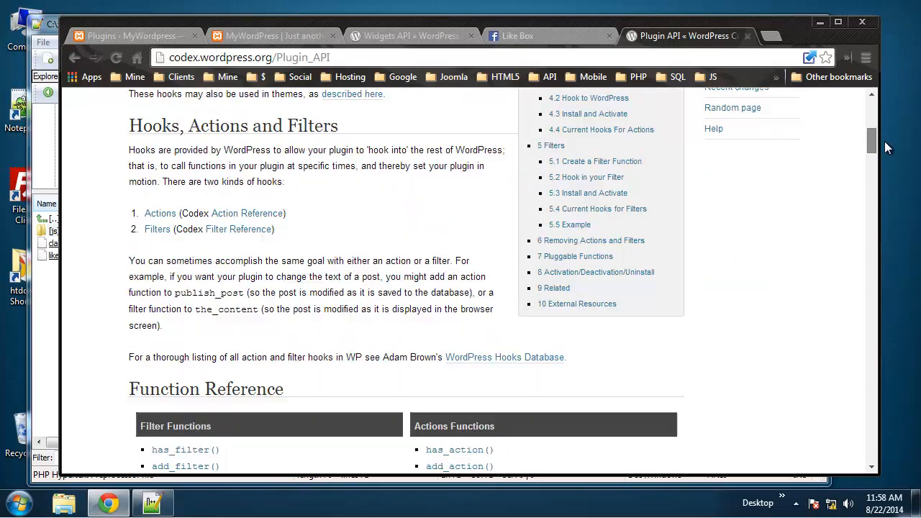
scroll(down, 3)
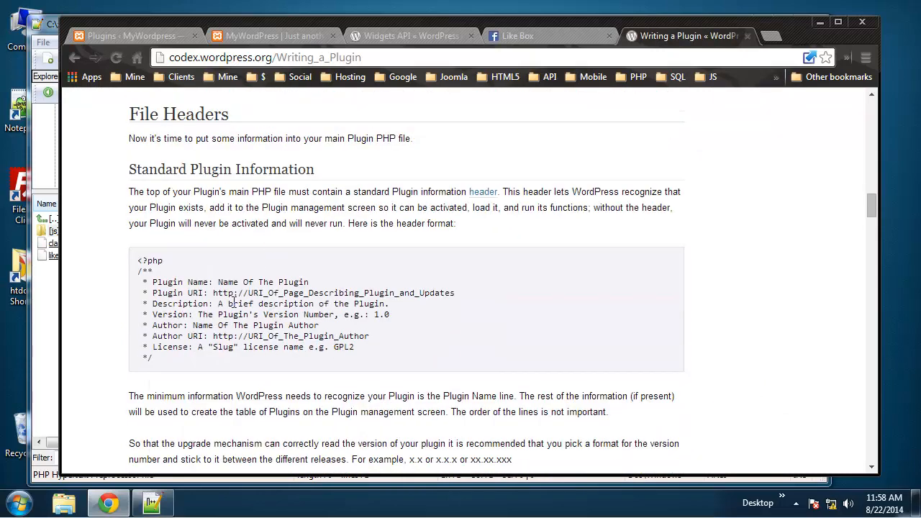
drag(141, 261, 154, 357)
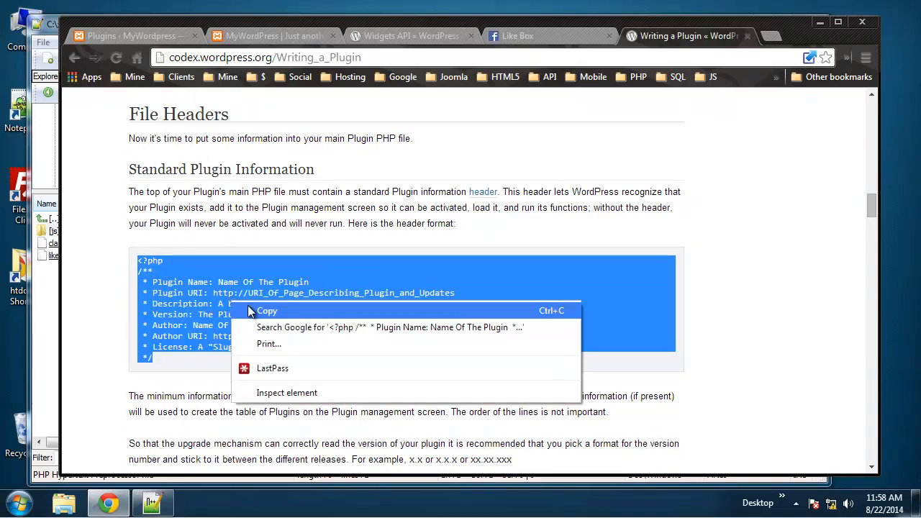
click(146, 502)
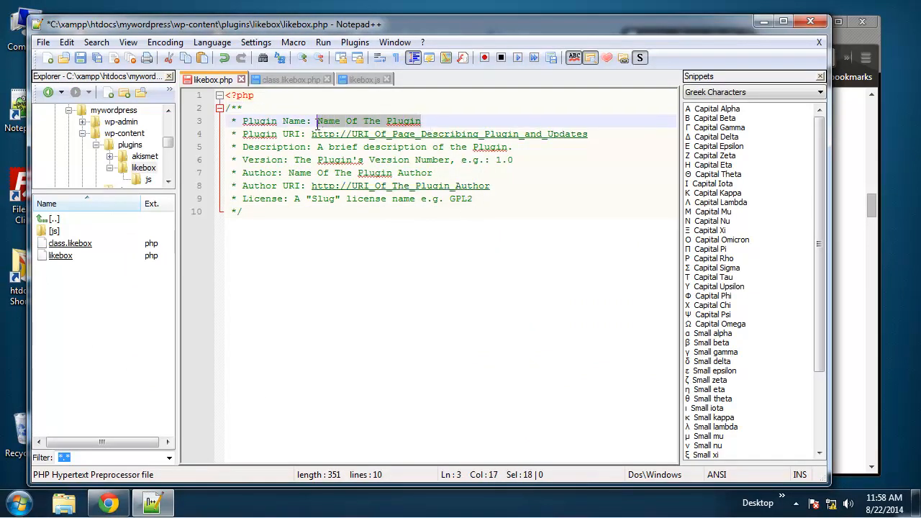
Set header values: name Likebox, URI codeskillet.com, simple Facebook likebox description, version 1.0, author Brad Traversy
text(Likebox)
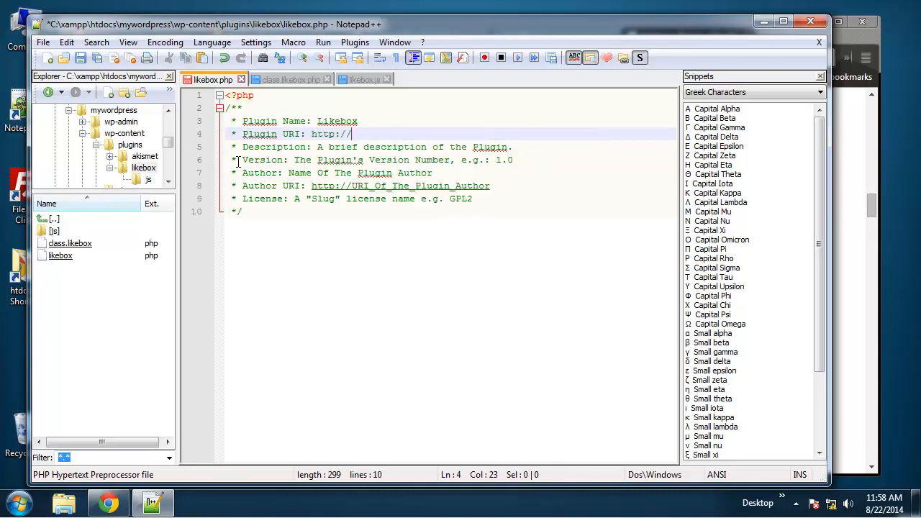
text(codeskillet.com)
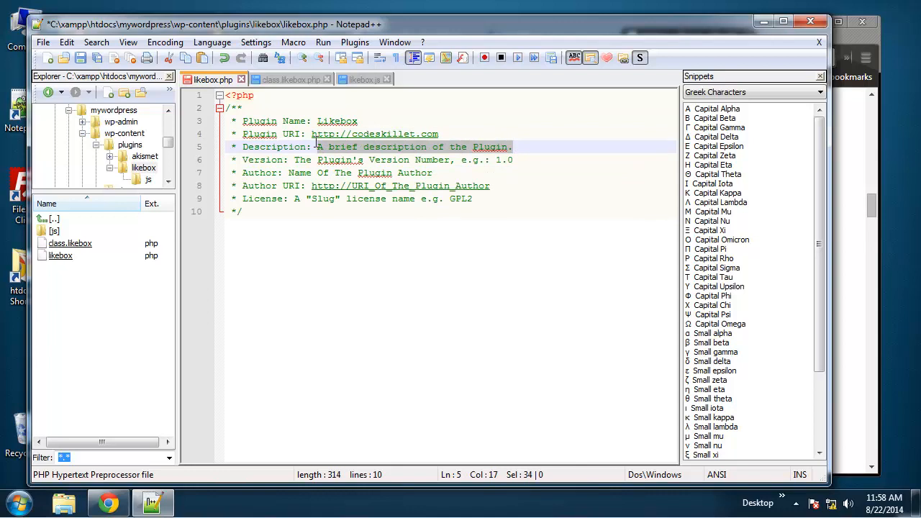
text(Sim)
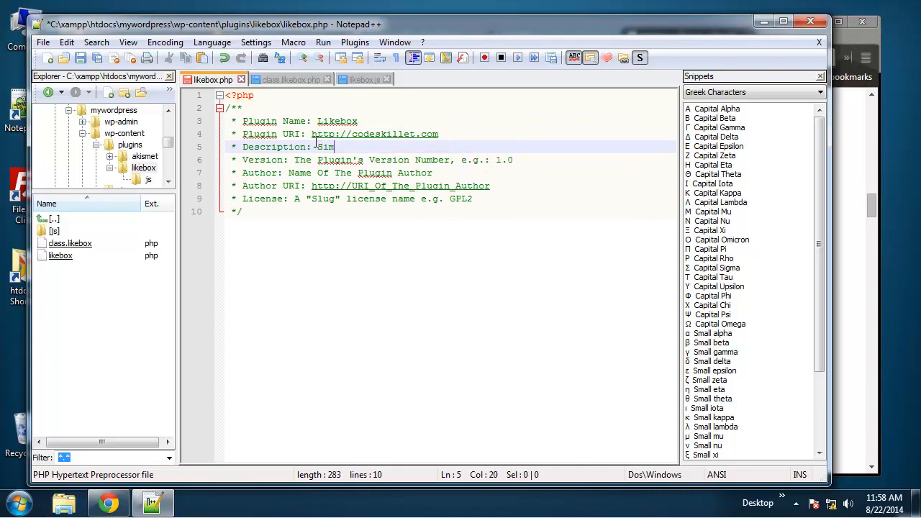
text(imple plugin to show Facebook likebox)
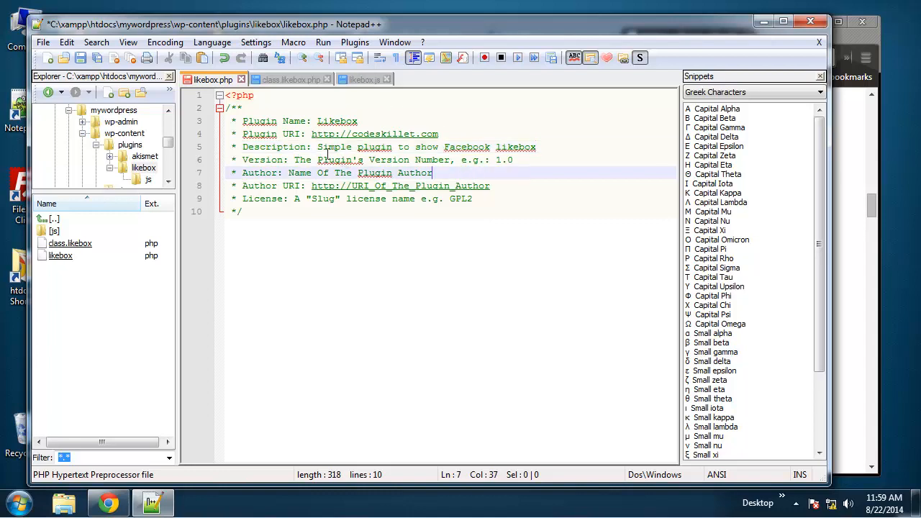
click(359, 121)
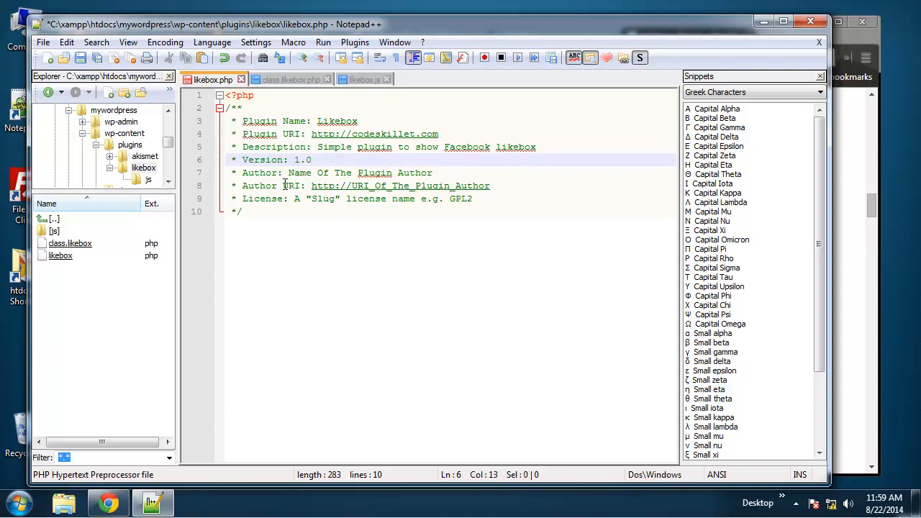
drag(287, 173, 431, 173)
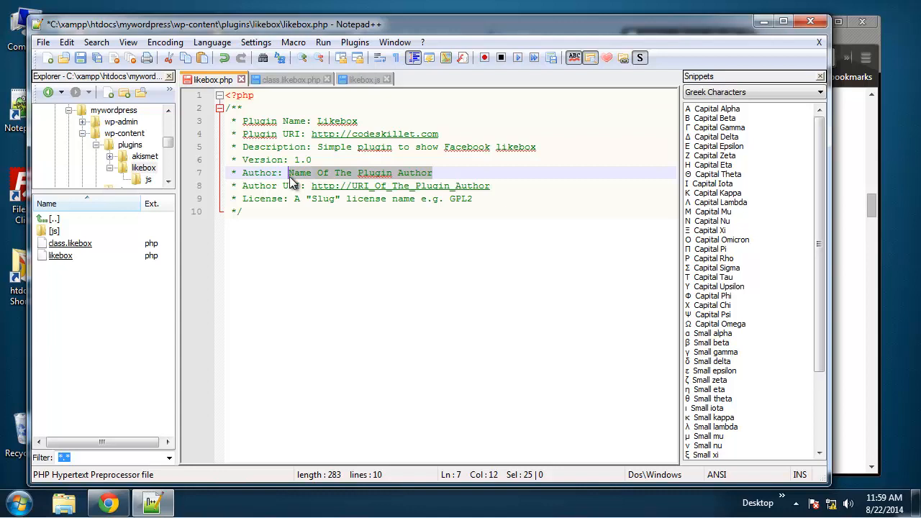
text(Brad Tray)
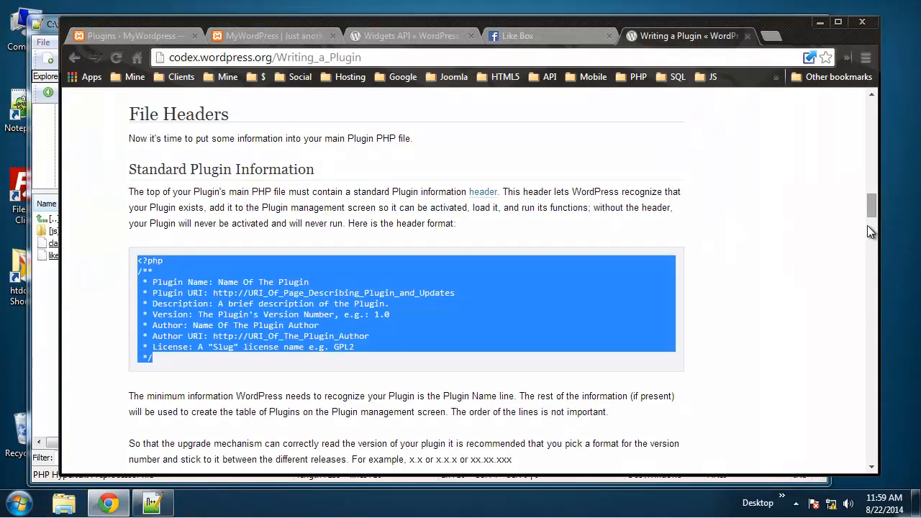
Scroll the Plugins admin list to the inactive Likebox 1.0 entry
click(137, 35)
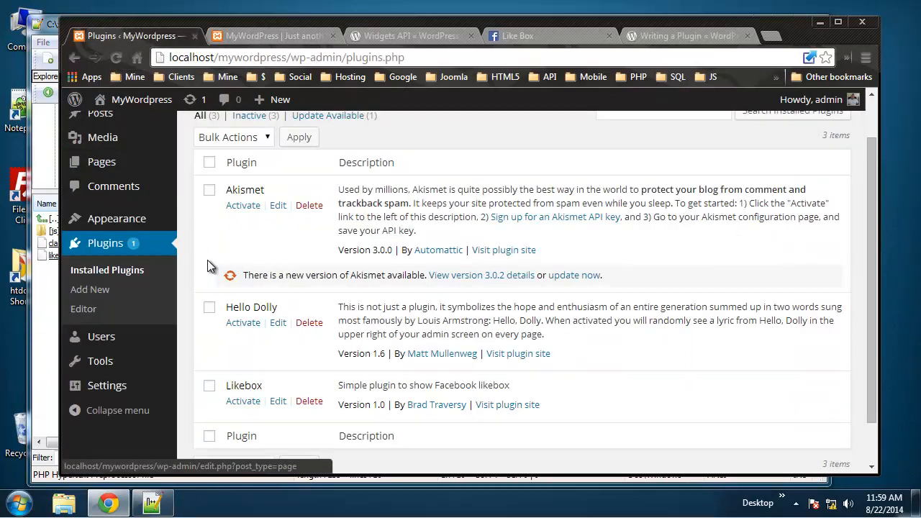
scroll(down, 3)
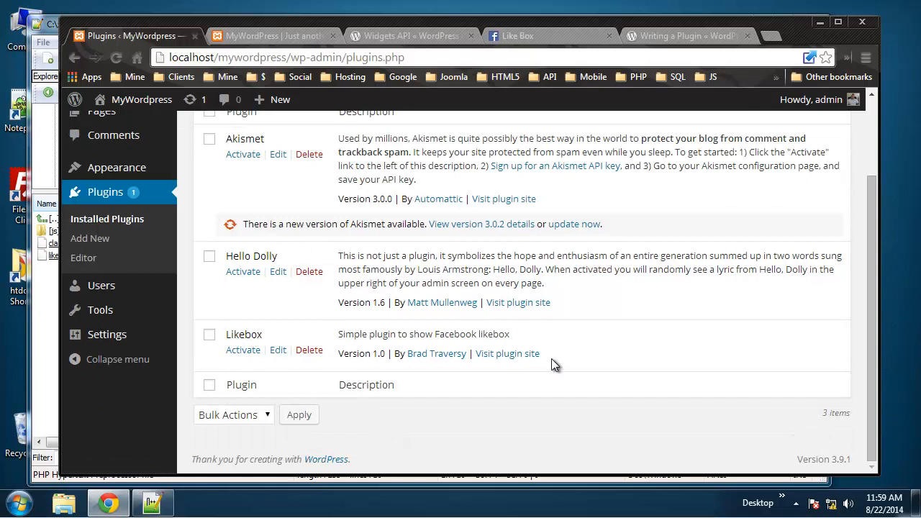
mouse_move(404, 354)
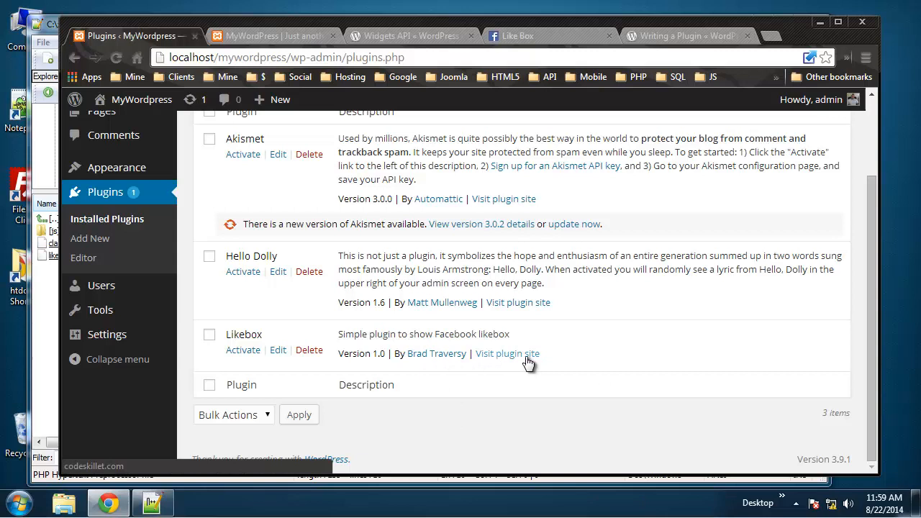
mouse_move(241, 369)
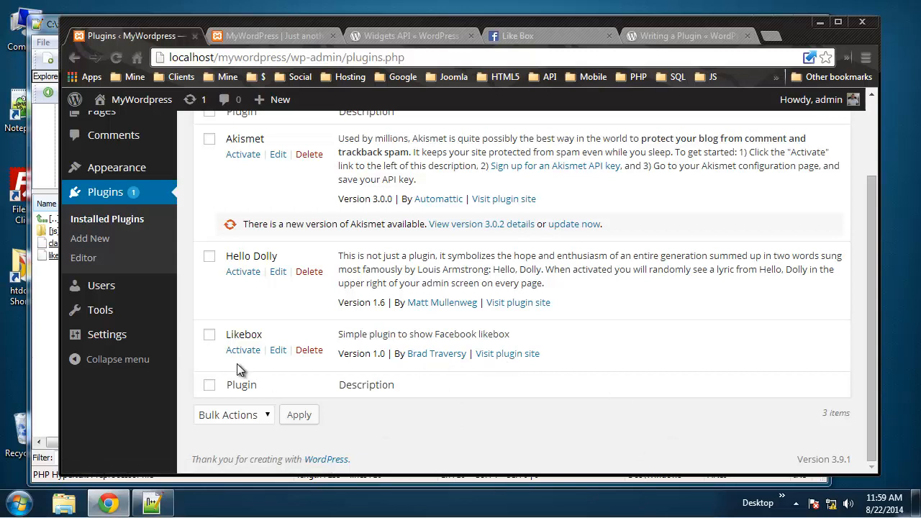
mouse_move(618, 233)
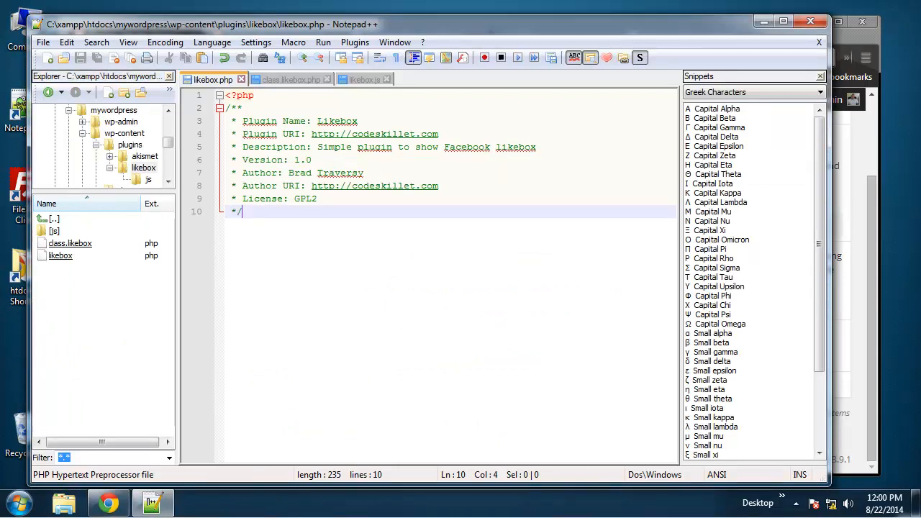
mouse_move(291, 229)
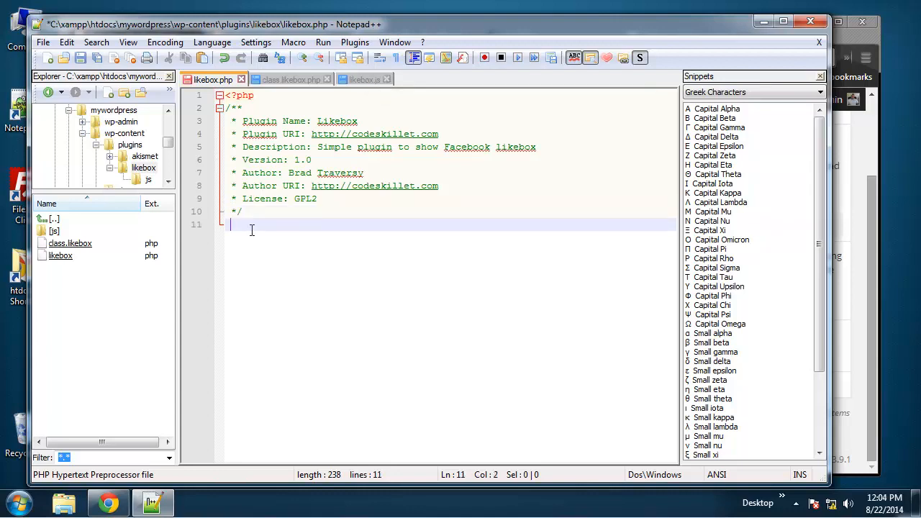
Declare a new add_scripts function below the plugin header
key(Enter)
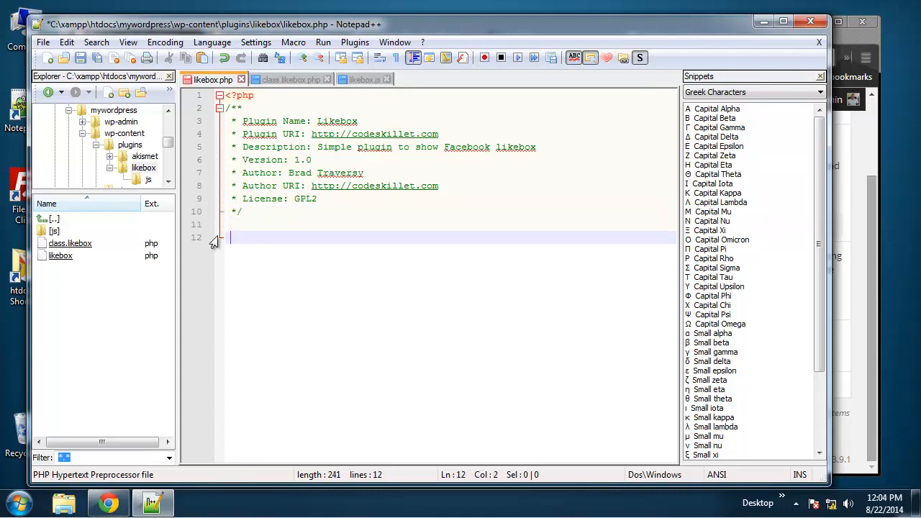
text(function)
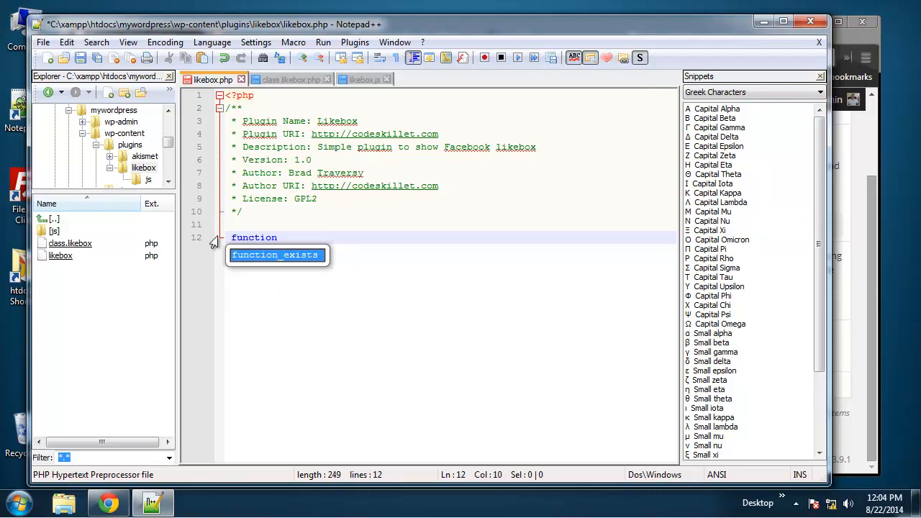
text(add)
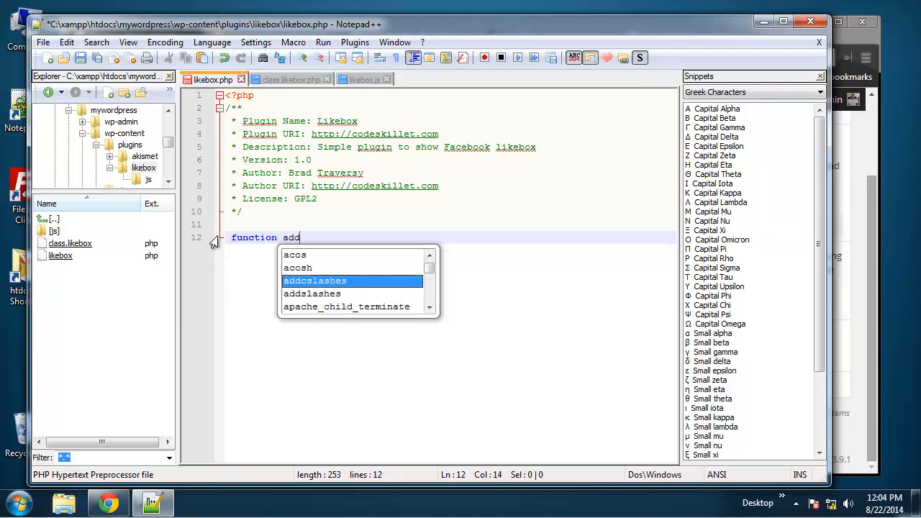
text(_scripts(){)
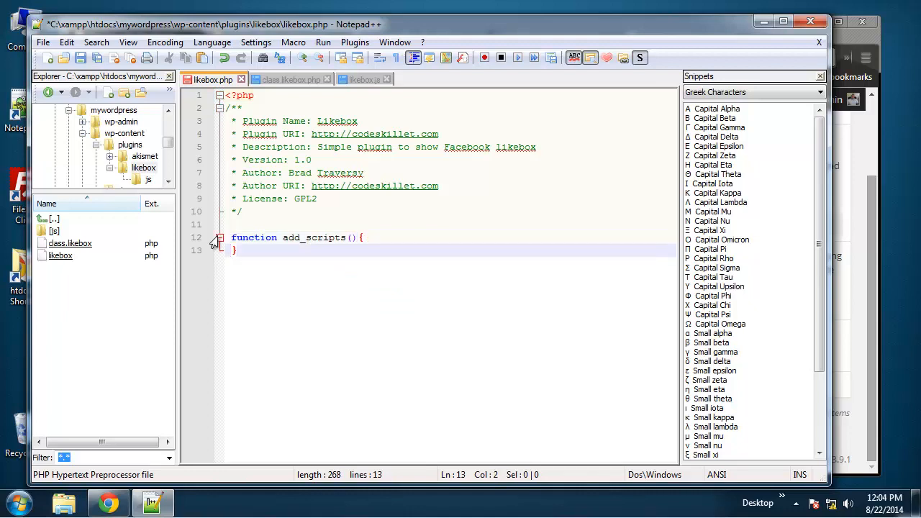
key(enter)
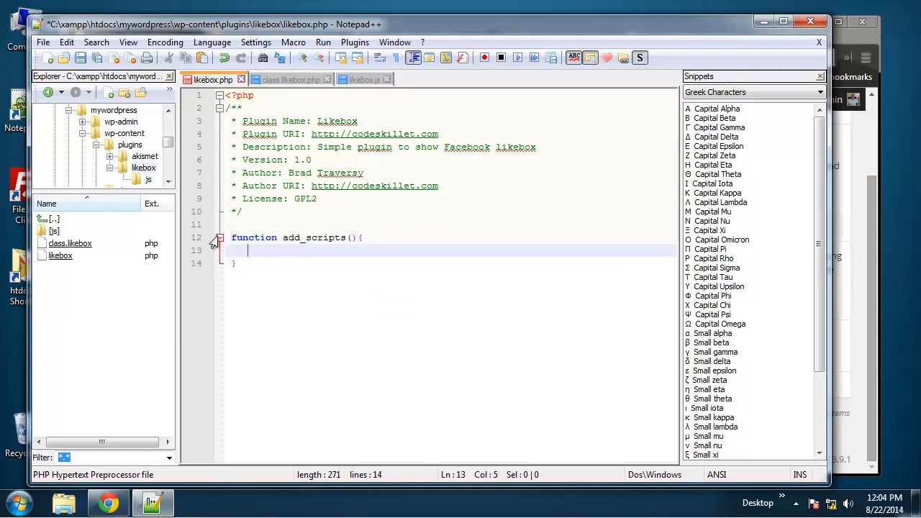
Call wp_enqueue_scripts(); inside add_scripts and select the function name
text(wp)
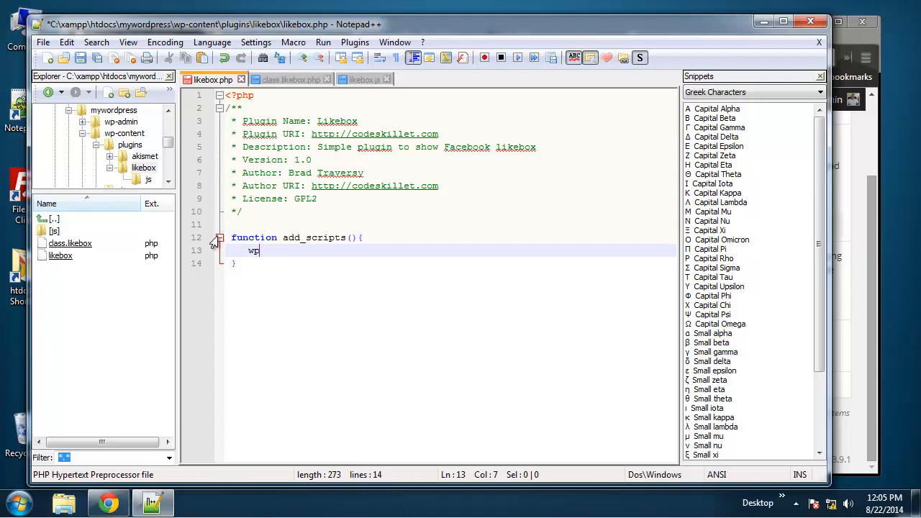
text(_en)
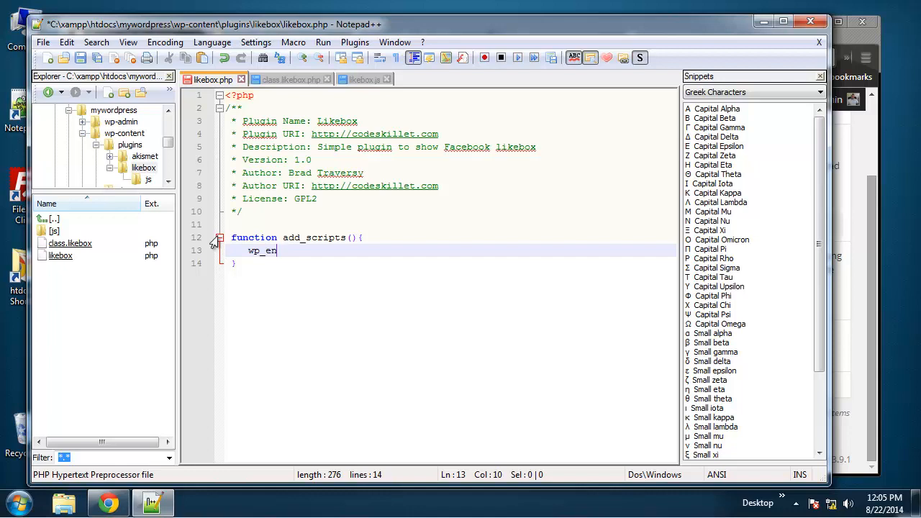
text(qu)
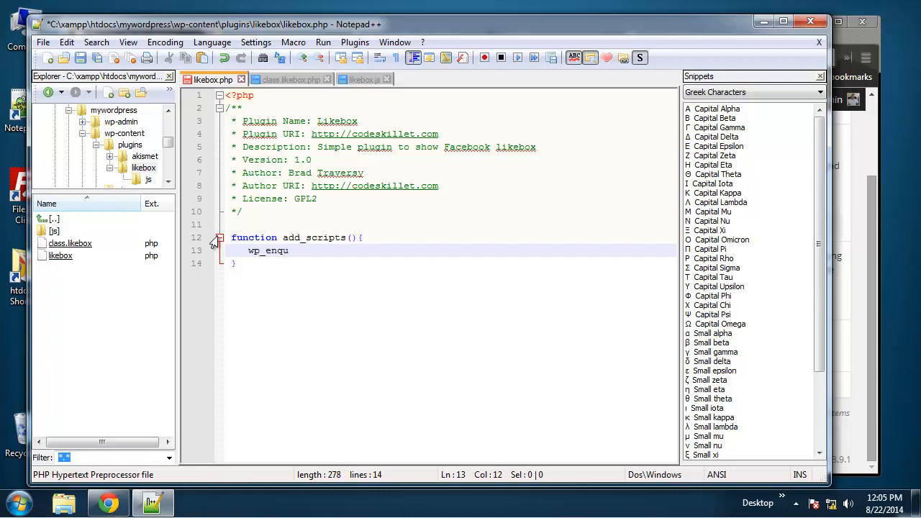
text(eue)
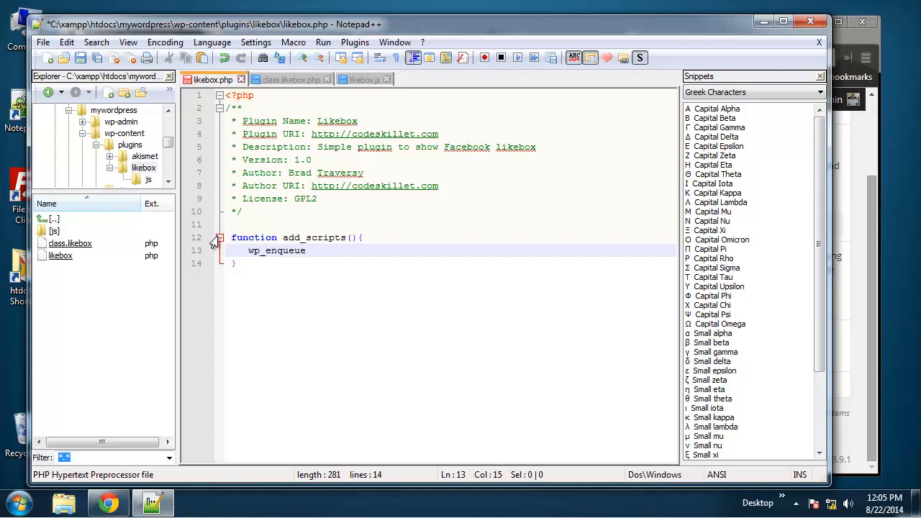
text(_scripts)
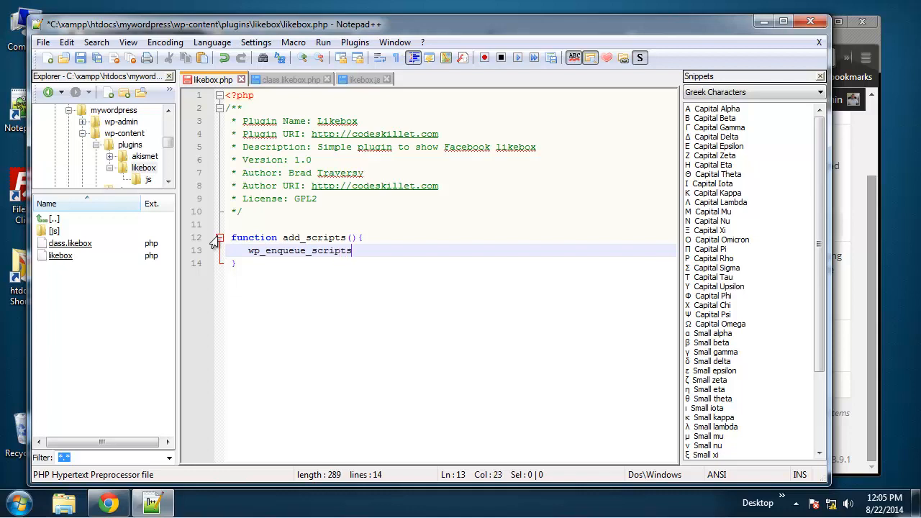
text(();)
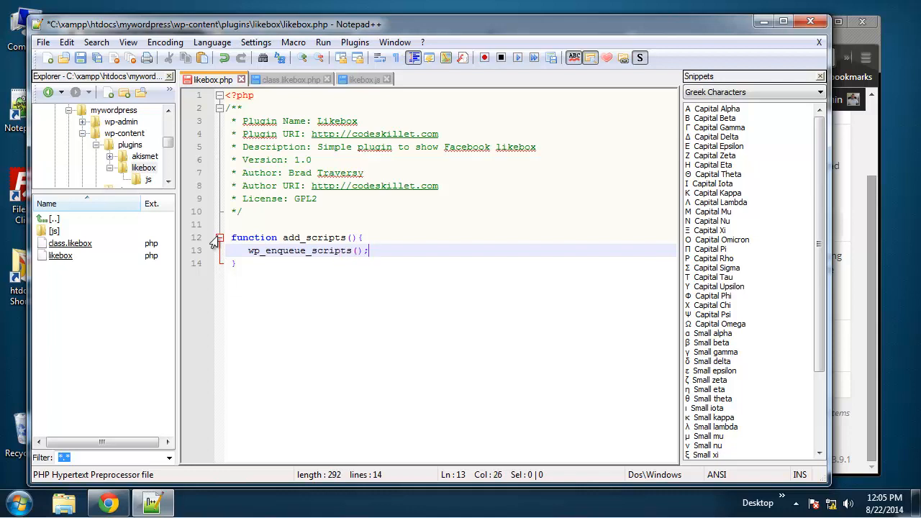
double_click(299, 250)
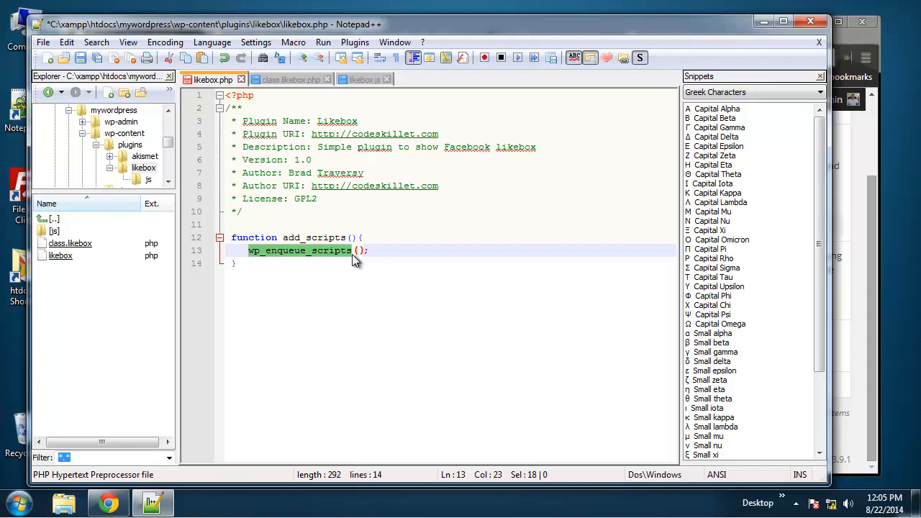
click(108, 501)
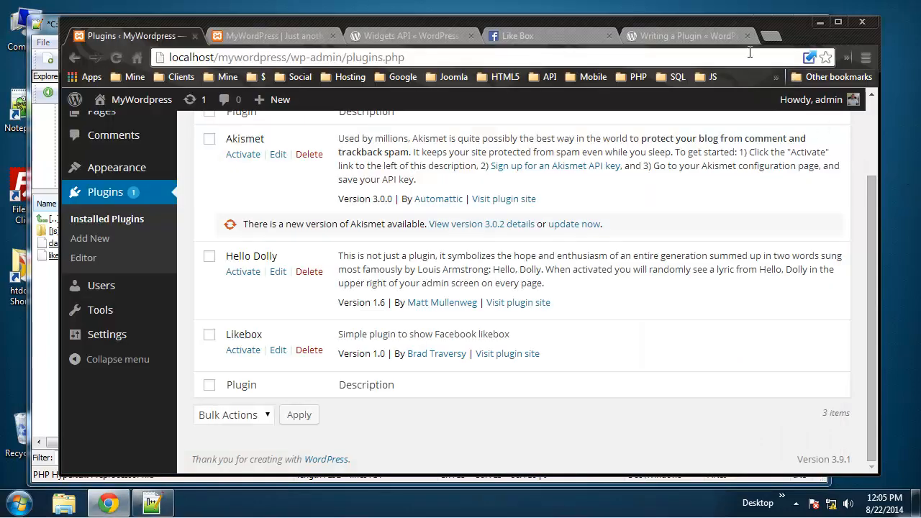
Search wp_enqueue_scripts and open its Codex action reference page
text(wp_enqueue_scripts)
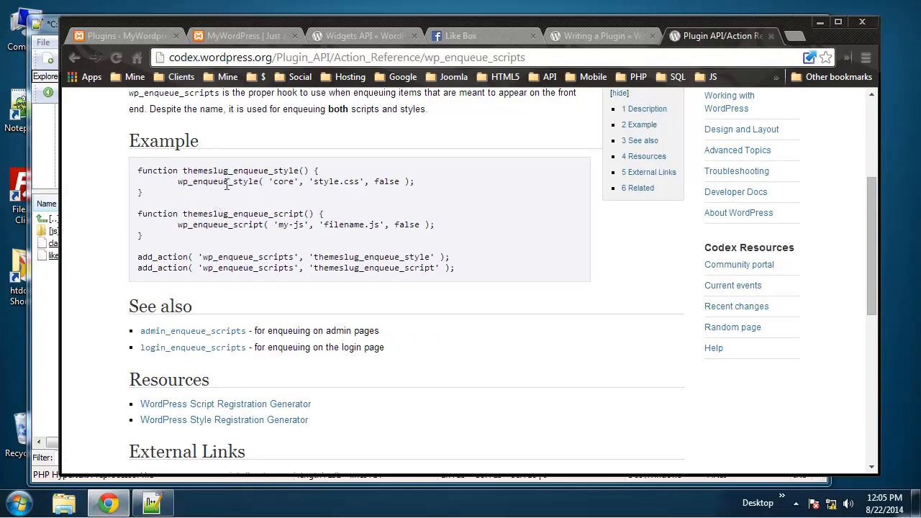
double_click(221, 182)
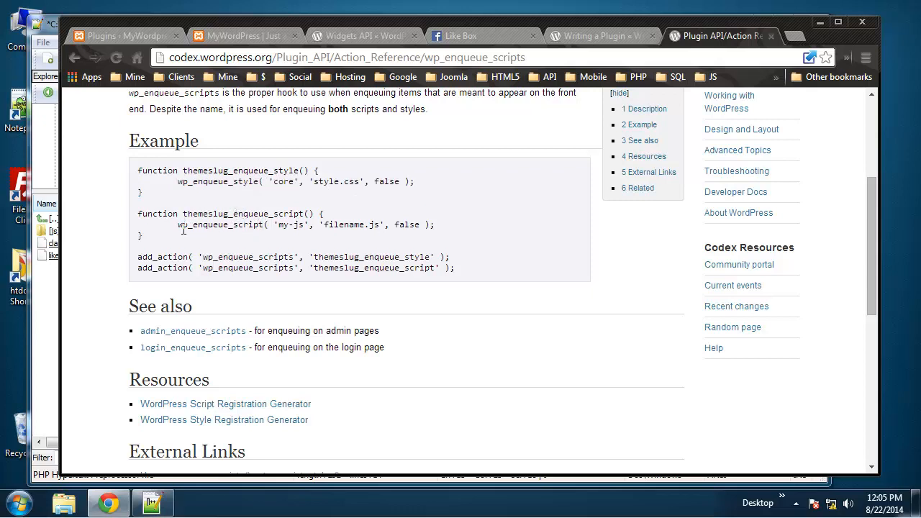
mouse_move(196, 229)
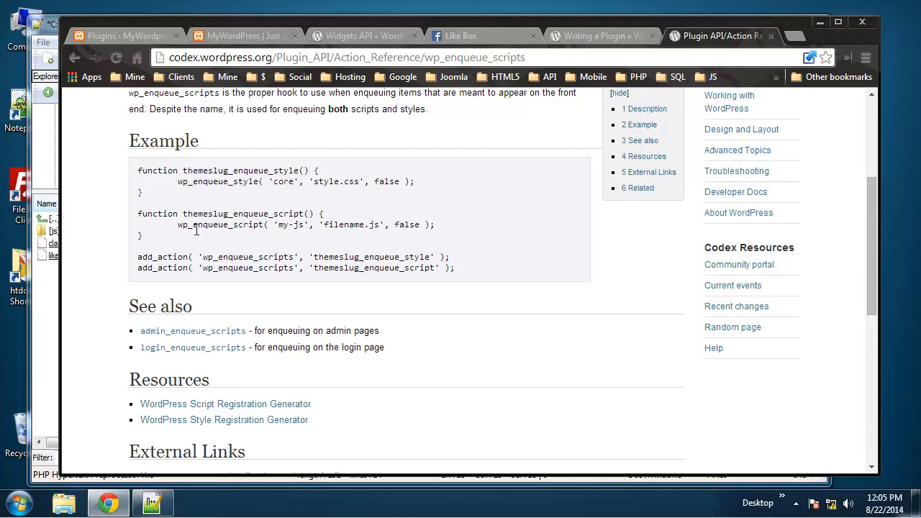
mouse_move(347, 230)
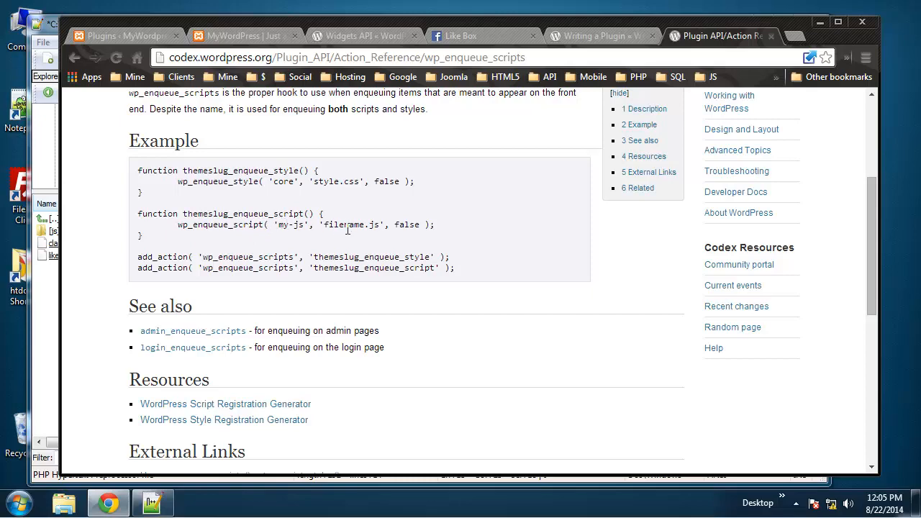
mouse_move(593, 355)
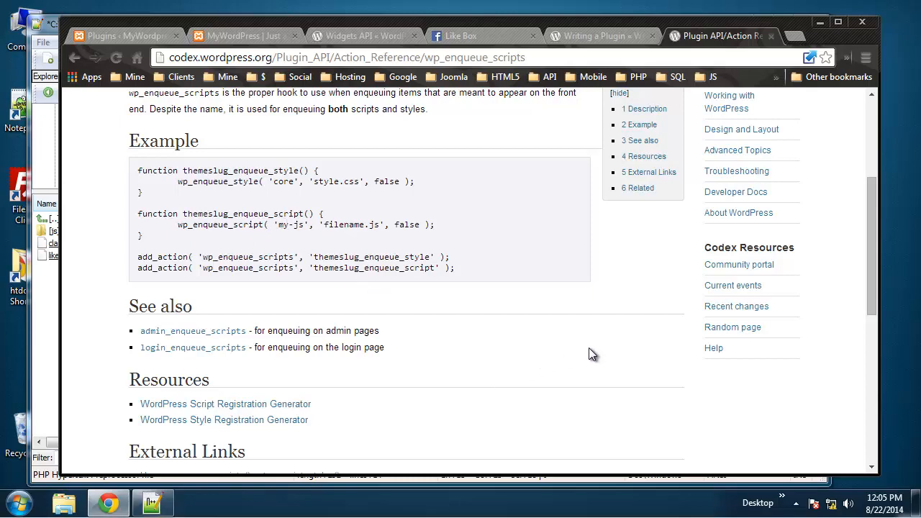
scroll(down, 3)
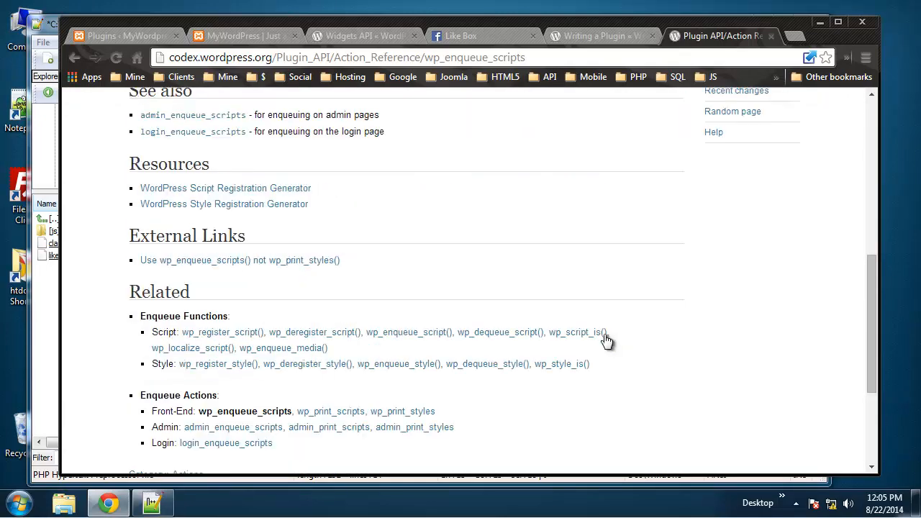
scroll(up, 3)
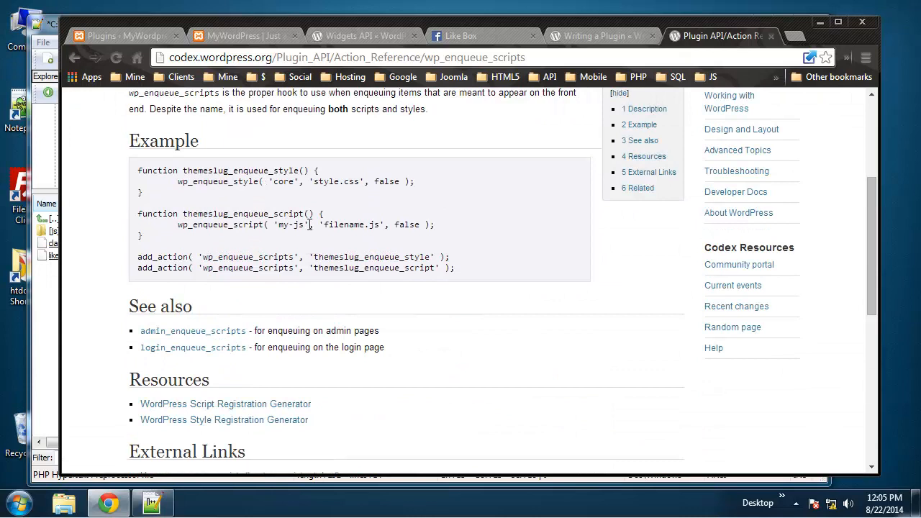
Study the page's example code, including the my-js script handle
double_click(290, 224)
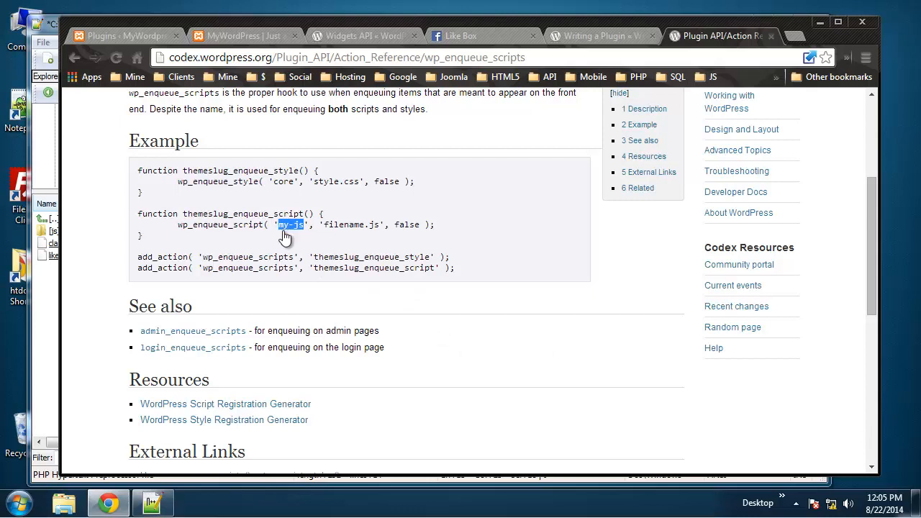
mouse_move(336, 224)
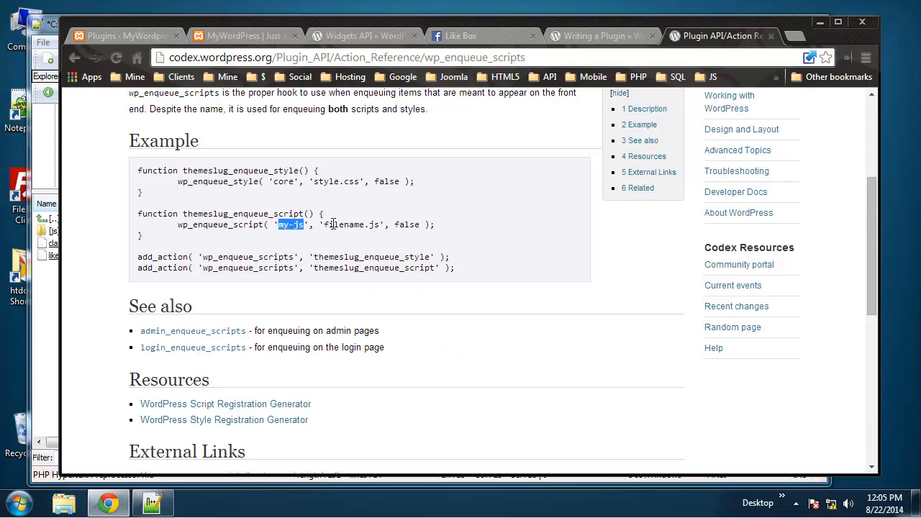
click(331, 228)
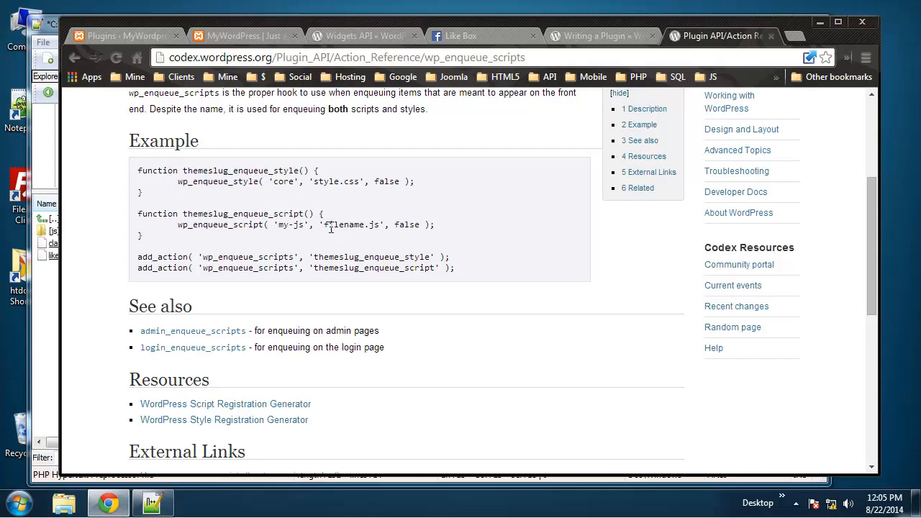
double_click(351, 224)
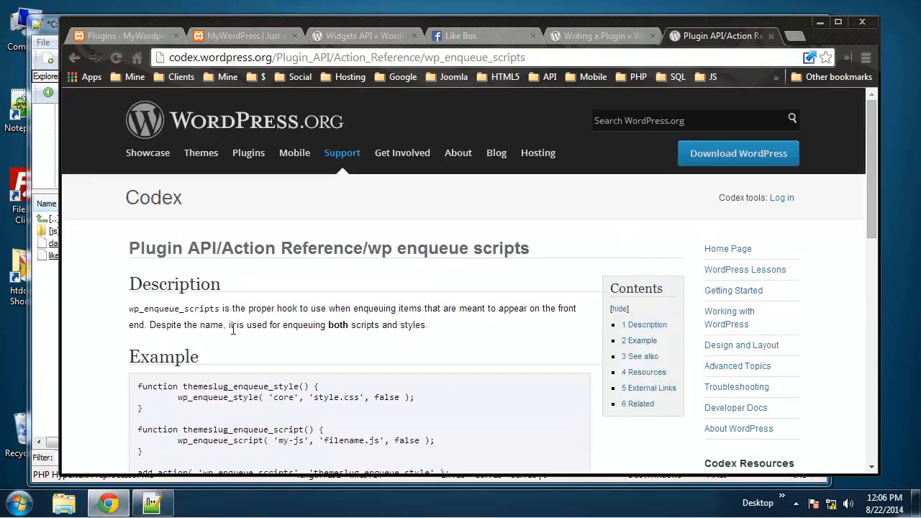
scroll(down, 3)
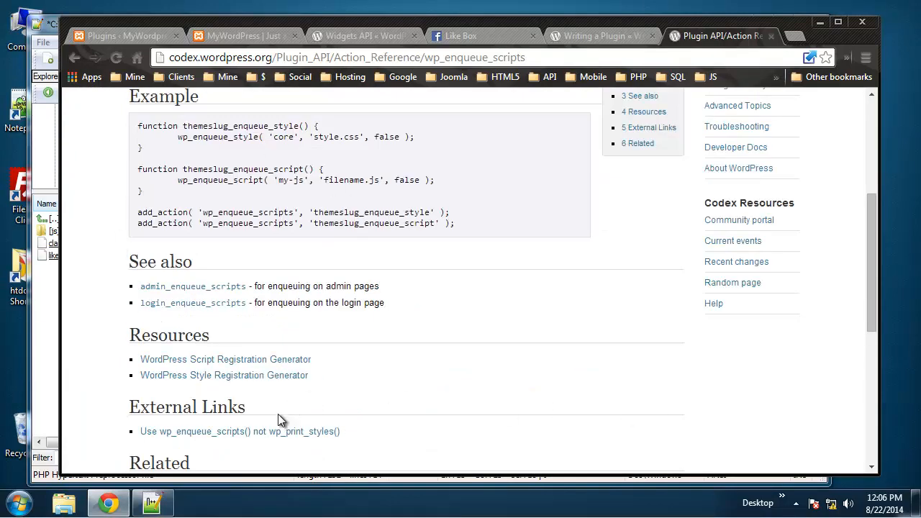
scroll(up, 3)
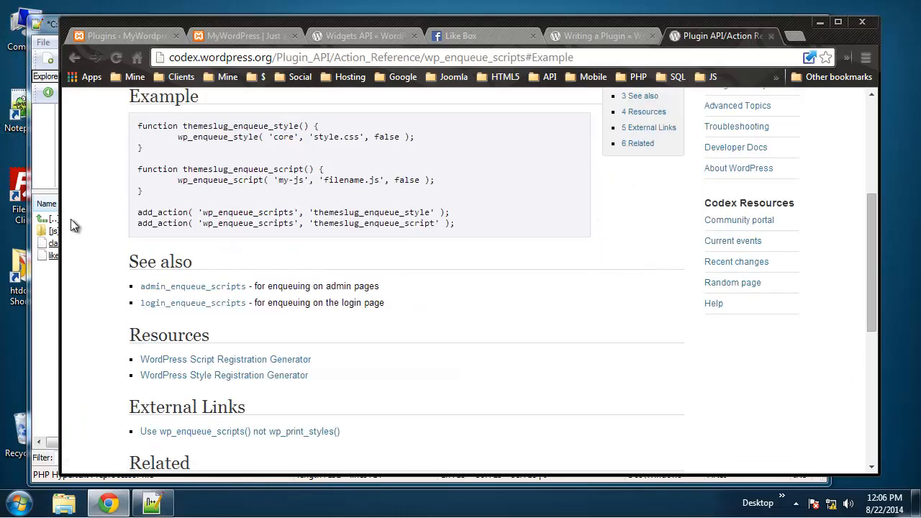
scroll(up, 3)
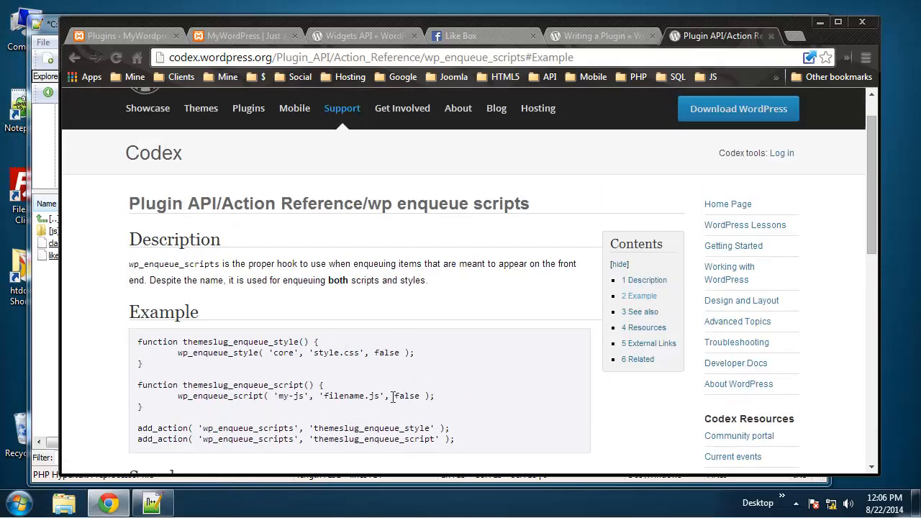
scroll(down, 3)
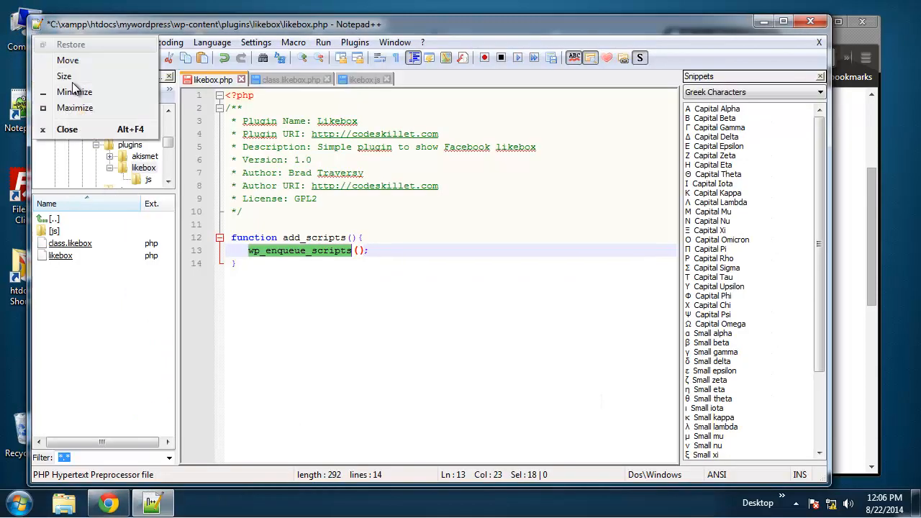
Pass 'likebox-scripts', plugins_url().'/likebox/js/likebox.js' and false to wp_enqueue_scripts
click(368, 274)
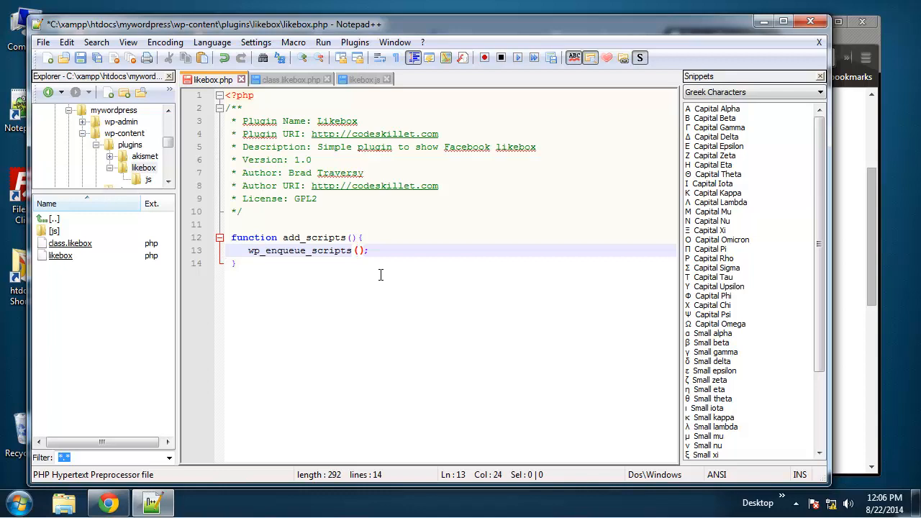
text('l')
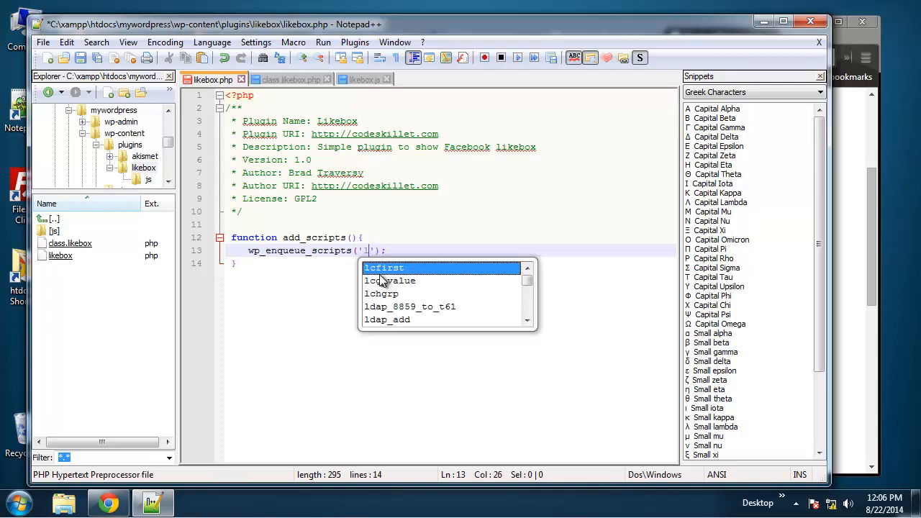
text(likebox-scripts)
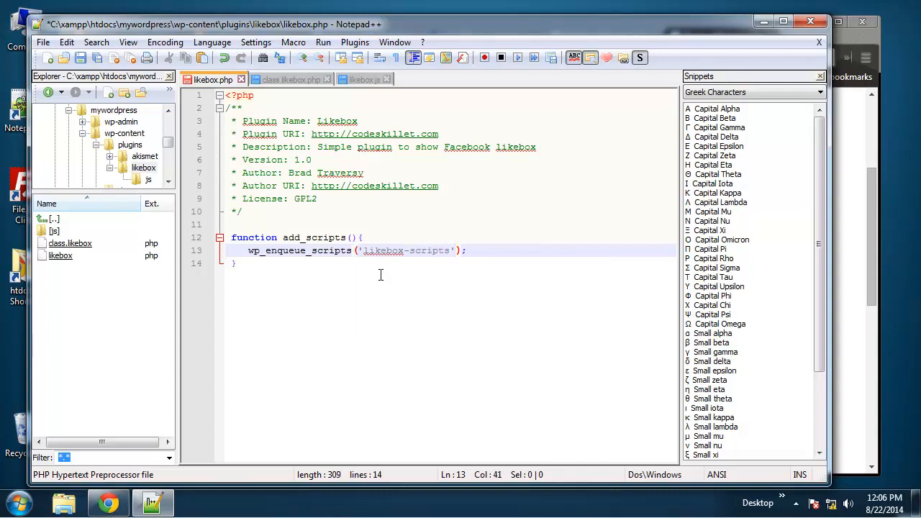
text(,)
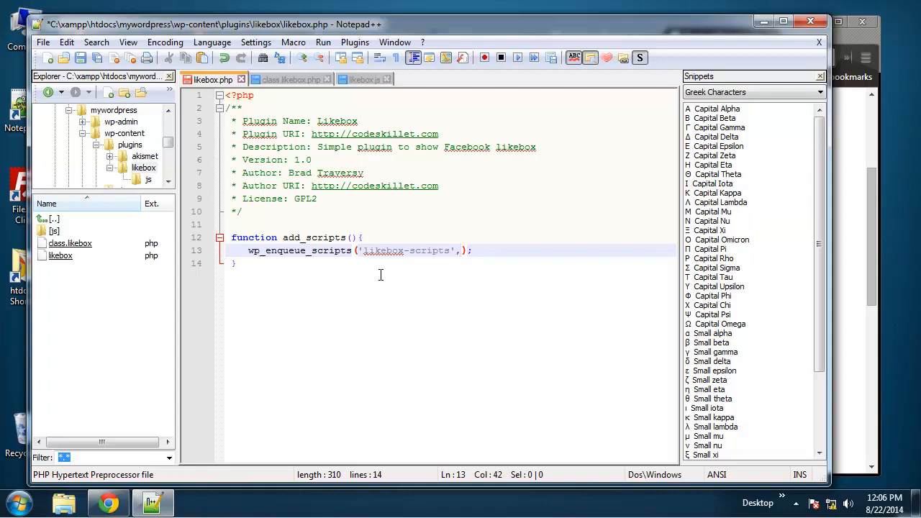
text(plu)
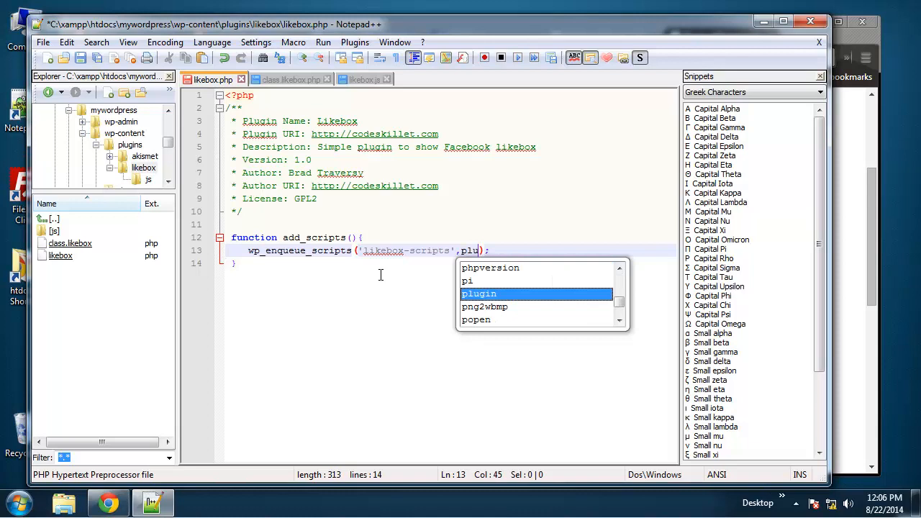
text(gins_url()
key(Enter)
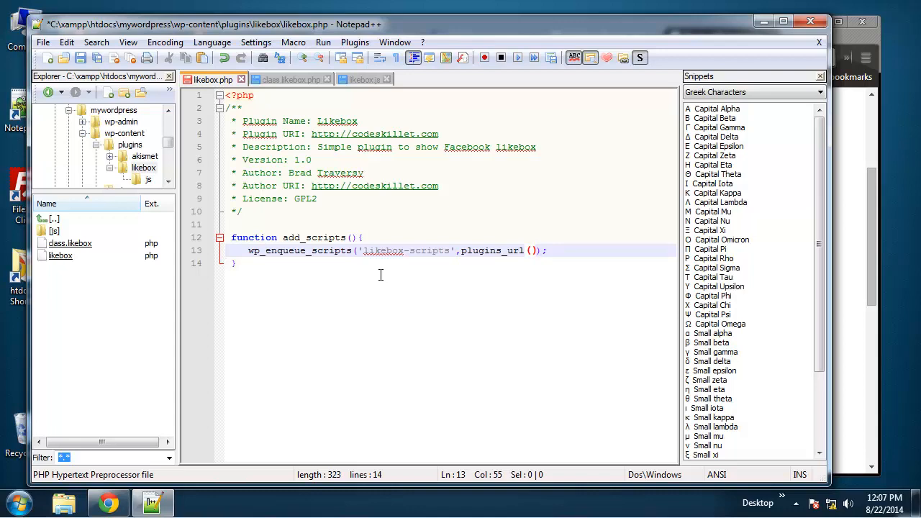
text(.'/)
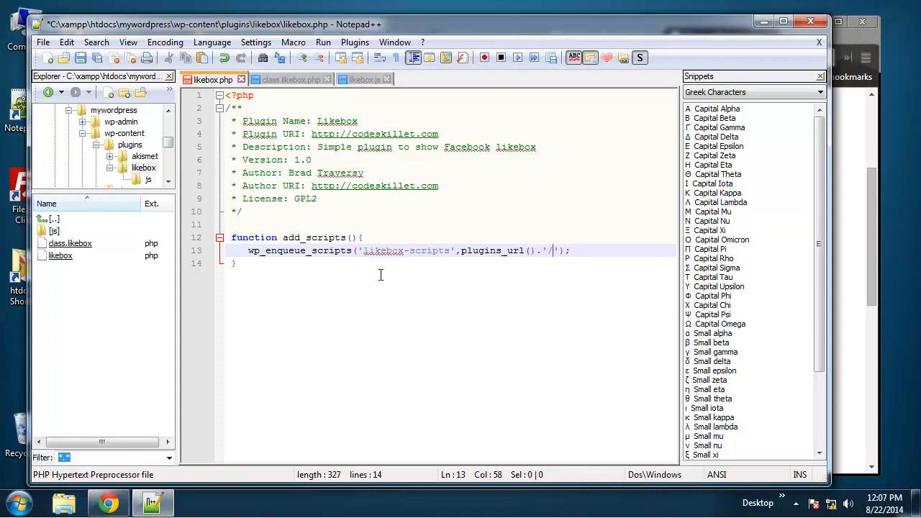
text(likebox/)
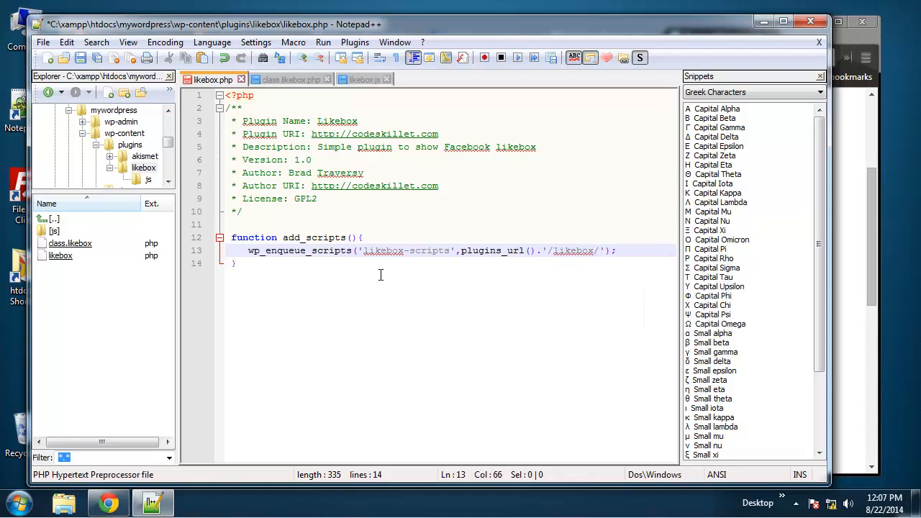
text(js/)
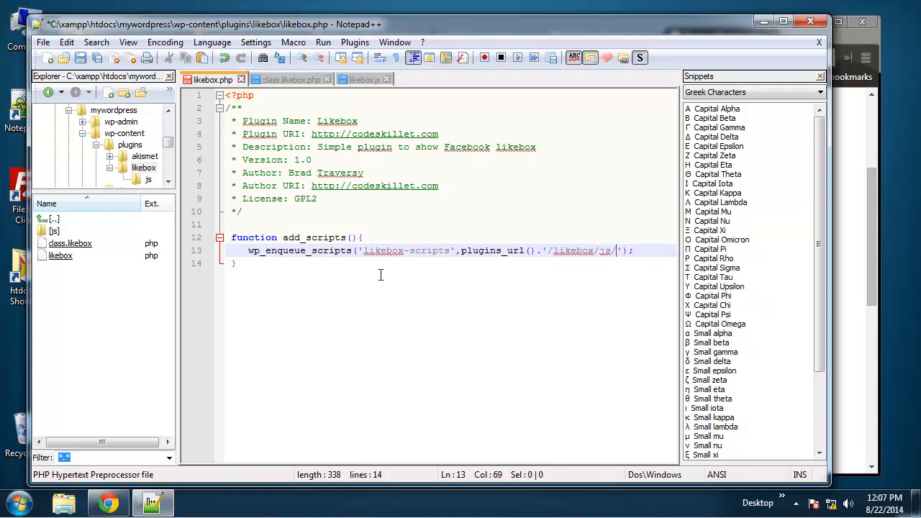
text(likebox.js)
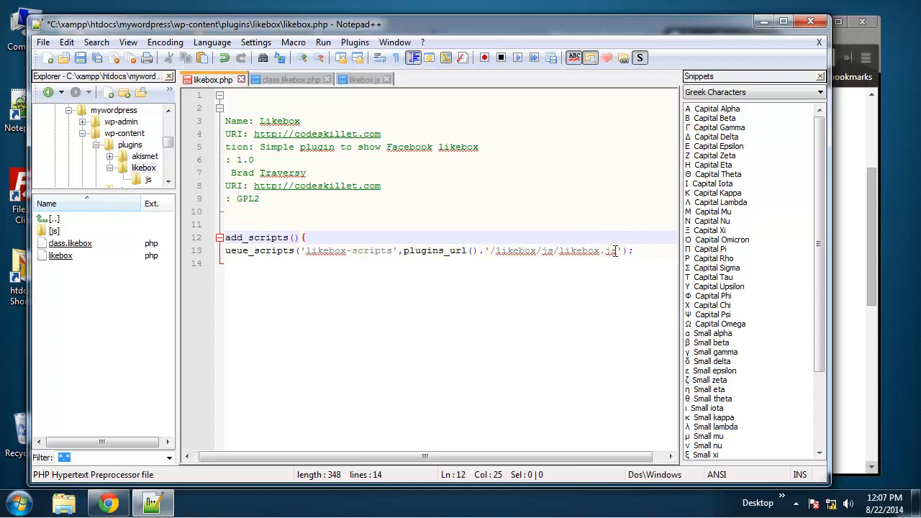
text(,)
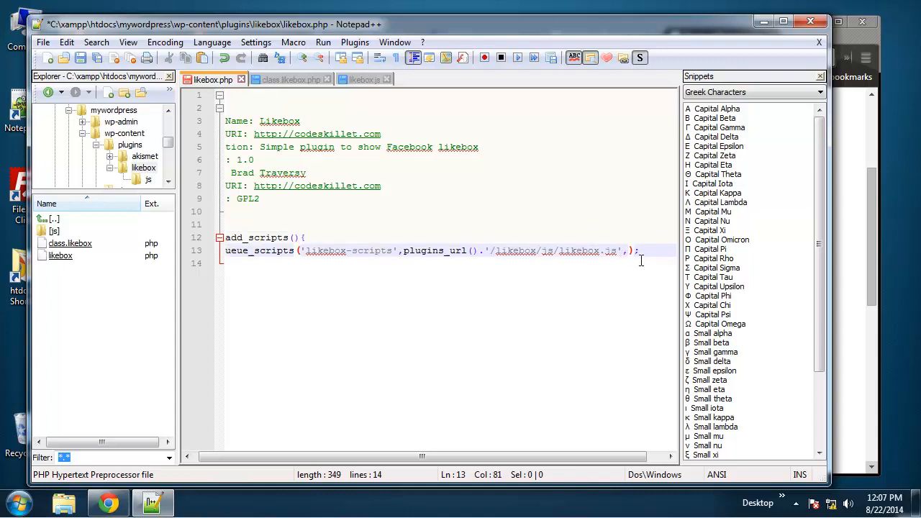
text(false)
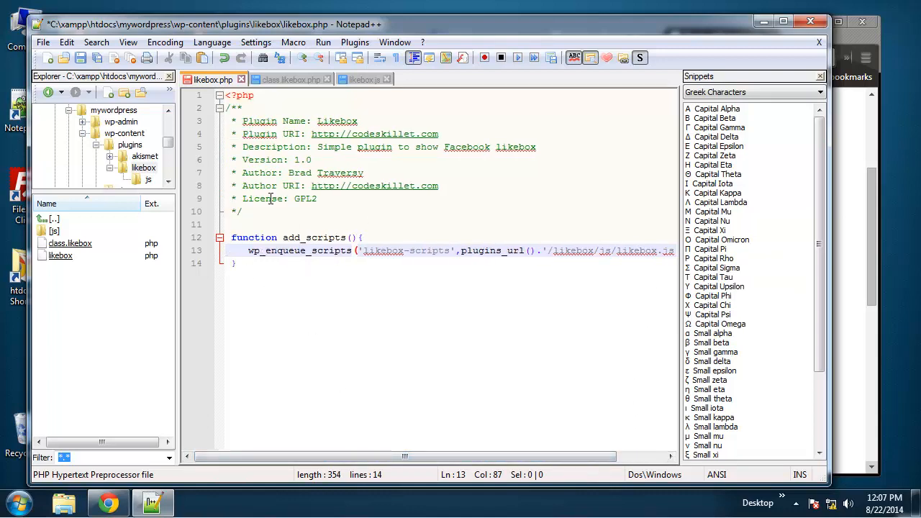
mouse_move(261, 267)
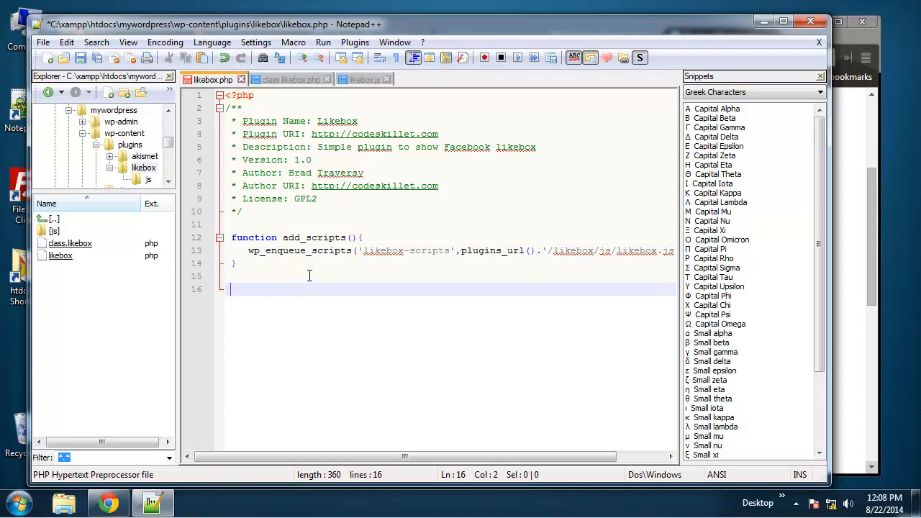
On line 16, type add_action('wp_enqueue_scripts') with the hook name taken from autocomplete
text(add_acti)
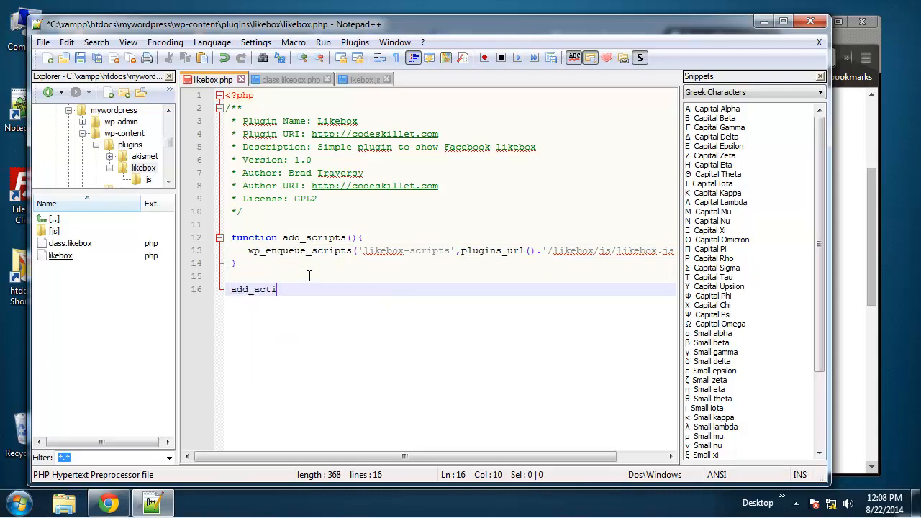
text(on();)
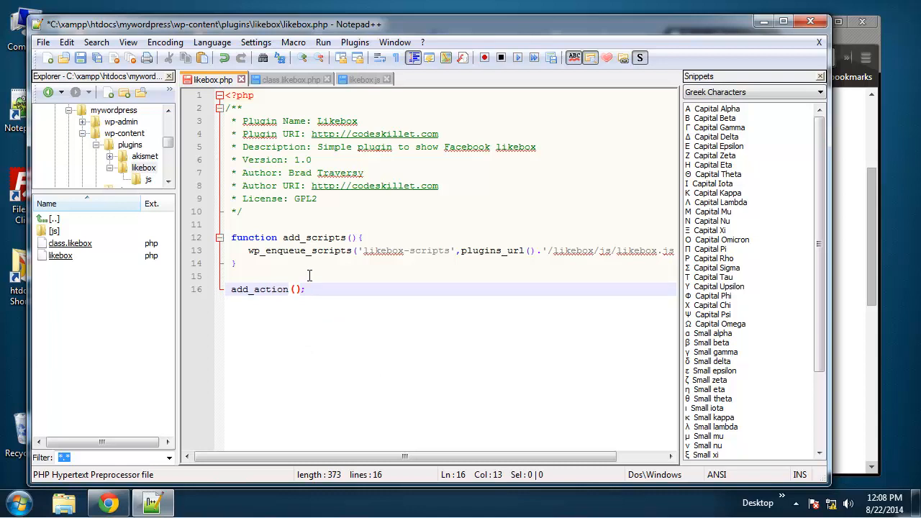
text('')
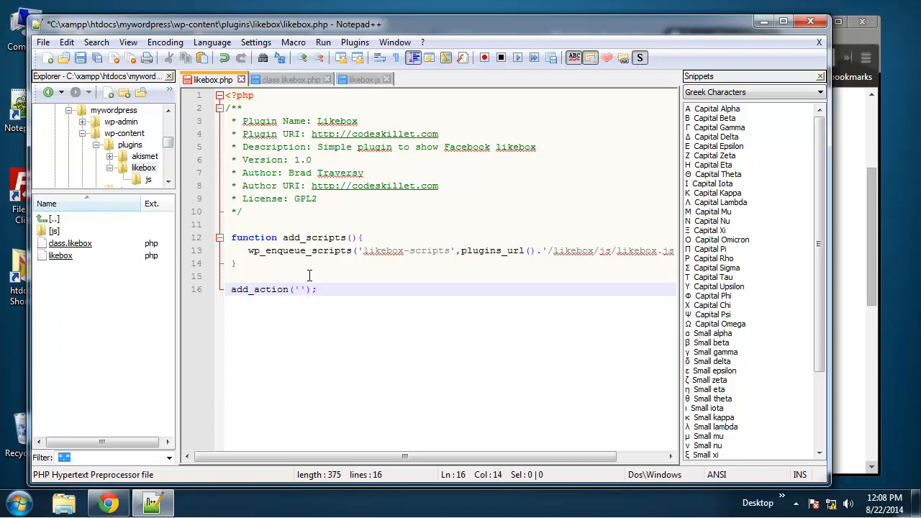
text(wp_enqueue_scr)
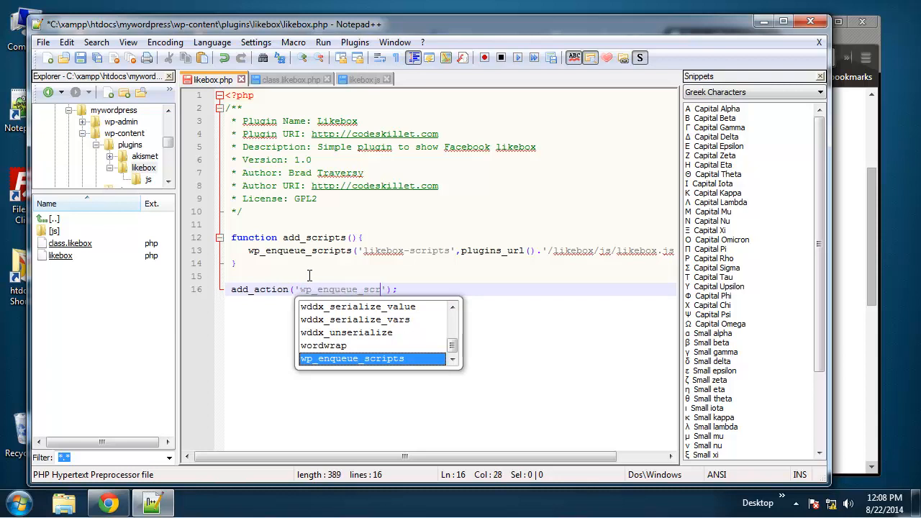
key(Tab)
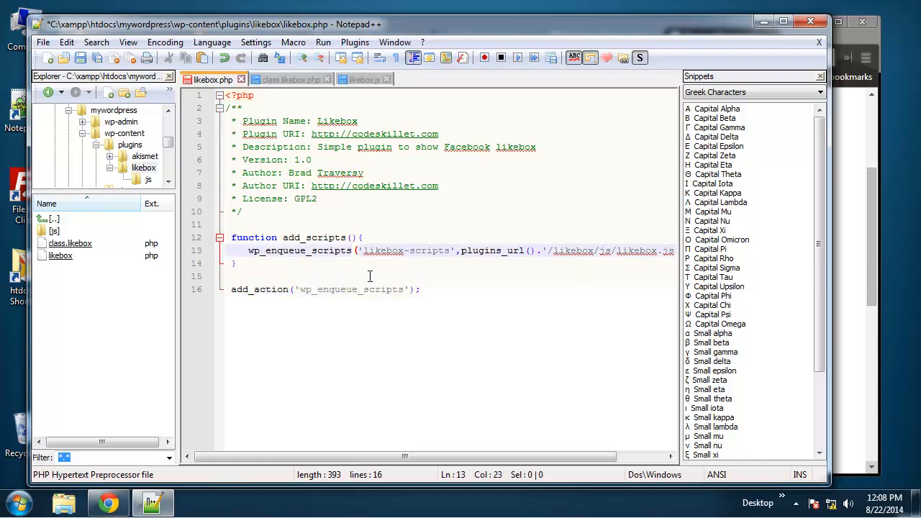
Change the enqueue call to wp_enqueue_script and add add_scripts as the hook's callback
key(Backspace)
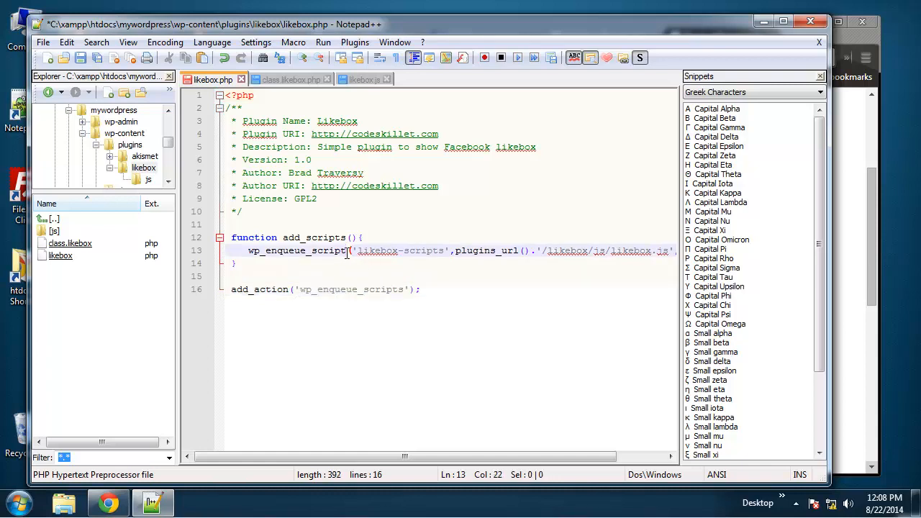
click(312, 289)
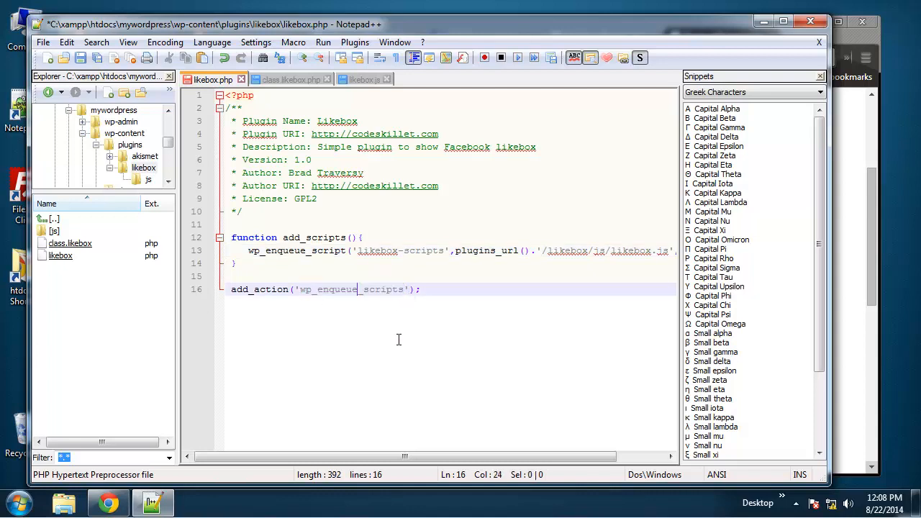
double_click(351, 289)
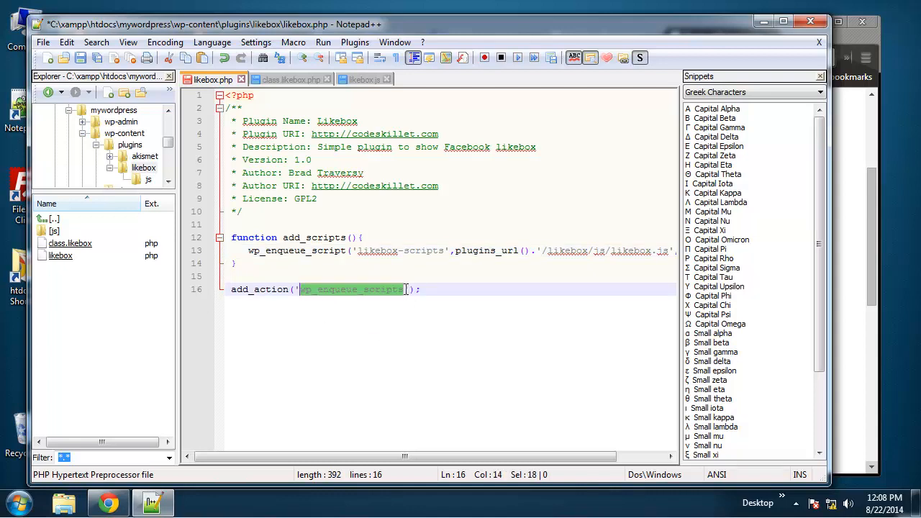
click(535, 367)
text(,')
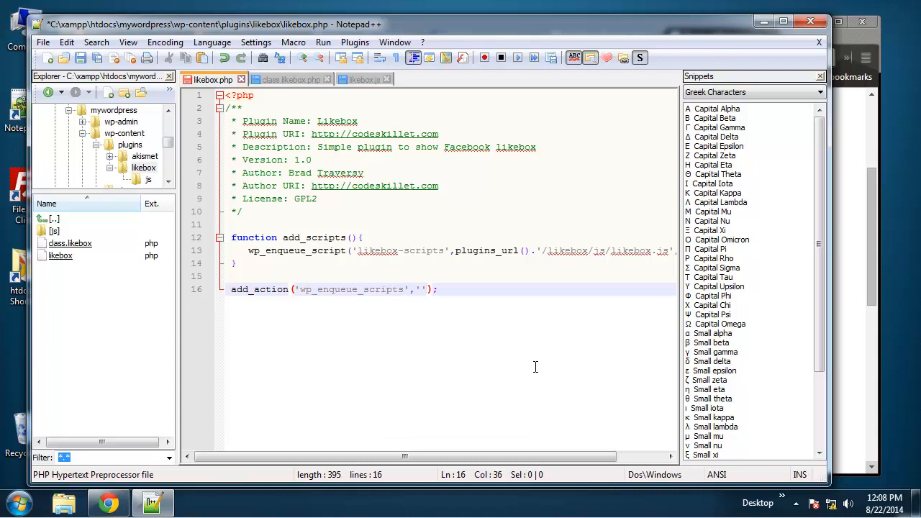
text(add)
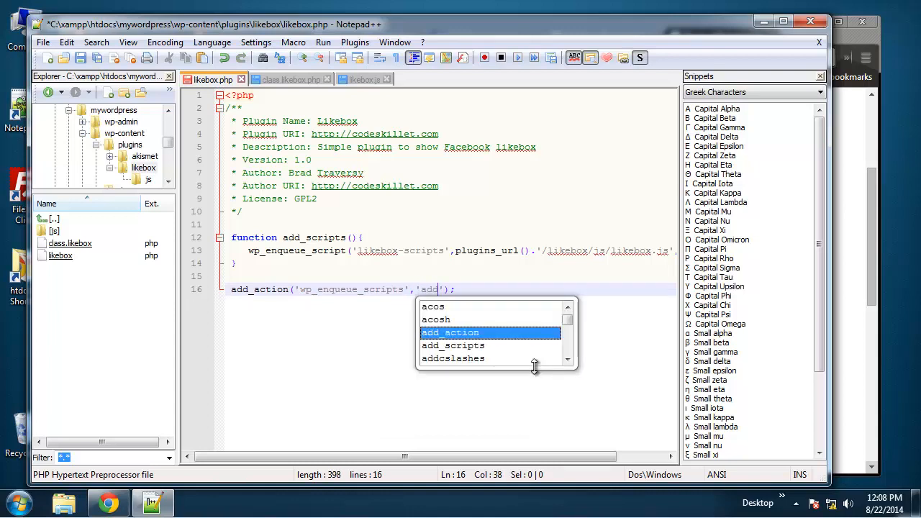
click(453, 345)
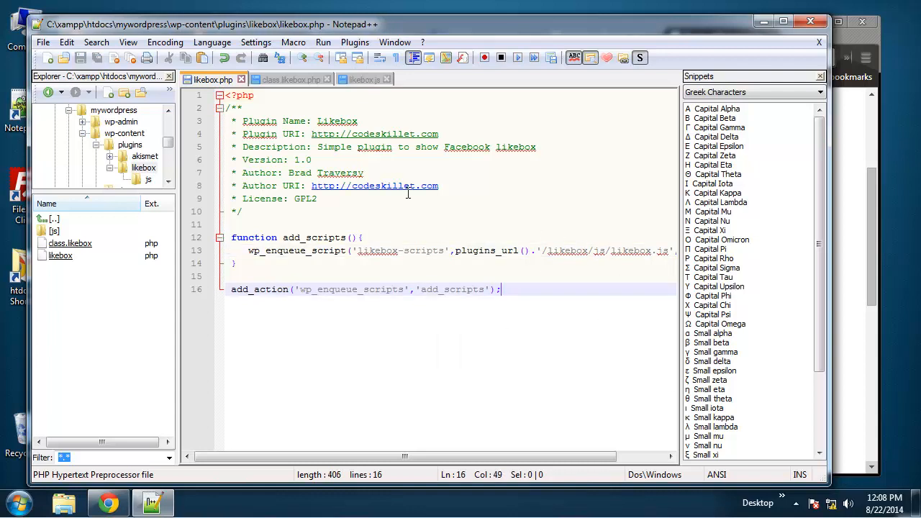
click(94, 502)
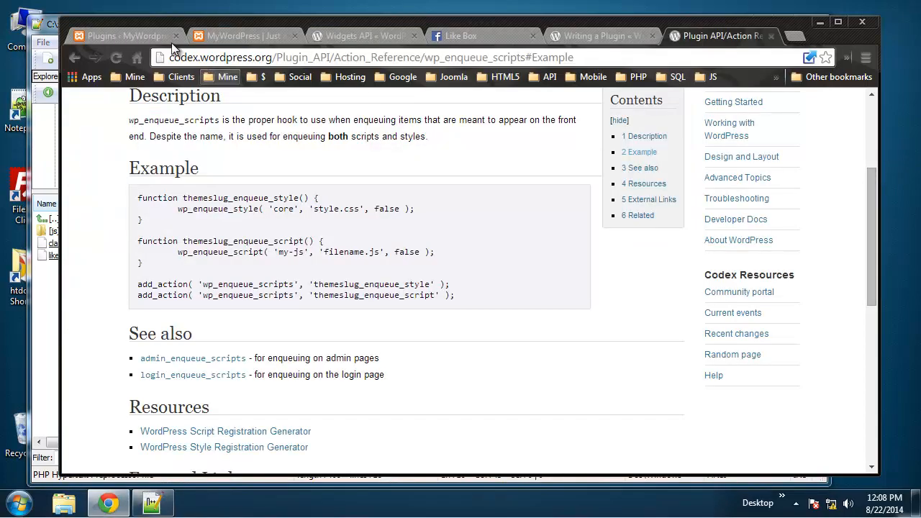
Activate the Likebox plugin on the WordPress Plugins page
click(126, 36)
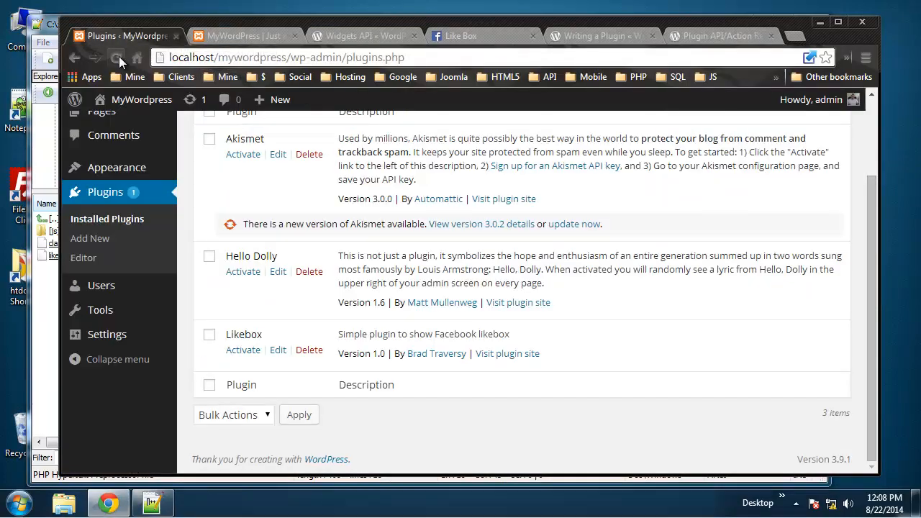
mouse_move(259, 363)
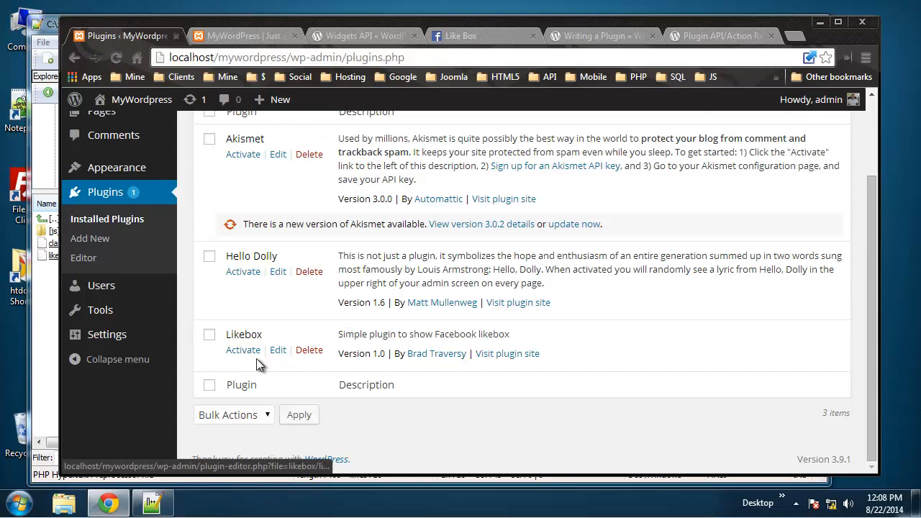
click(242, 348)
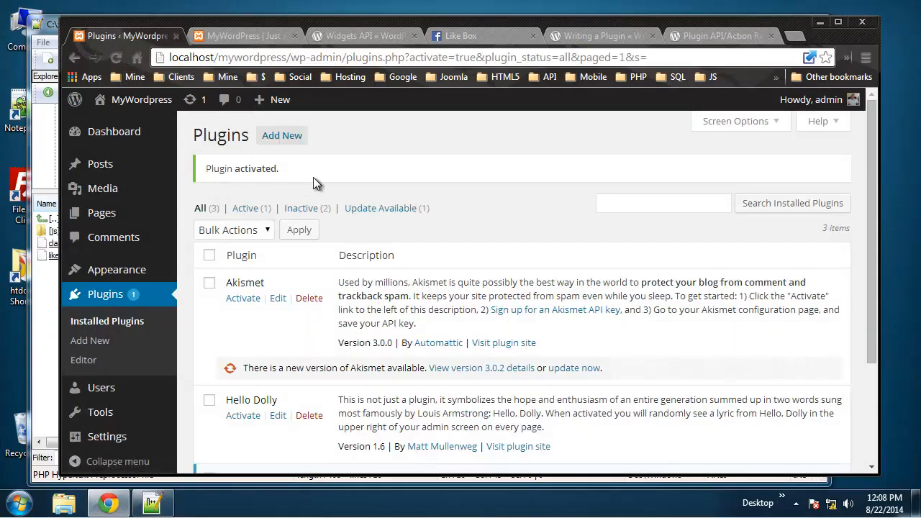
click(244, 35)
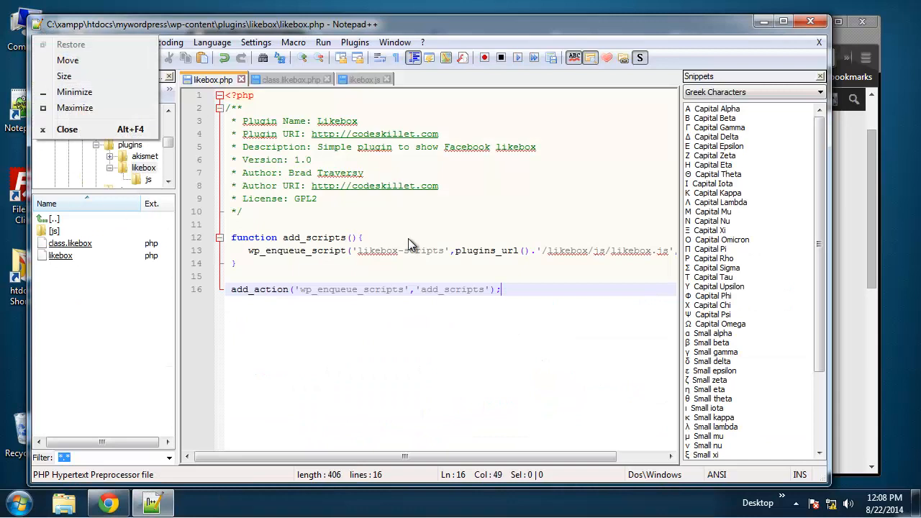
Add alert(1); to likebox.js, then confirm and dismiss the test alert on the site
click(360, 79)
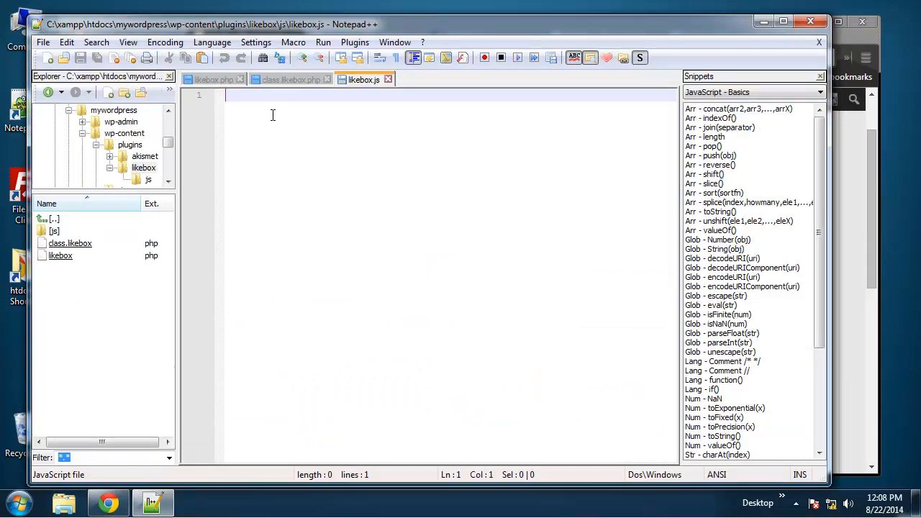
text(alert(1)
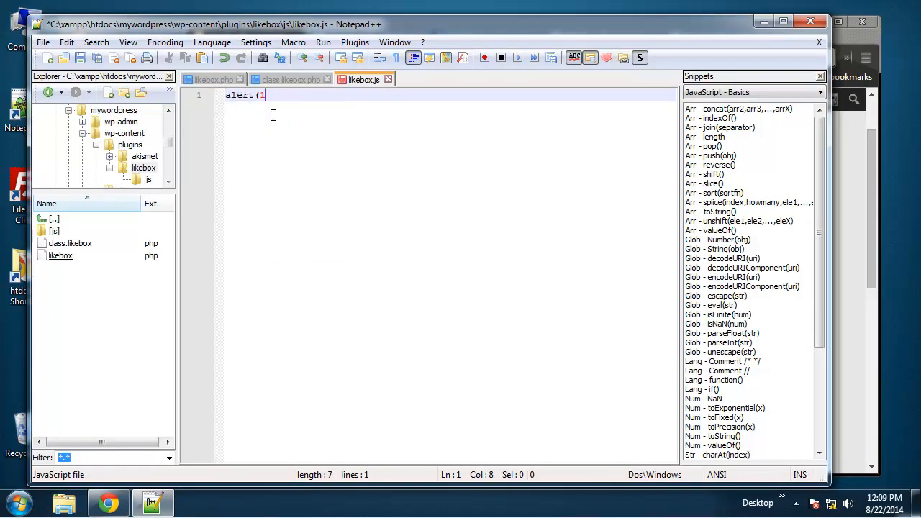
text();)
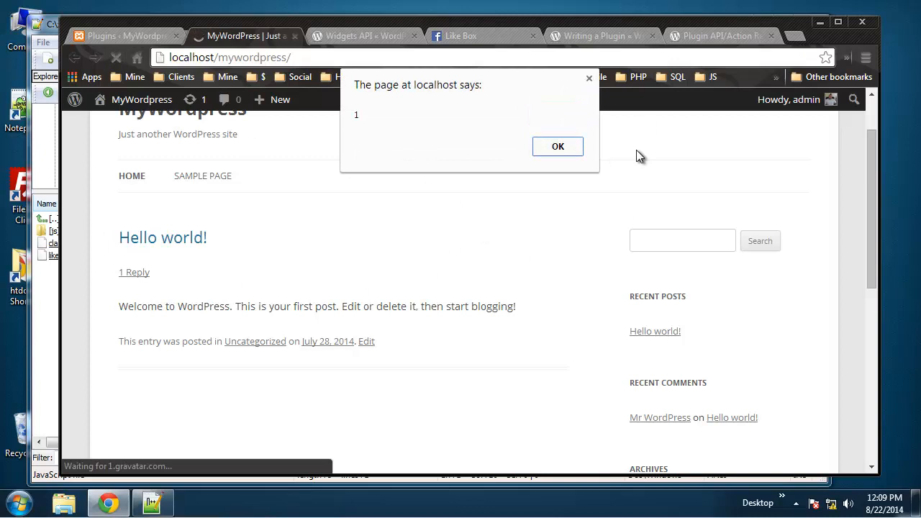
click(558, 146)
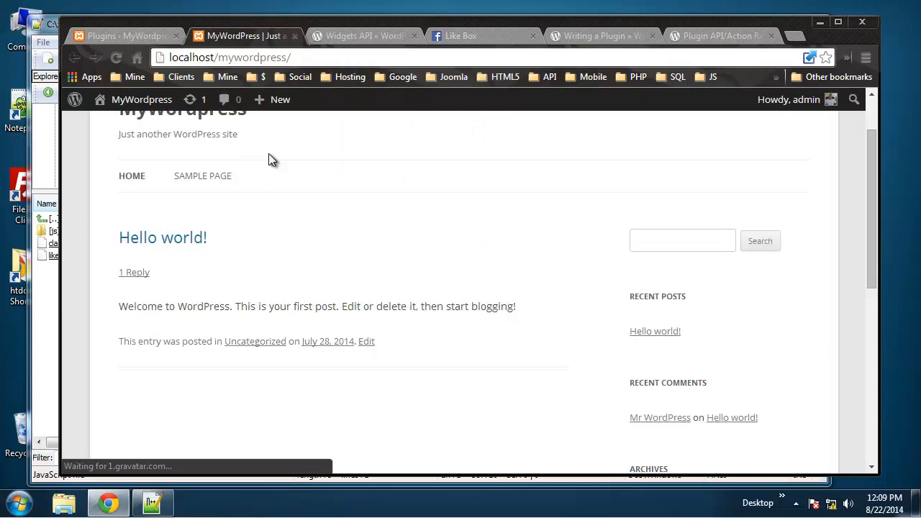
click(152, 502)
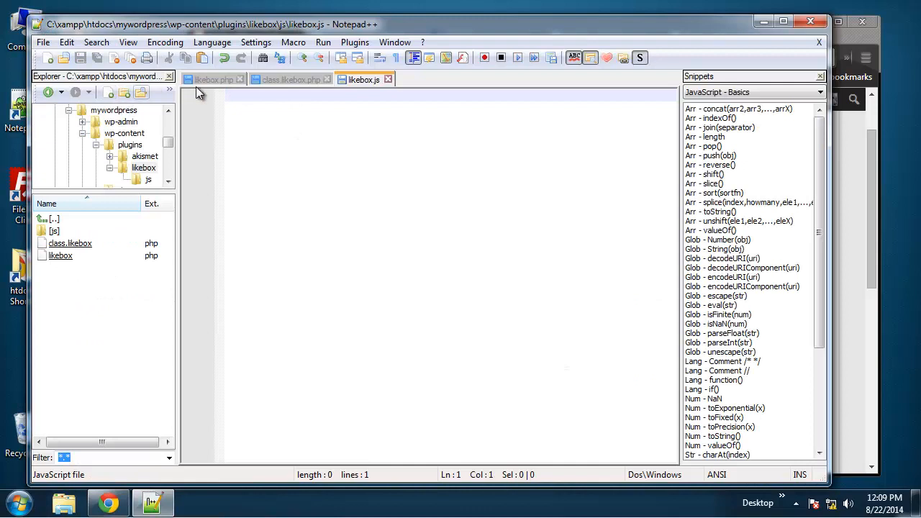
click(212, 79)
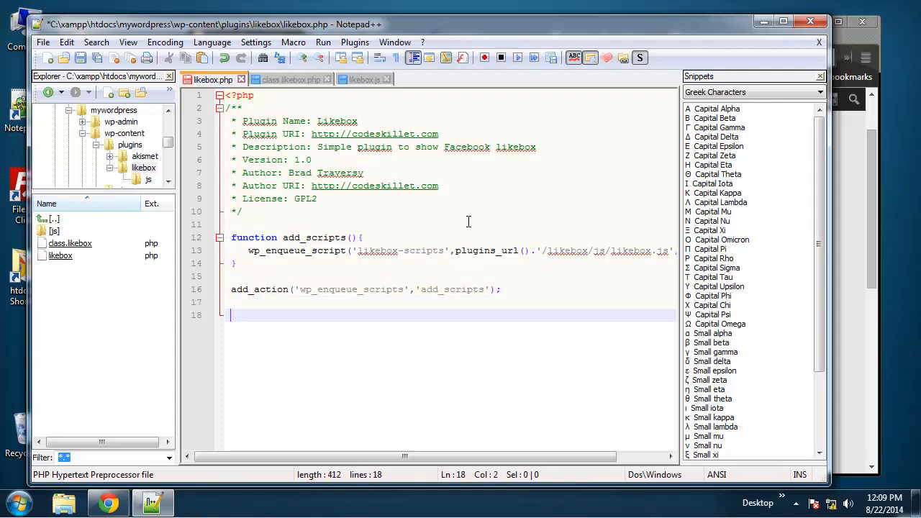
Add an //Include Class comment line at the end of likebox.php
text(//Include Class)
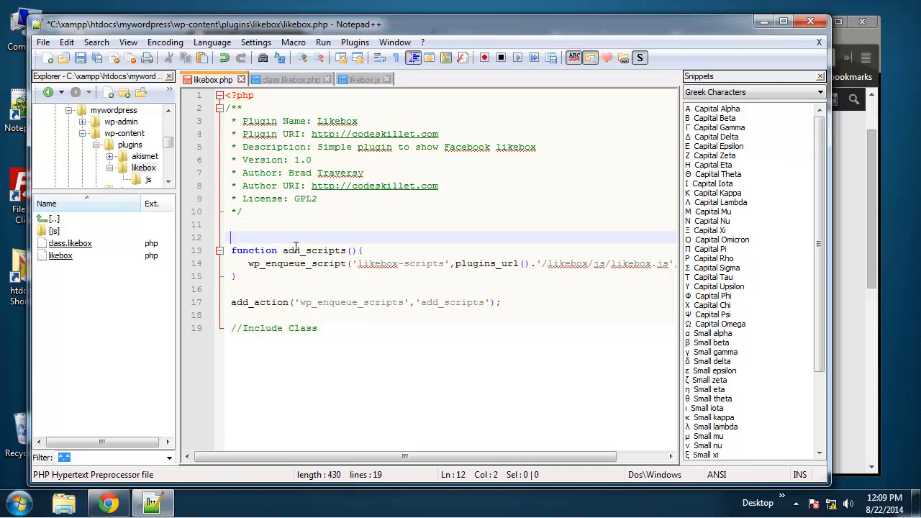
text(//)
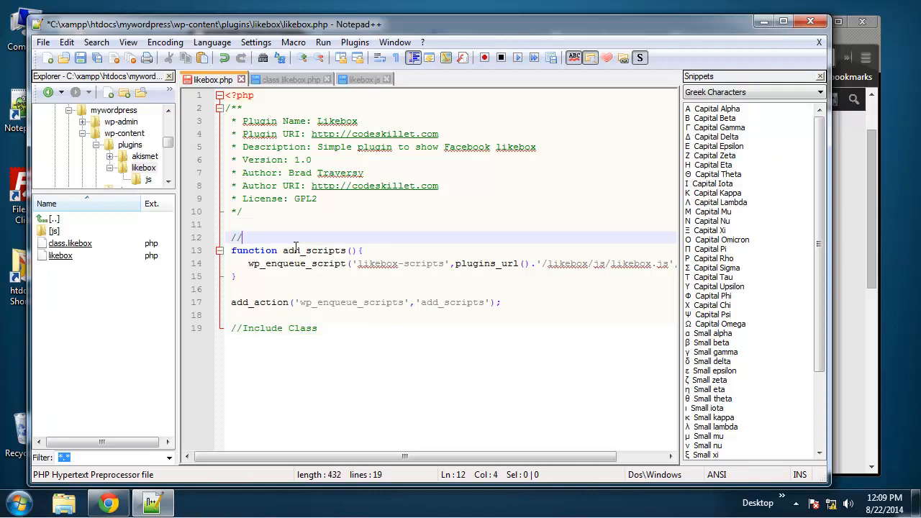
text(Add)
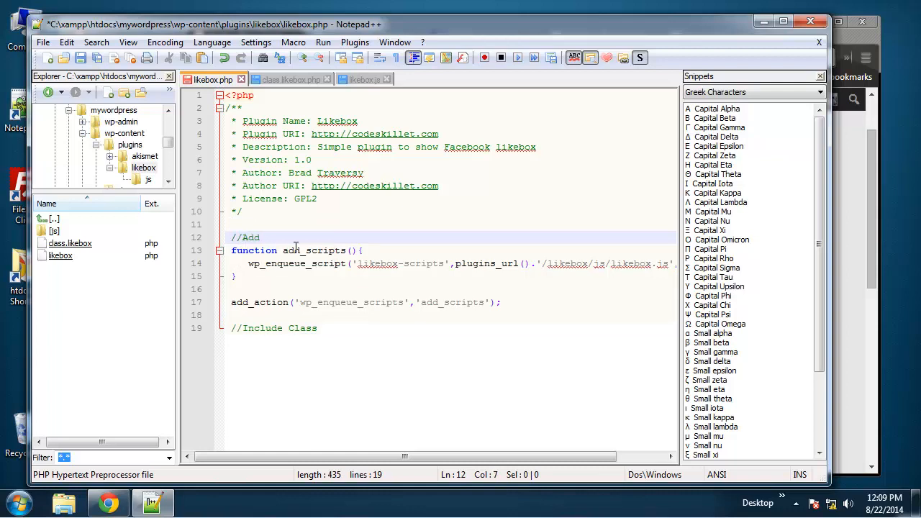
text(our)
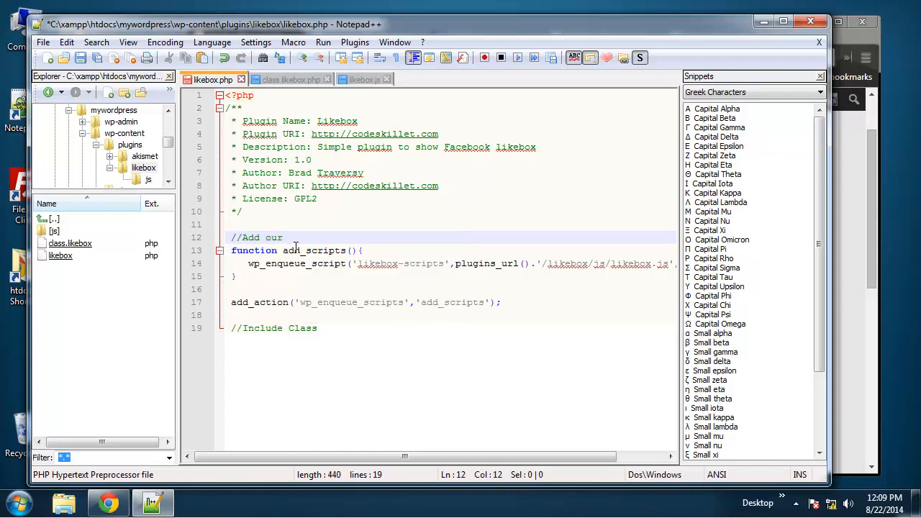
text(JavaScript)
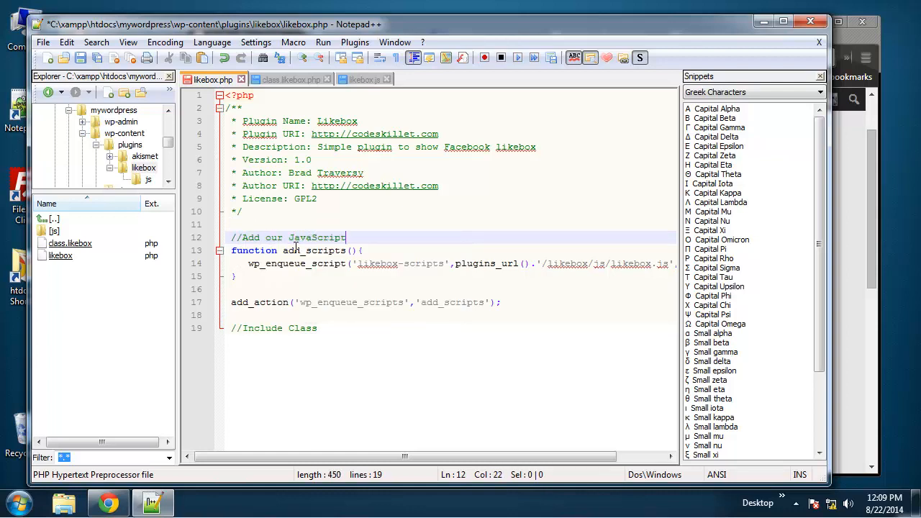
key(Enter)
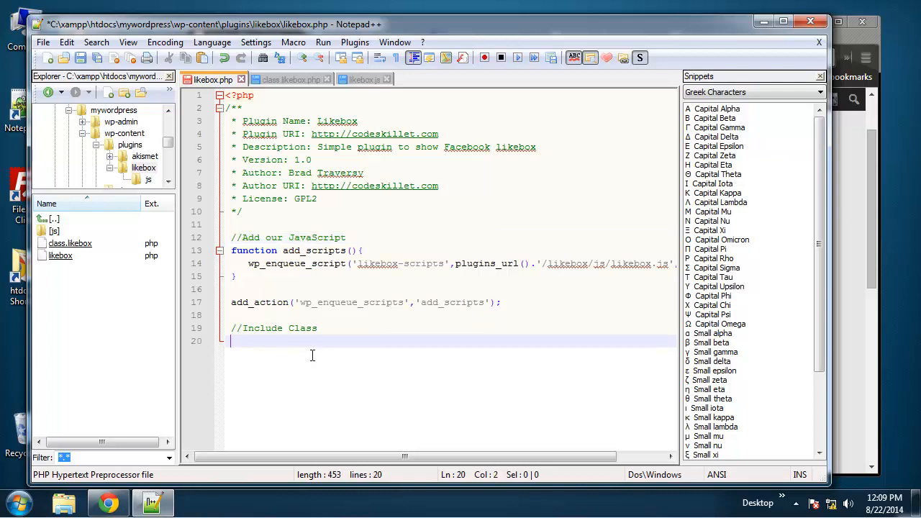
Type include('class.likebox.php'); and add blank lines below it
text(include)
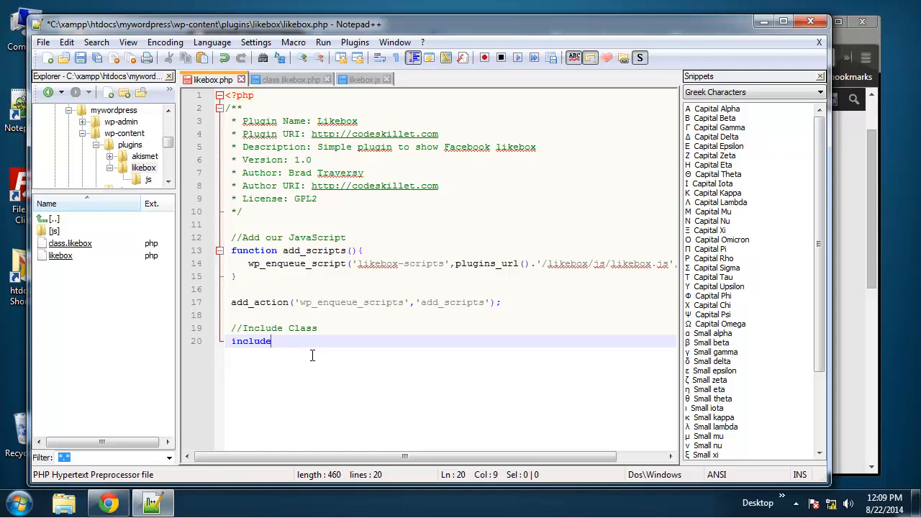
text(();)
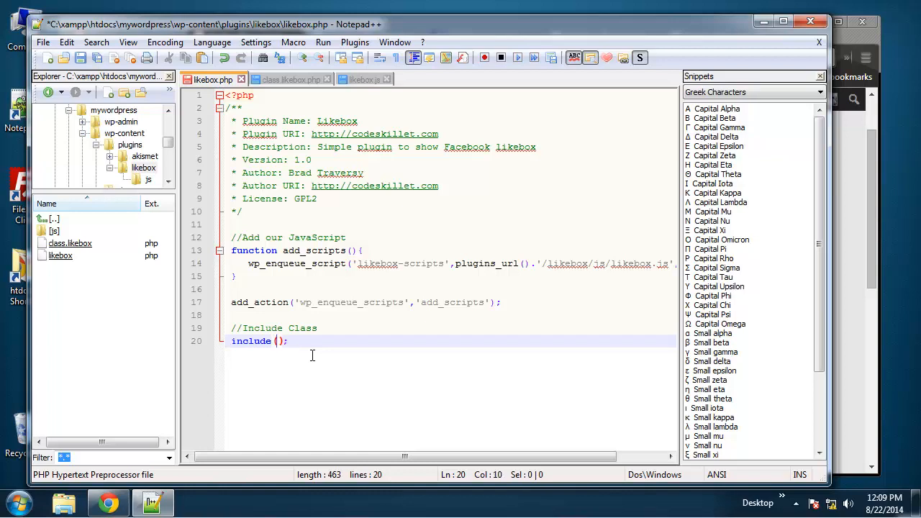
text('')
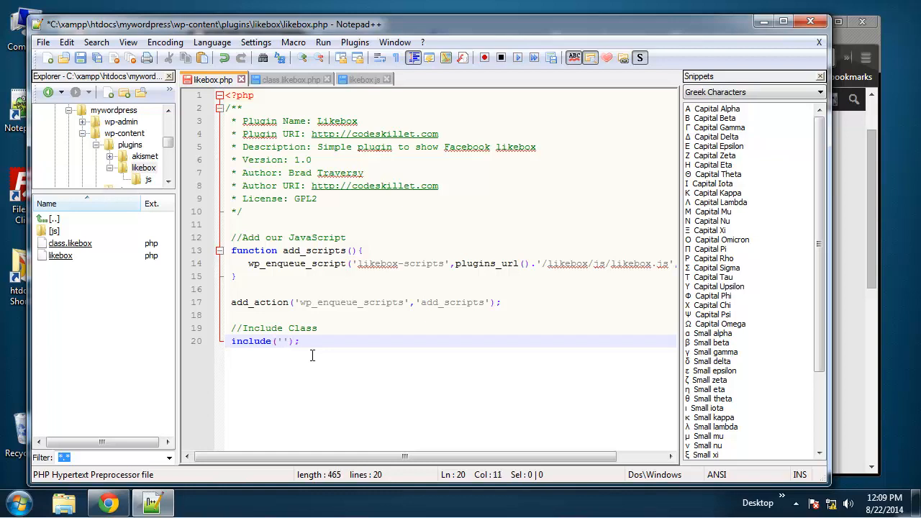
text(class.)
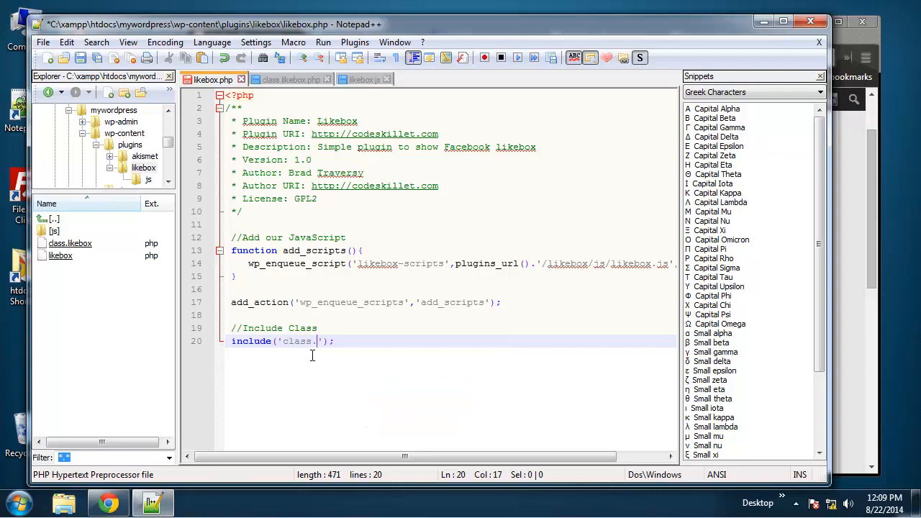
text(likeb)
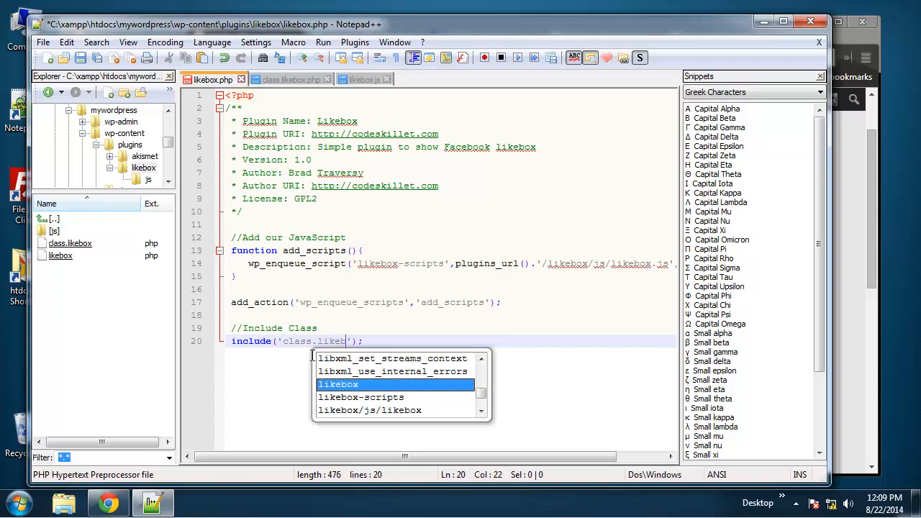
text(ox)
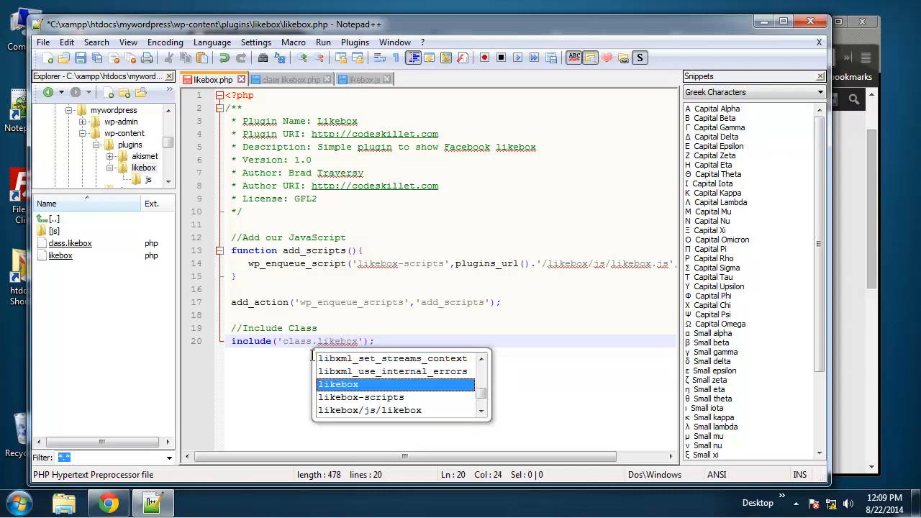
text(.php)
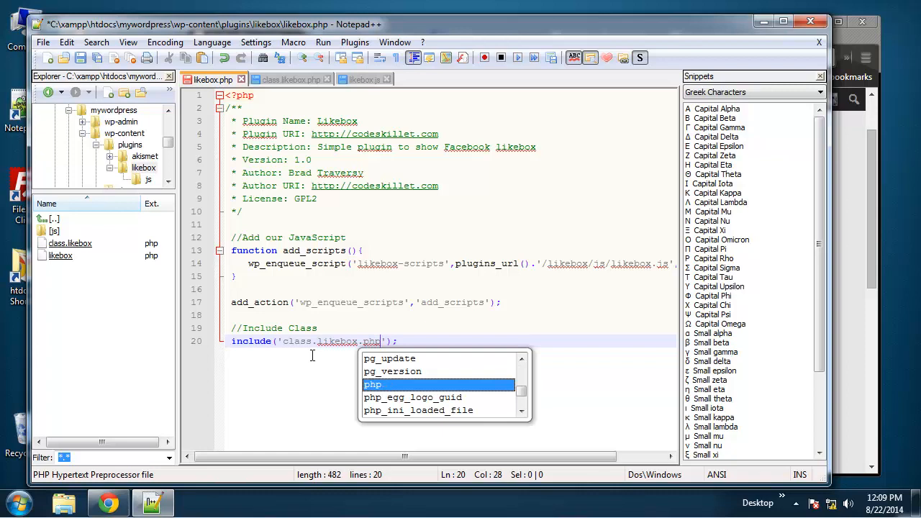
key(Enter)
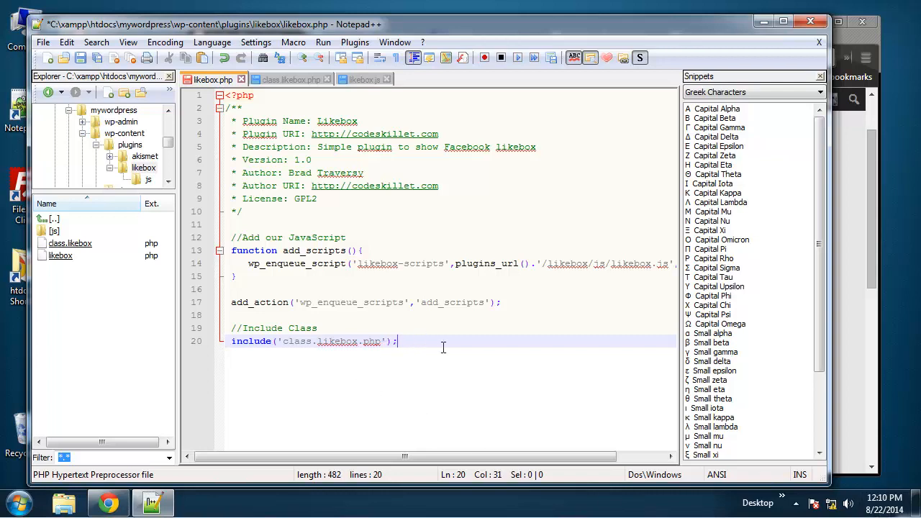
key(Enter)
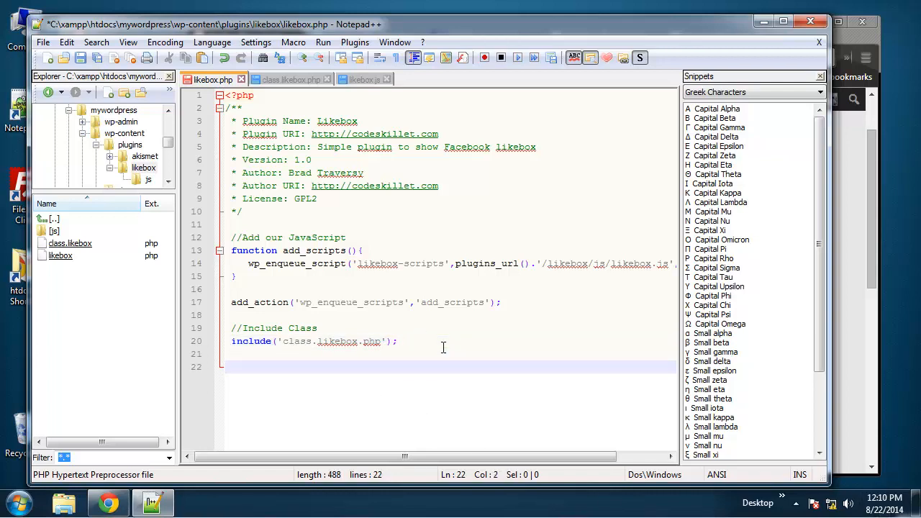
Add a //Register Widget comment and open function register_likebox() {
text(//Regis)
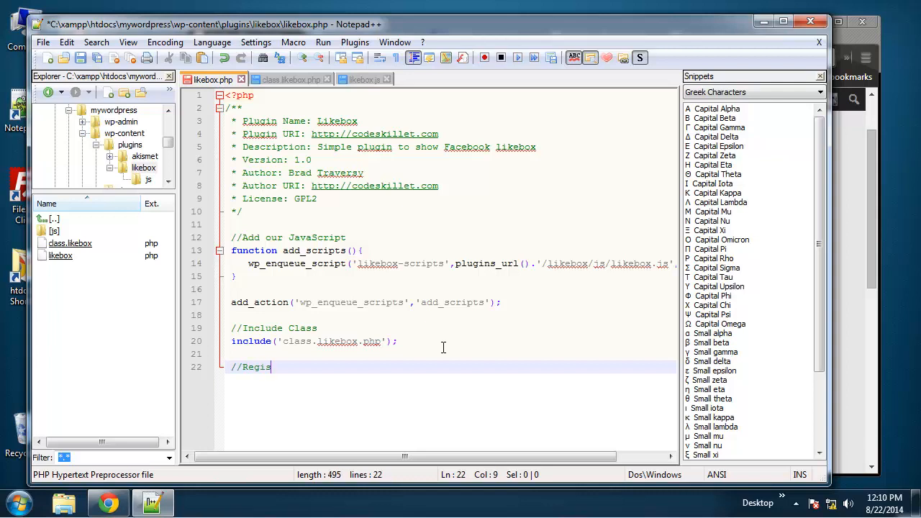
text(ter W)
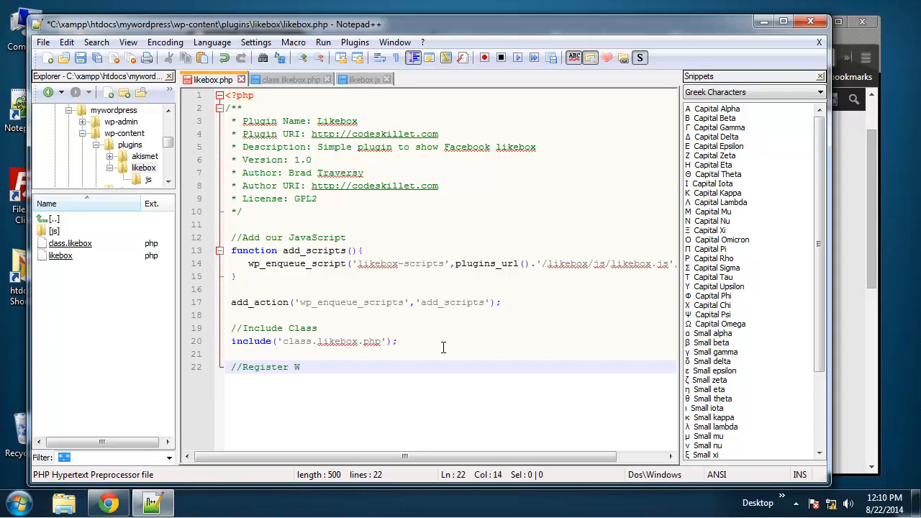
text(idget)
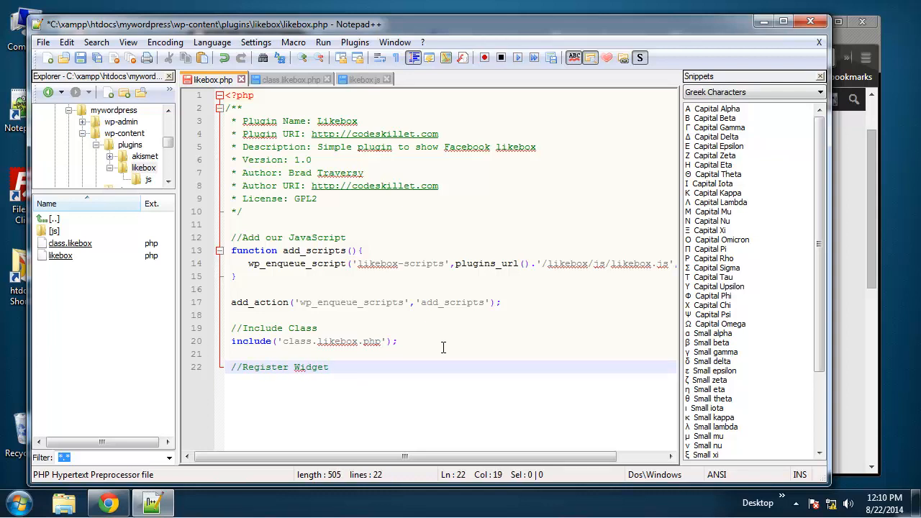
key(Enter)
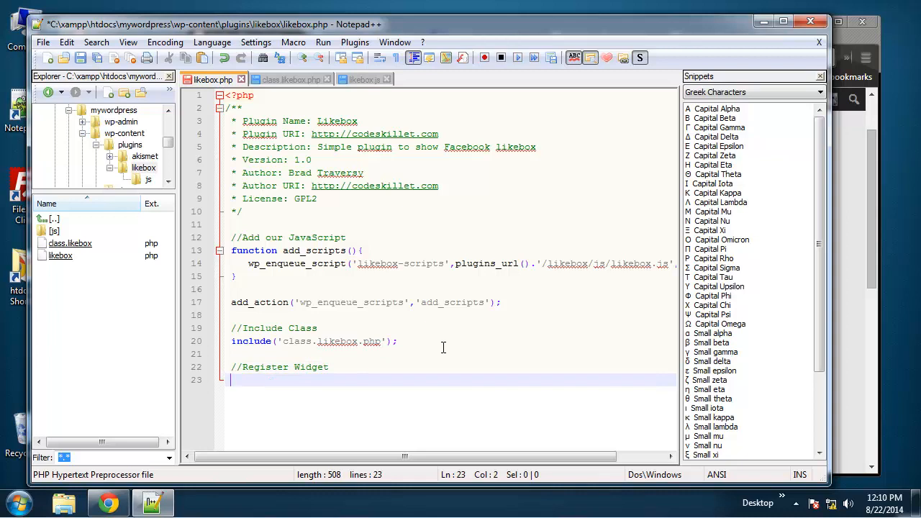
text(function)
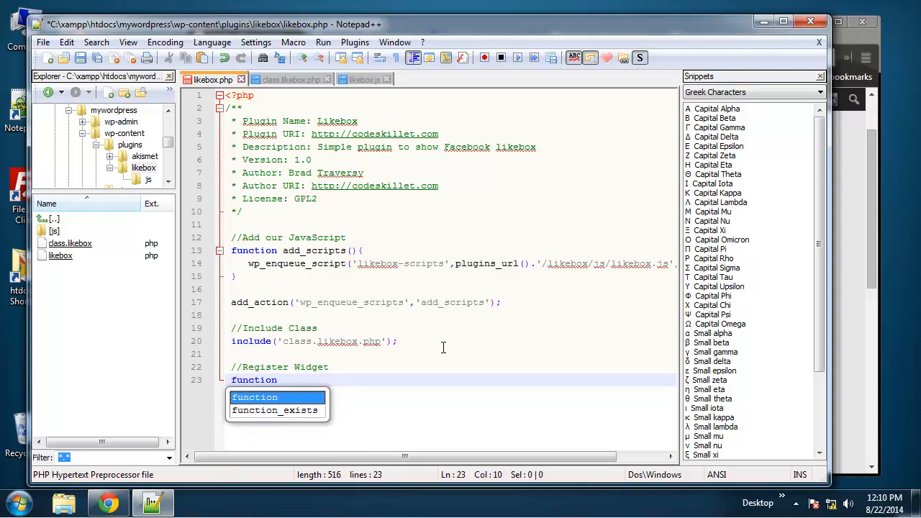
text(register_lik)
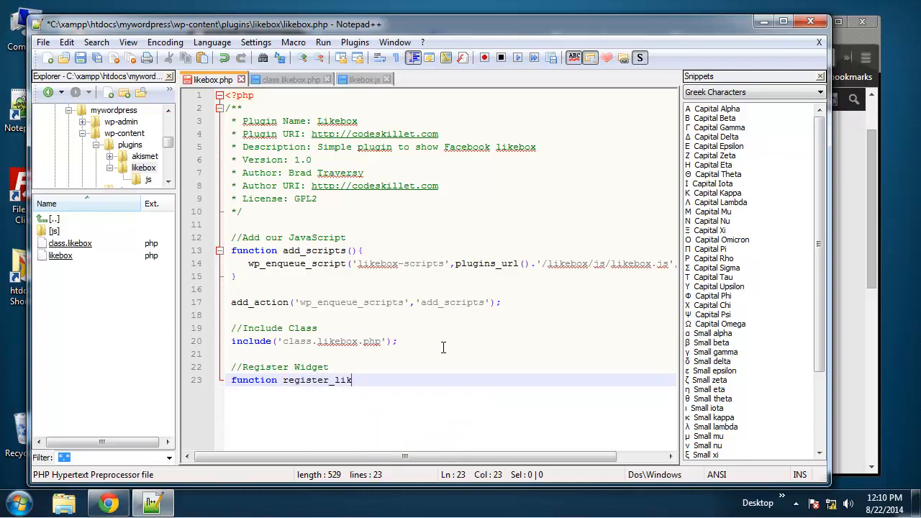
text(ebox)
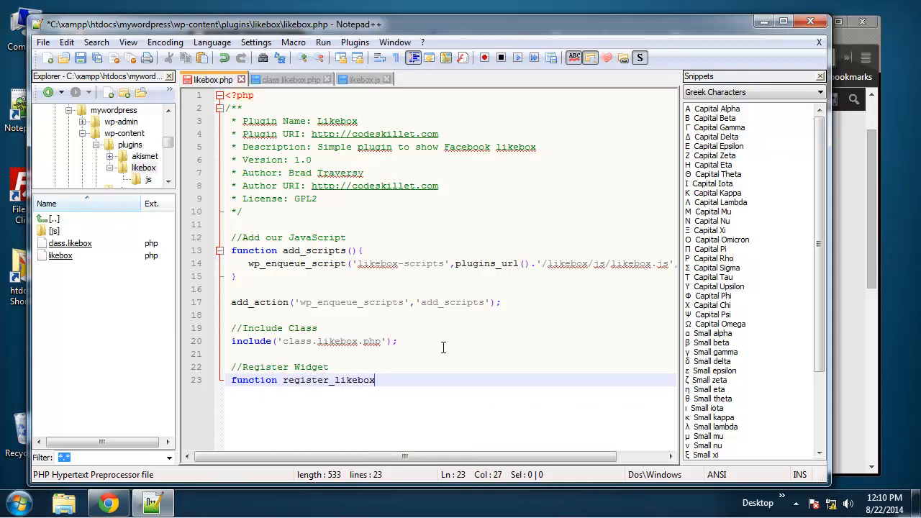
text(() {)
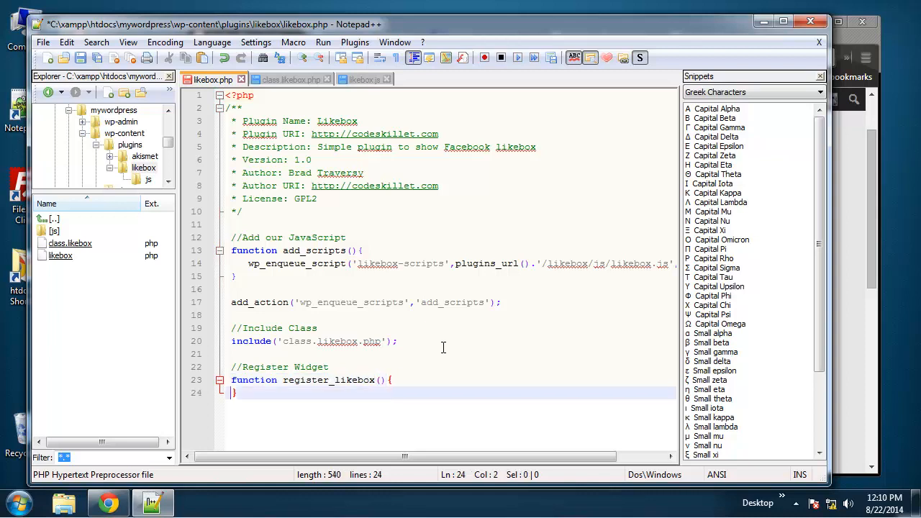
Fill the function with register_widget('Likebox_Widget'); and begin an add_action line below
text(r)
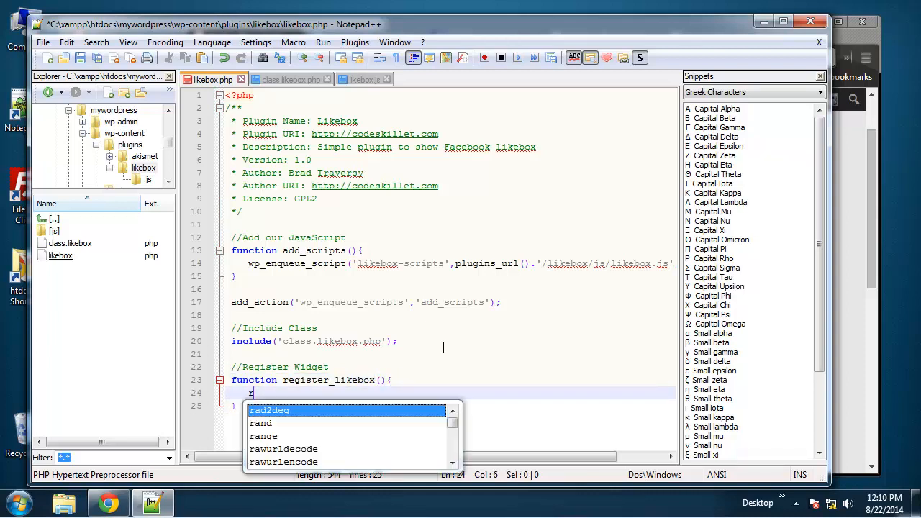
text(register)
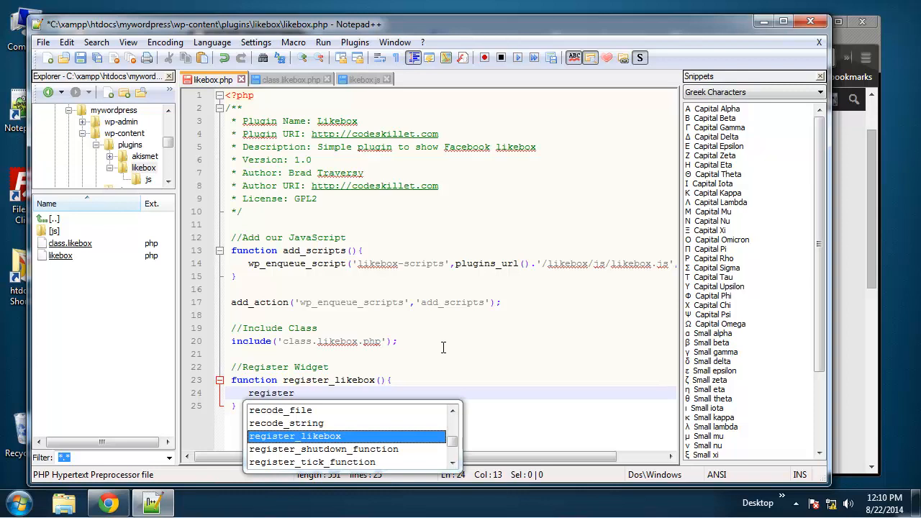
text(_widge)
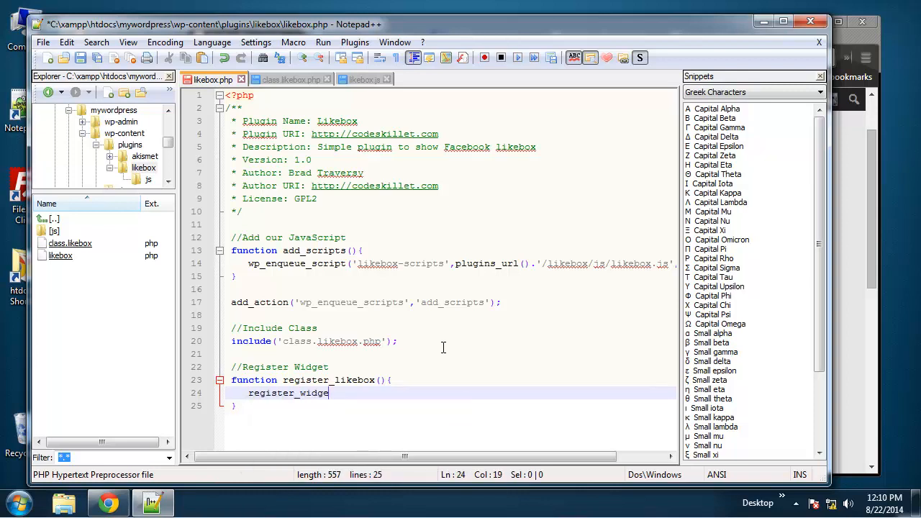
text(t())
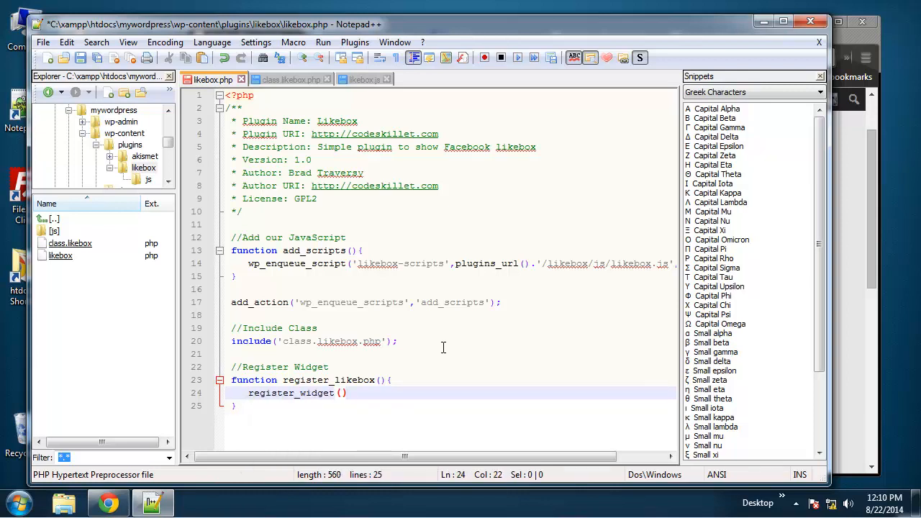
text(;)
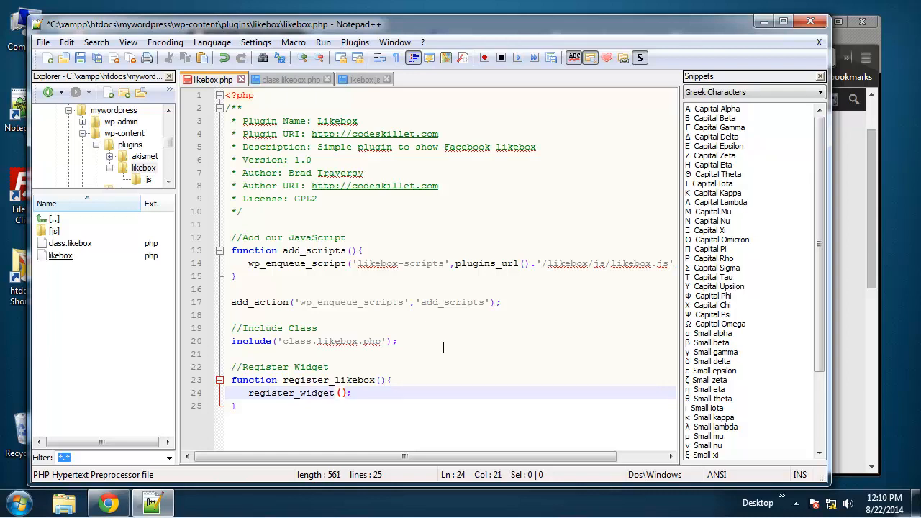
text('Like')
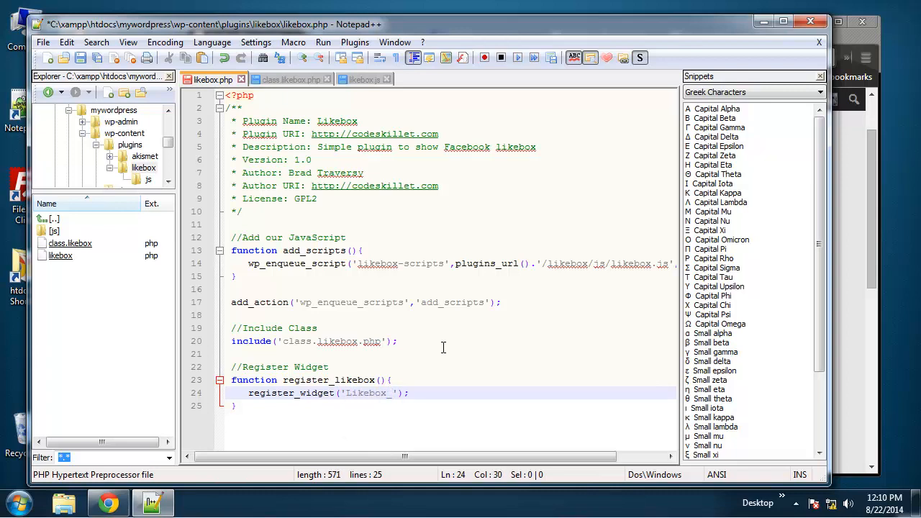
text(Widget)
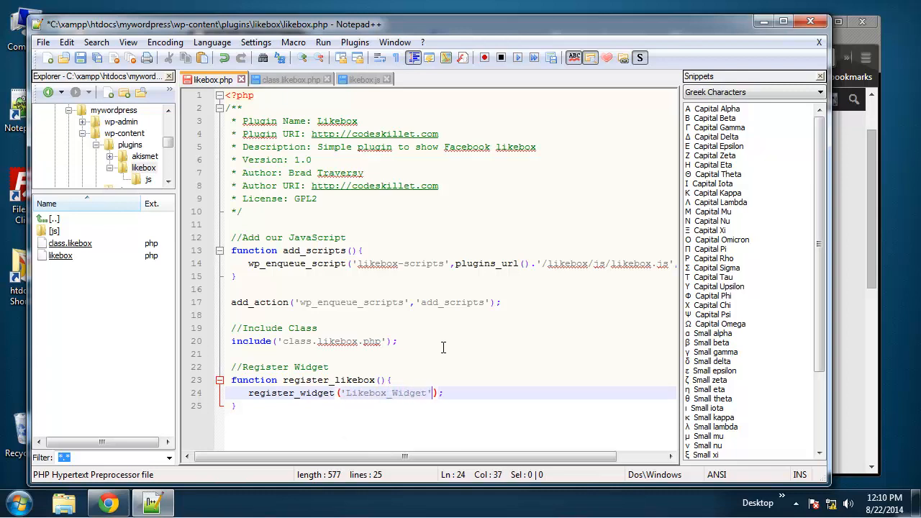
click(237, 405)
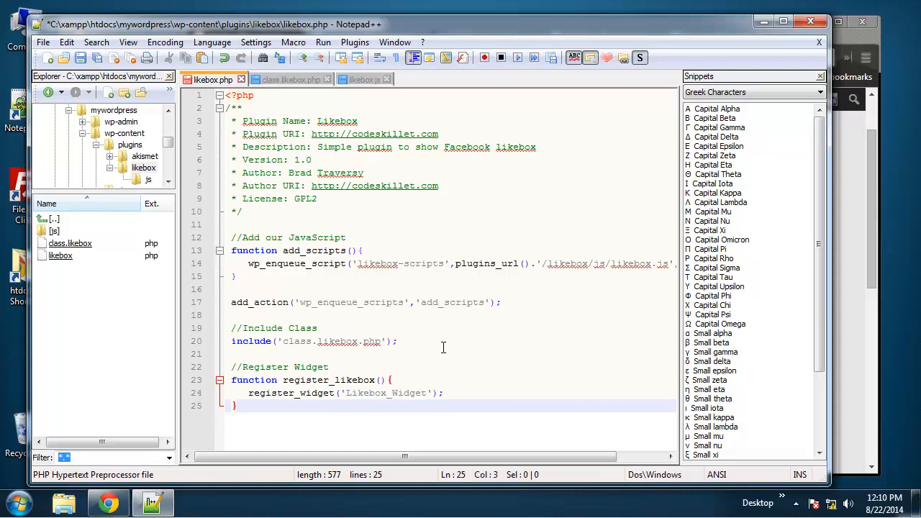
text(add_action();)
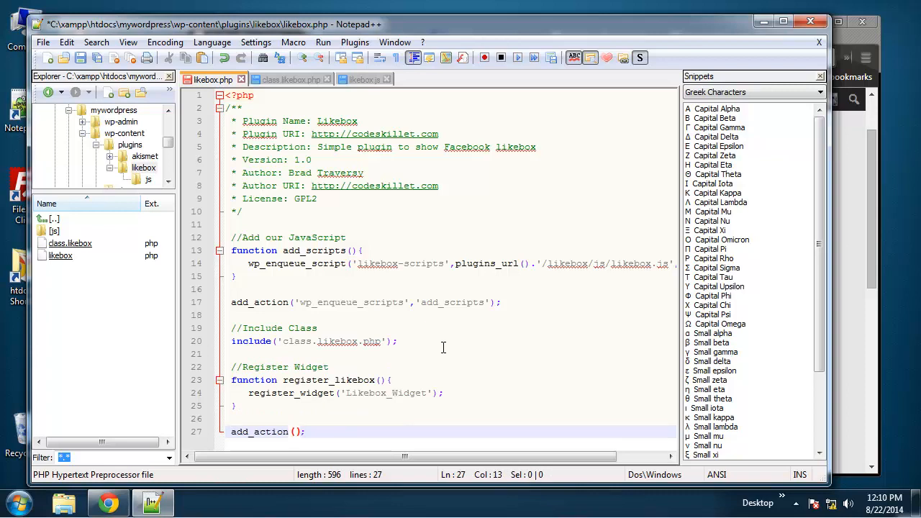
Enter the add_action arguments 'wigits_init' and a partial 'register_' callback
text('')
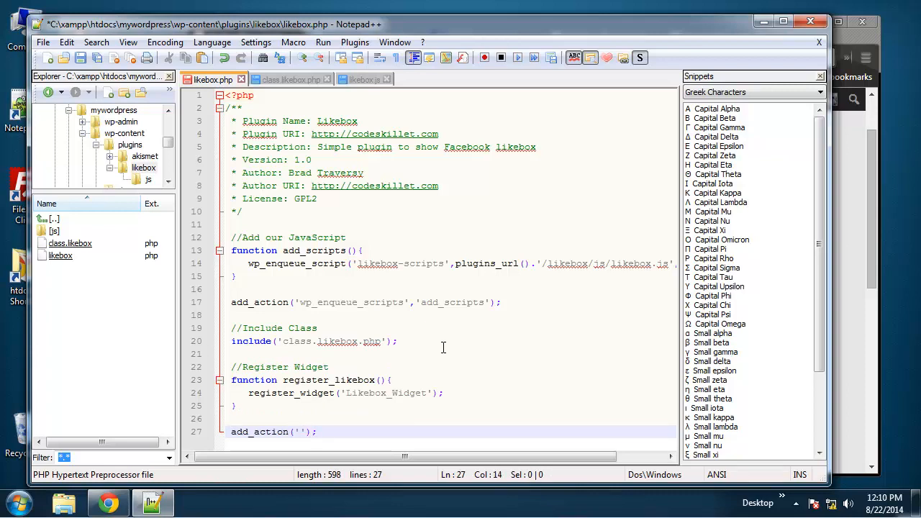
text(wi)
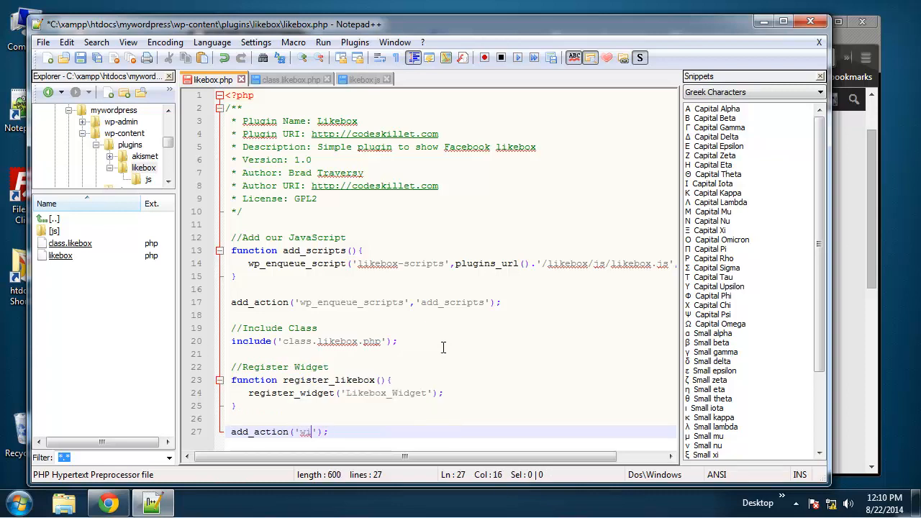
text(d)
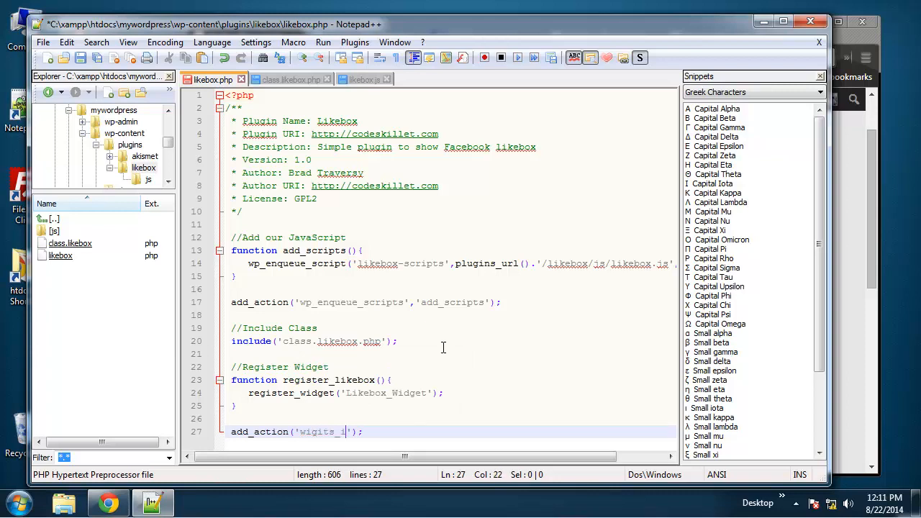
text(init)
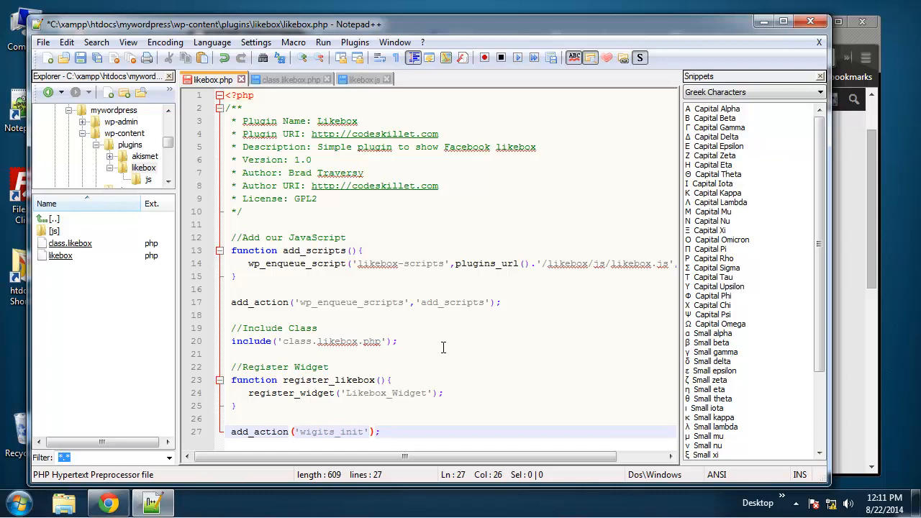
text(,'')
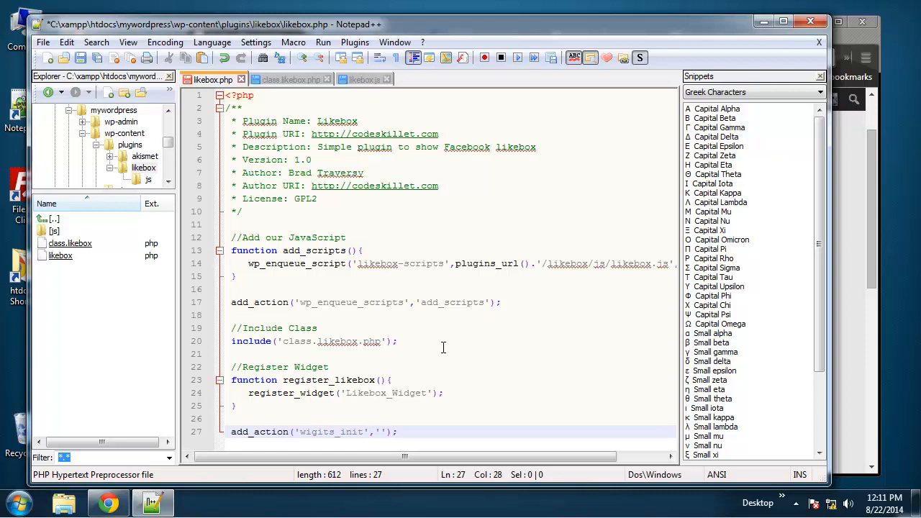
text(register_)
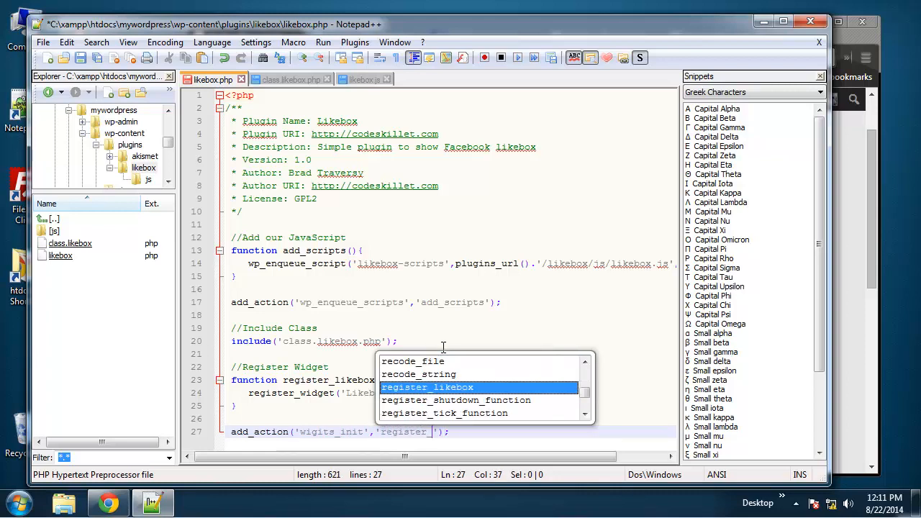